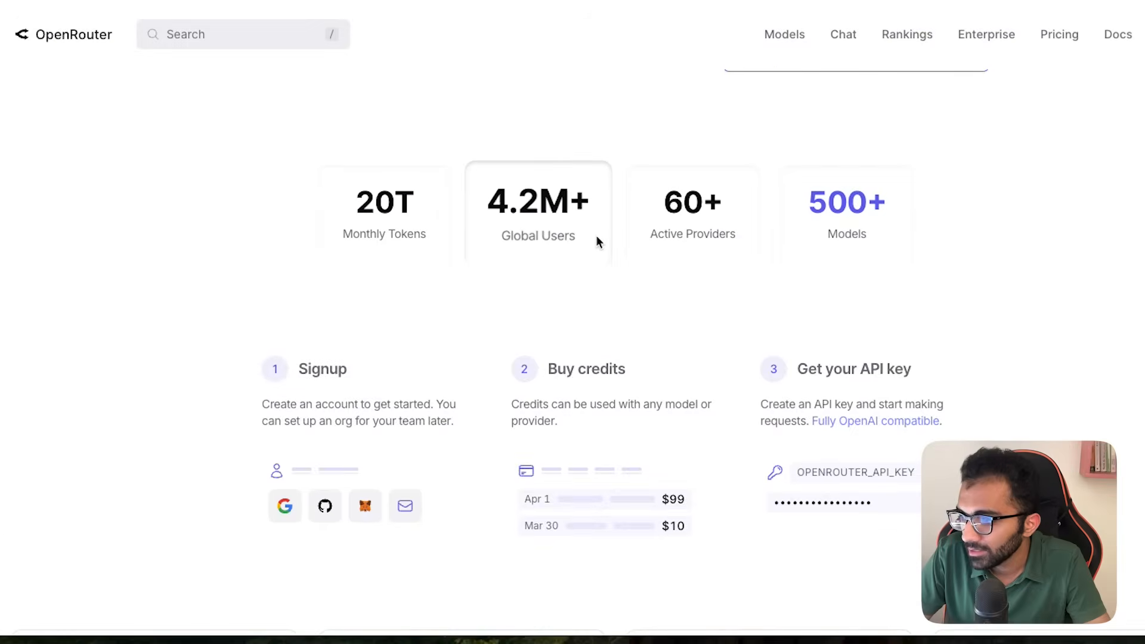
Scroll Cloudflare's AI Gateway example, highlighting the google-ai-studio model name and messages array
scroll(up, 3)
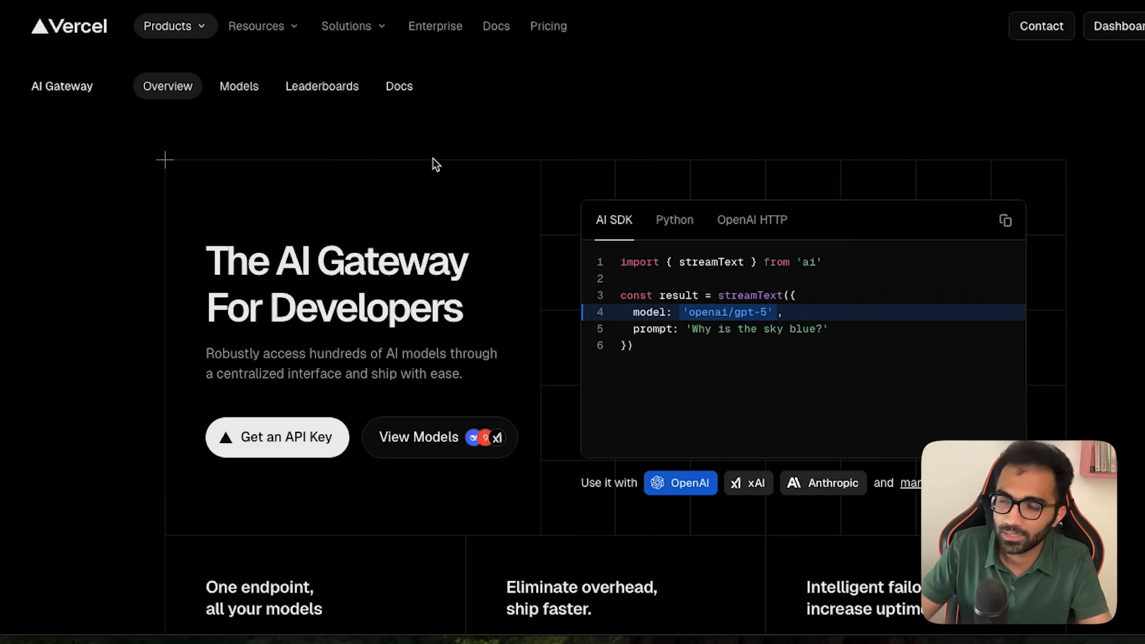
double_click(726, 312)
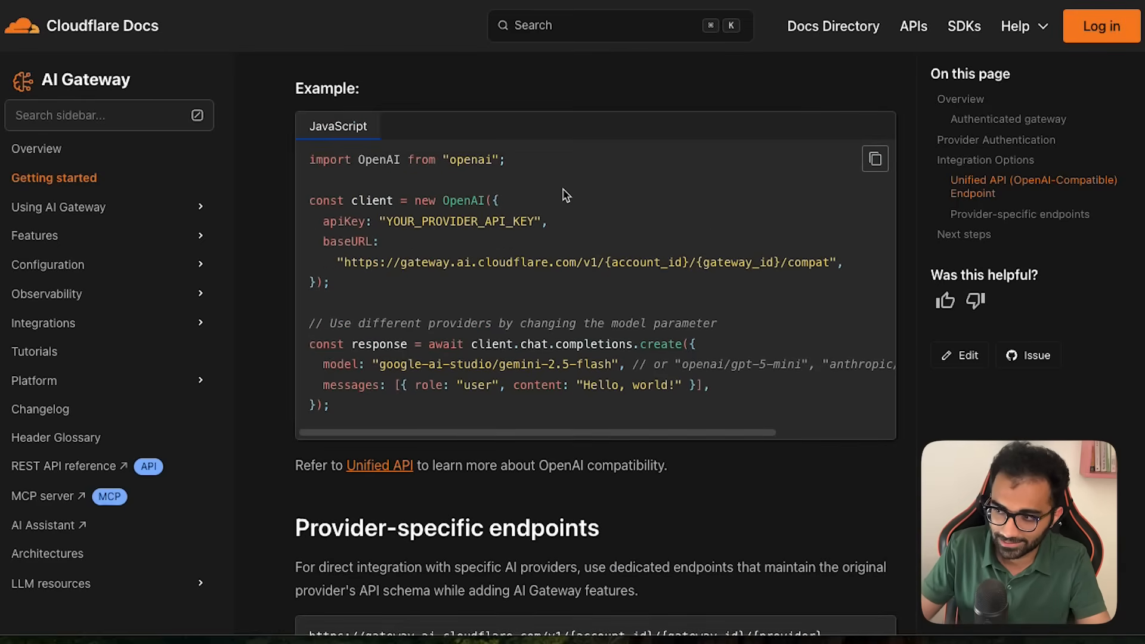
drag(380, 364, 541, 364)
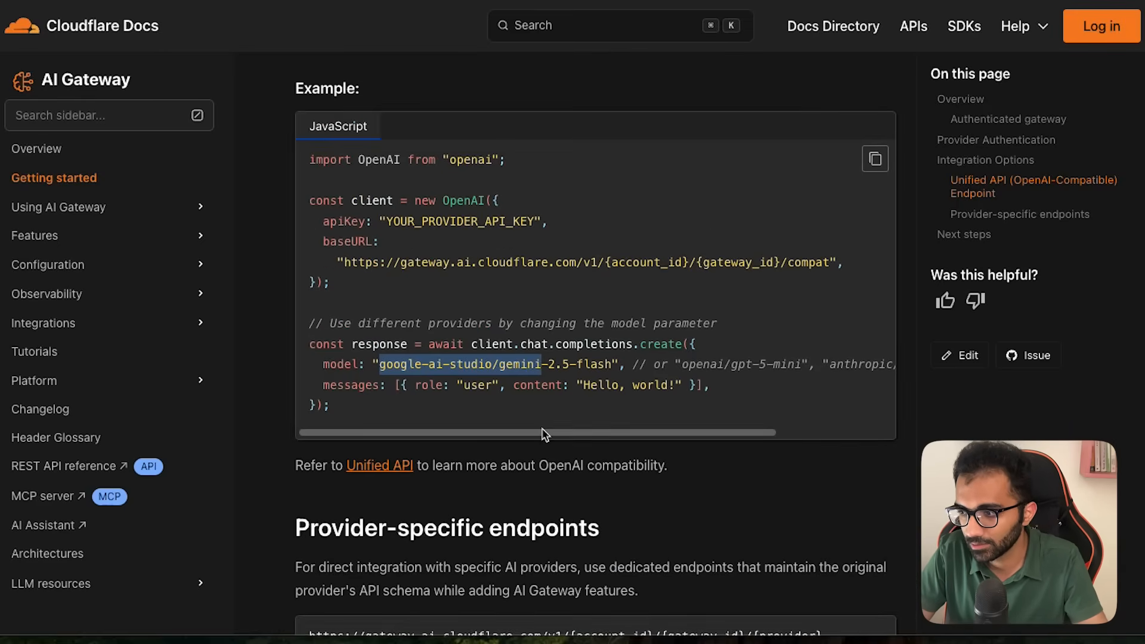
scroll(down, 3)
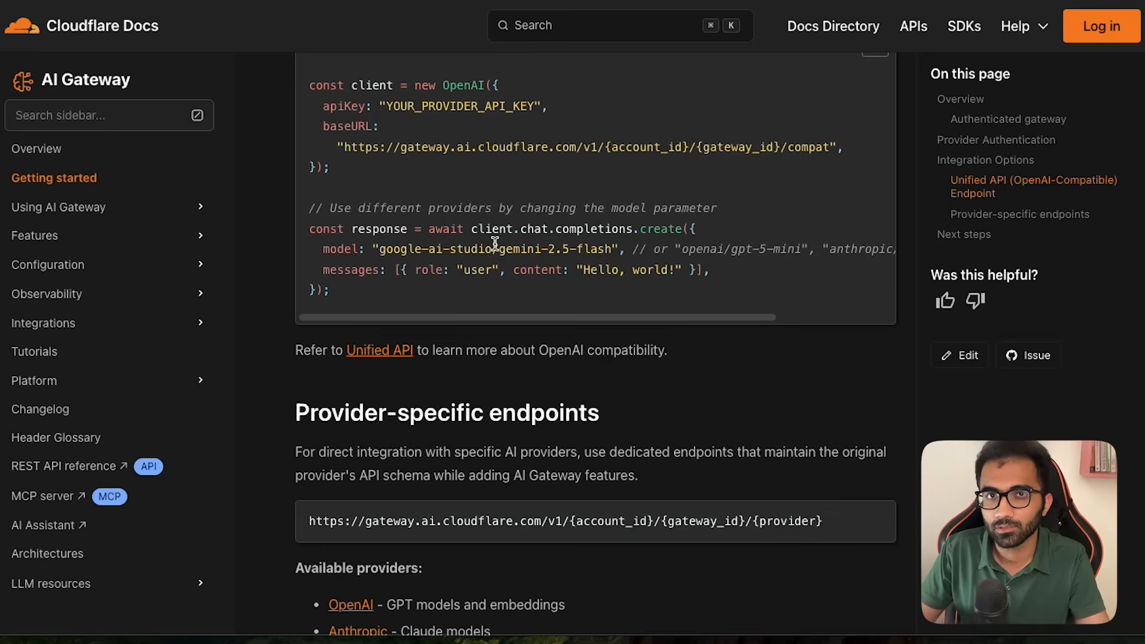
drag(394, 270, 643, 269)
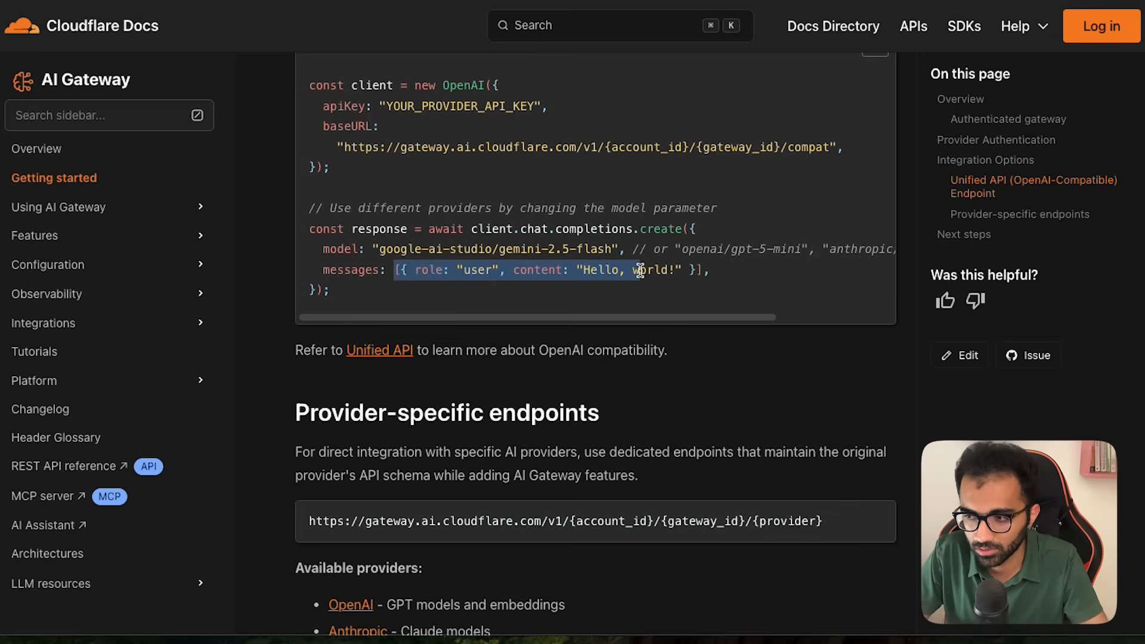
scroll(down, 3)
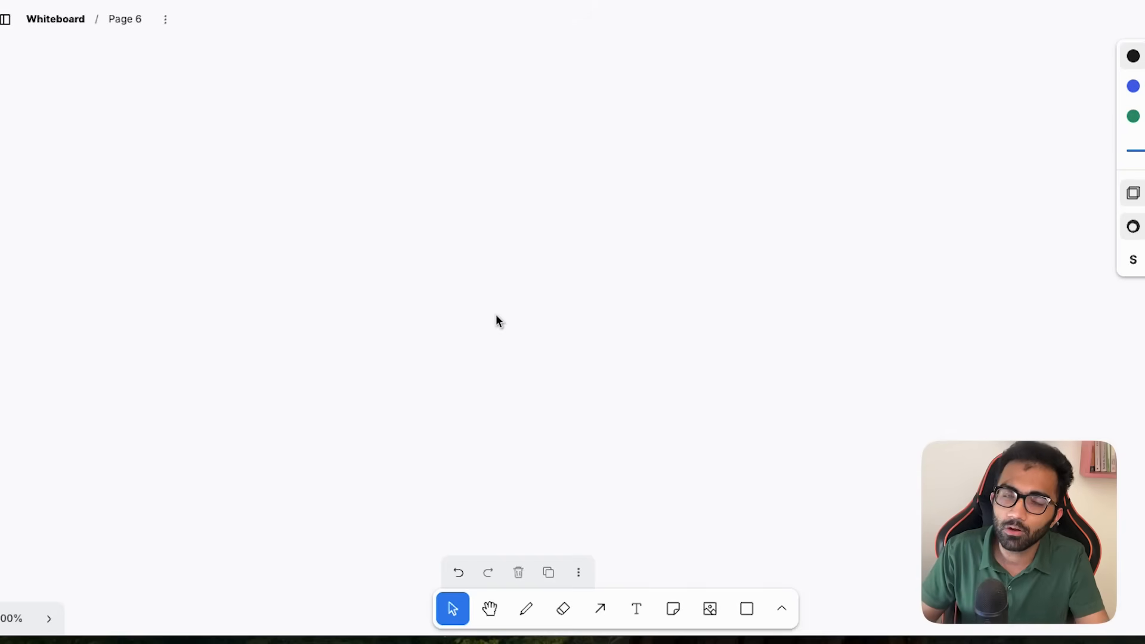
mouse_move(709, 619)
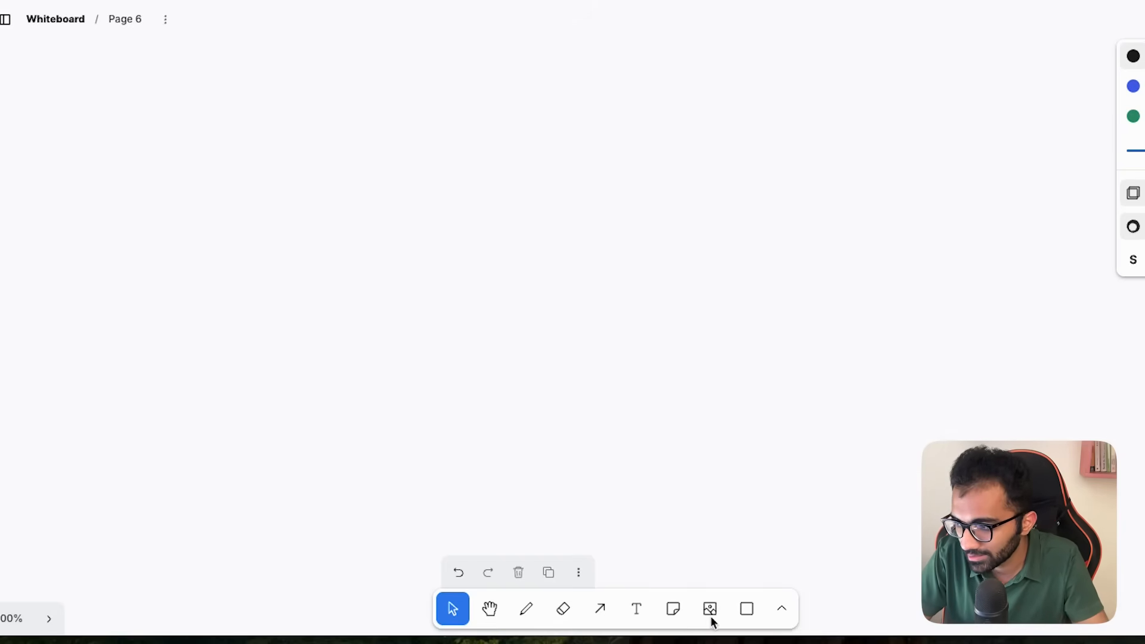
mouse_move(647, 439)
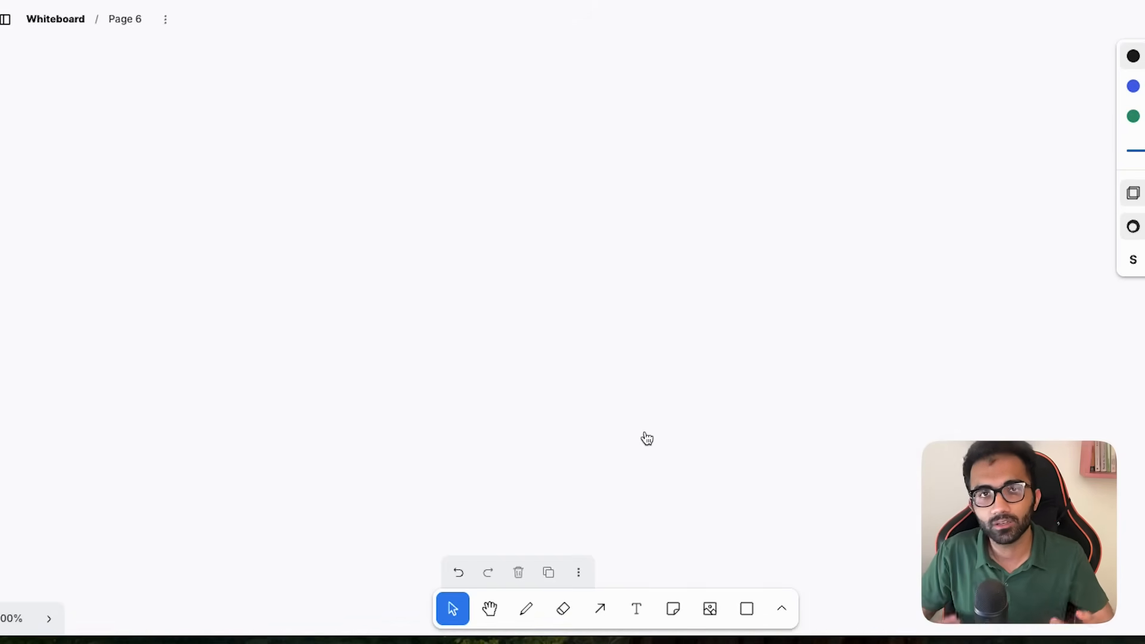
mouse_move(677, 497)
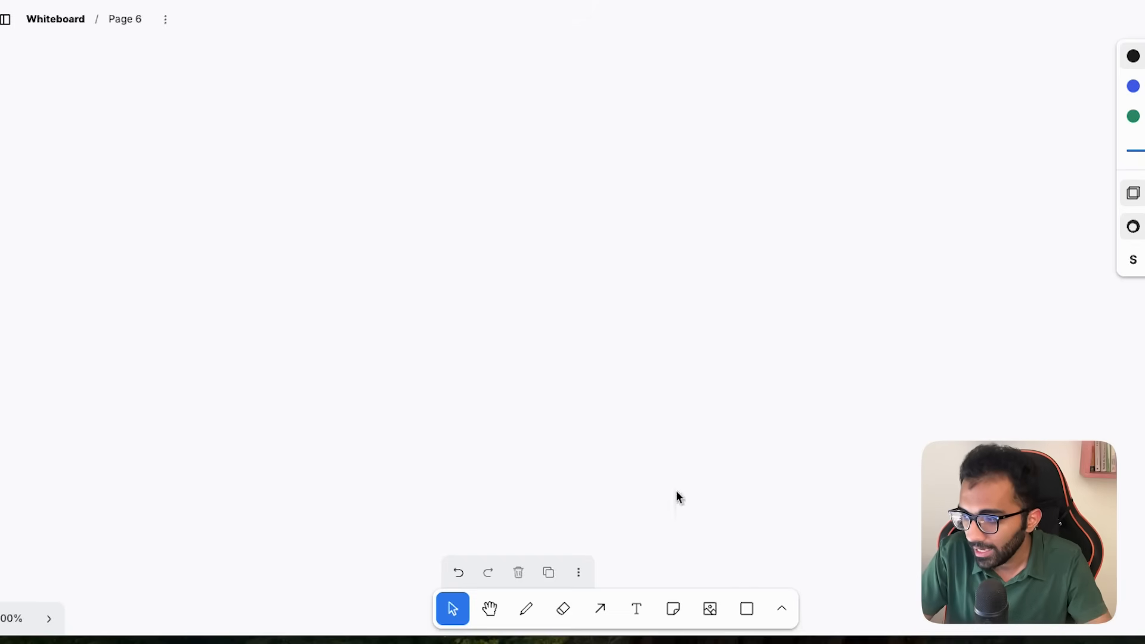
Draw a tall centre box labelled 'AI Gateway' and 'Reverse proxy', then enlarge it
drag(496, 143, 609, 409)
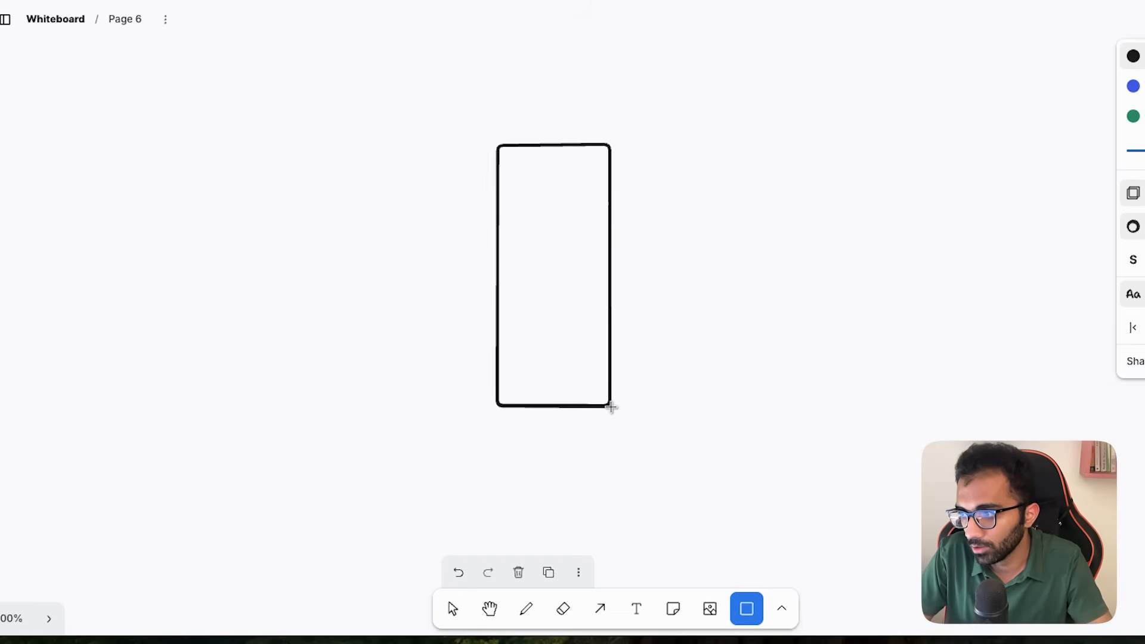
text(Reverse proxy)
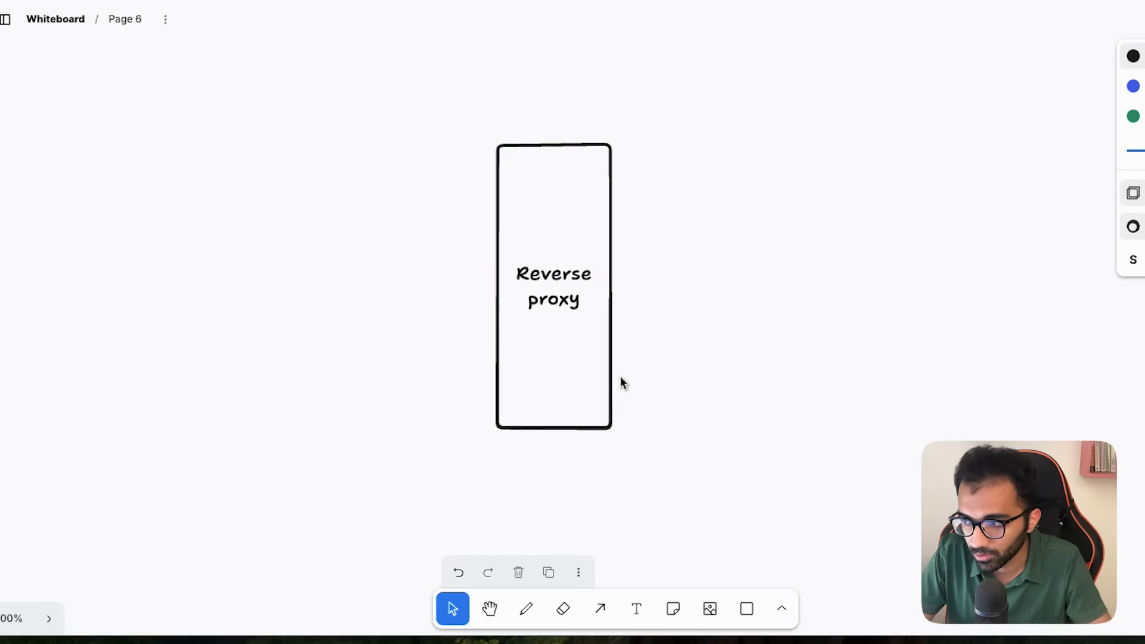
text(AI Gateway)
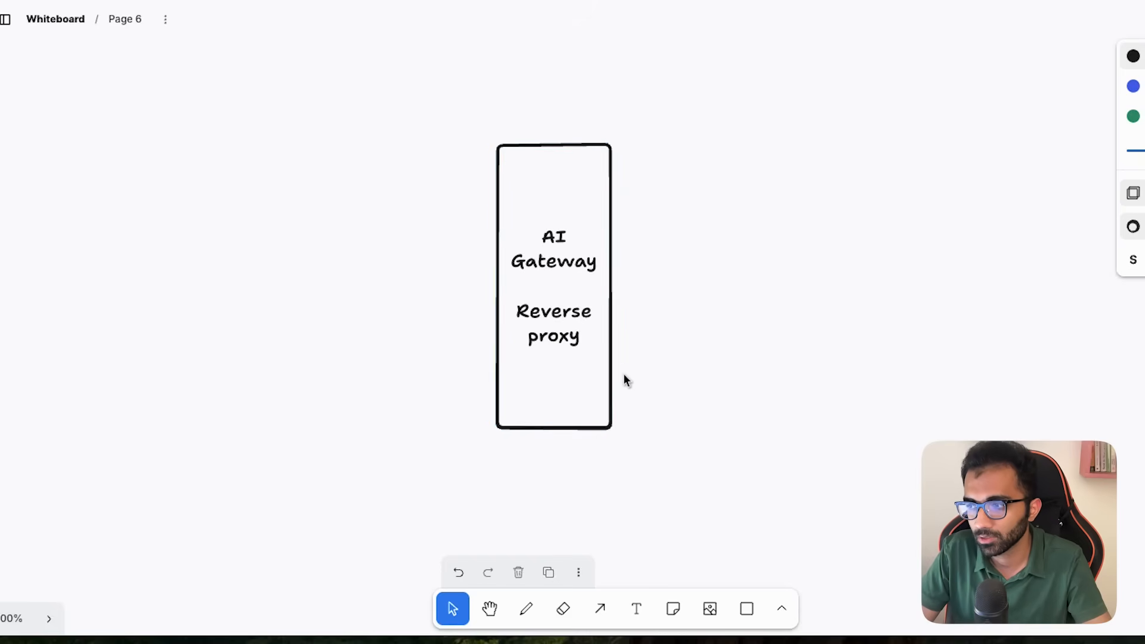
click(554, 351)
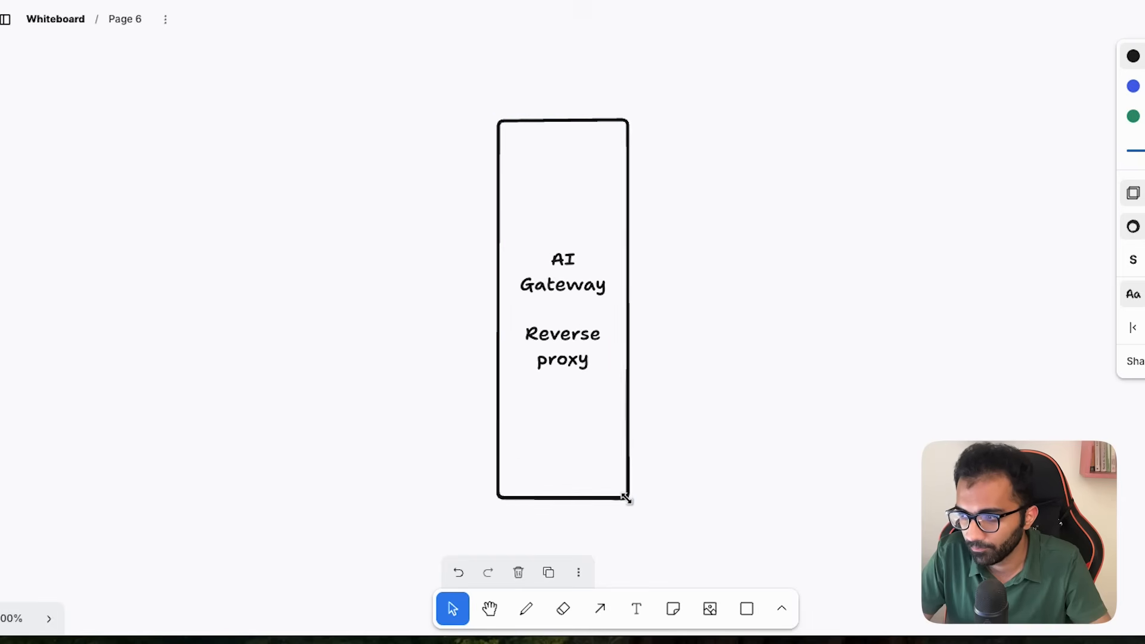
drag(627, 499, 601, 500)
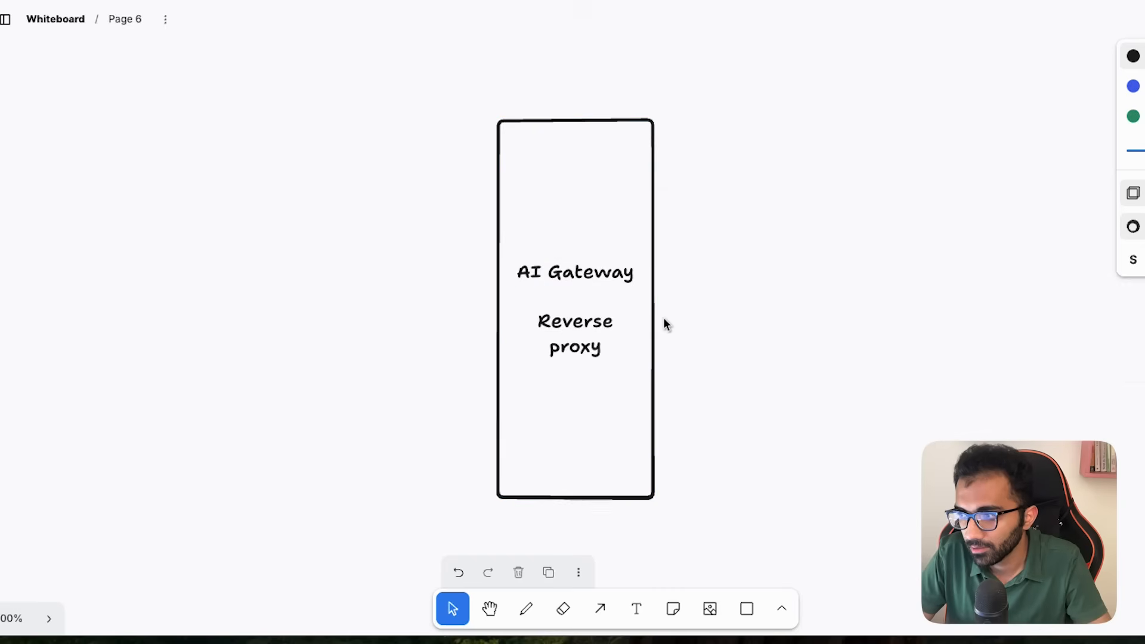
mouse_move(684, 345)
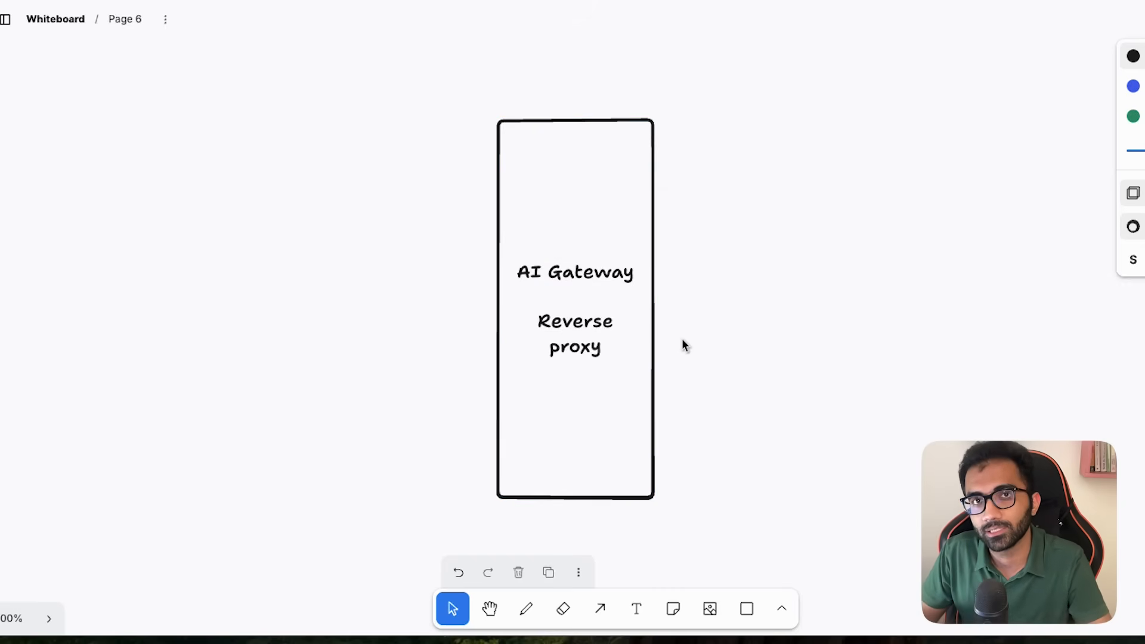
mouse_move(372, 343)
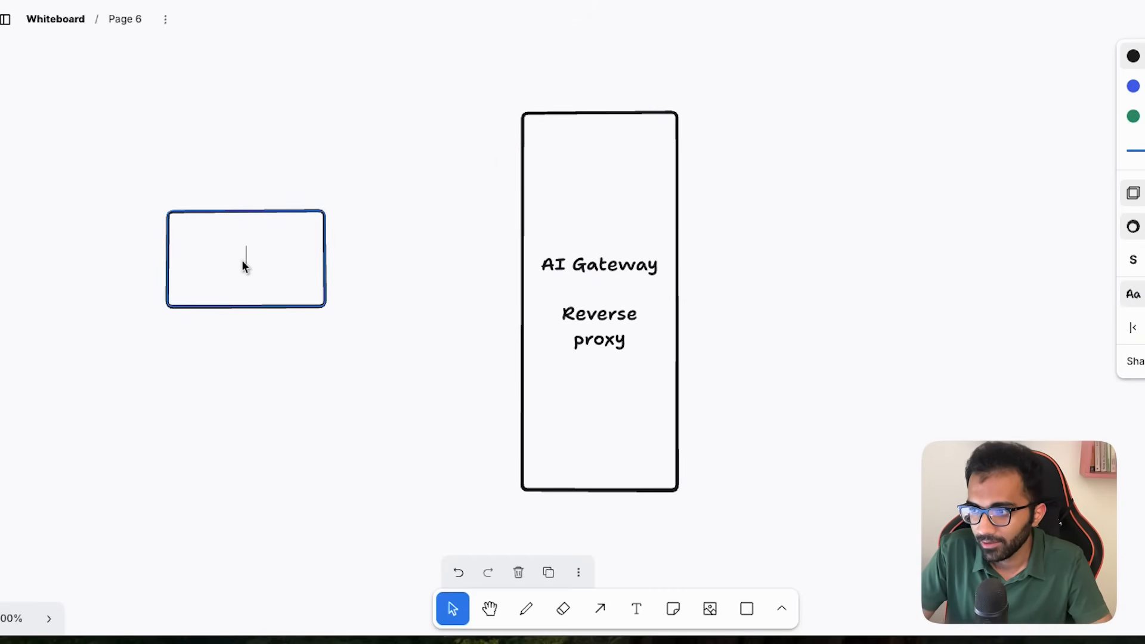
Label a box 'Client App/Website' and move it to the lower left
text(Client App/)
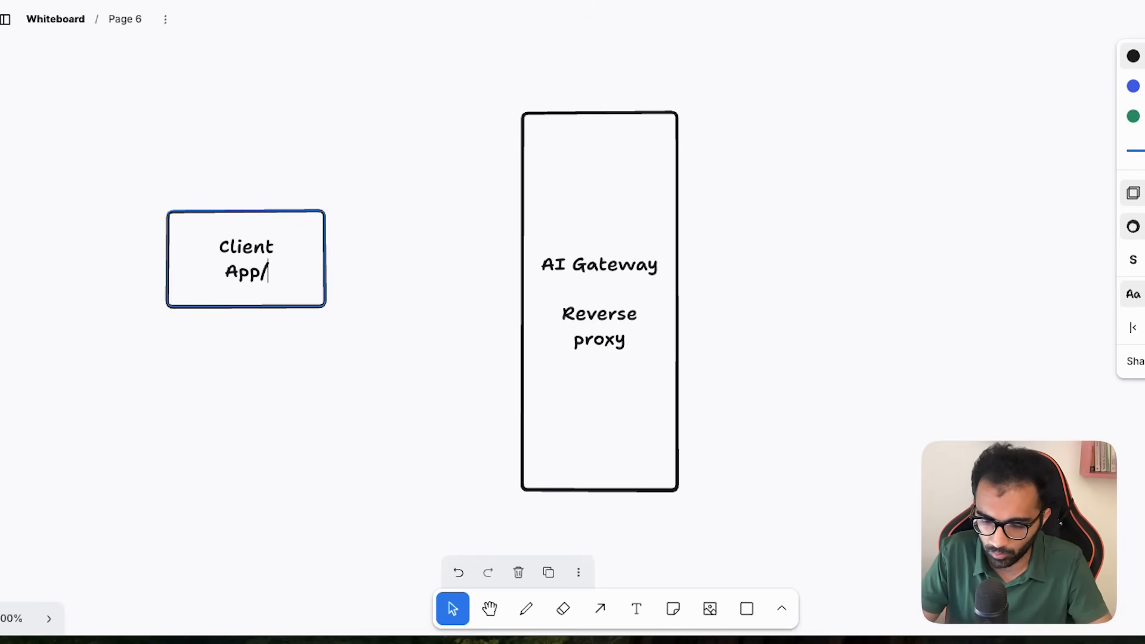
text(Website)
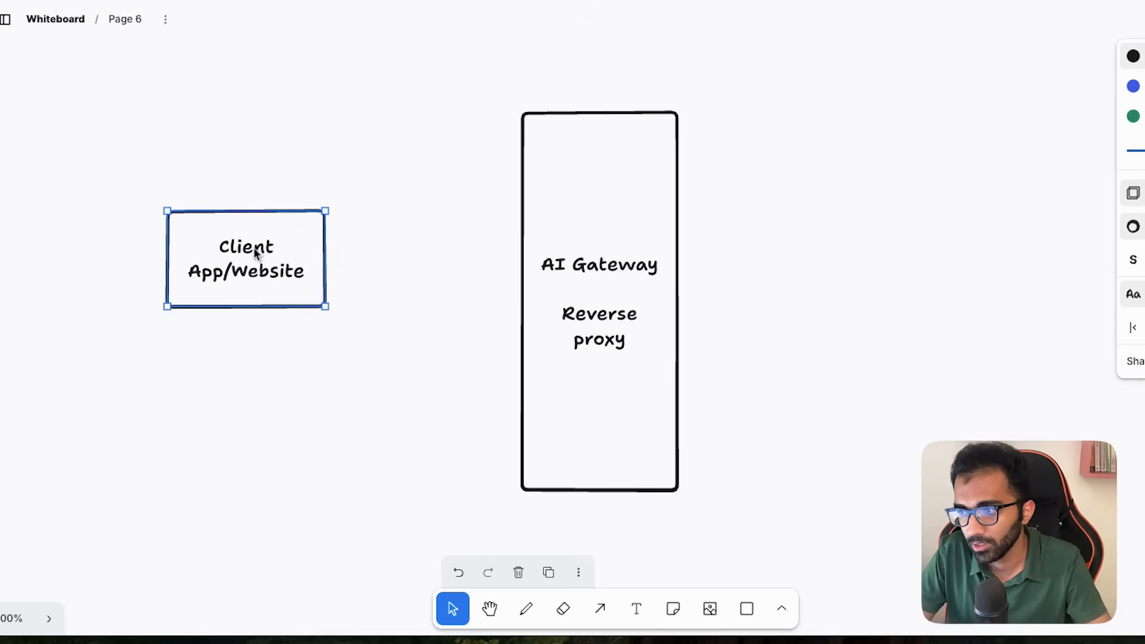
drag(247, 258, 135, 349)
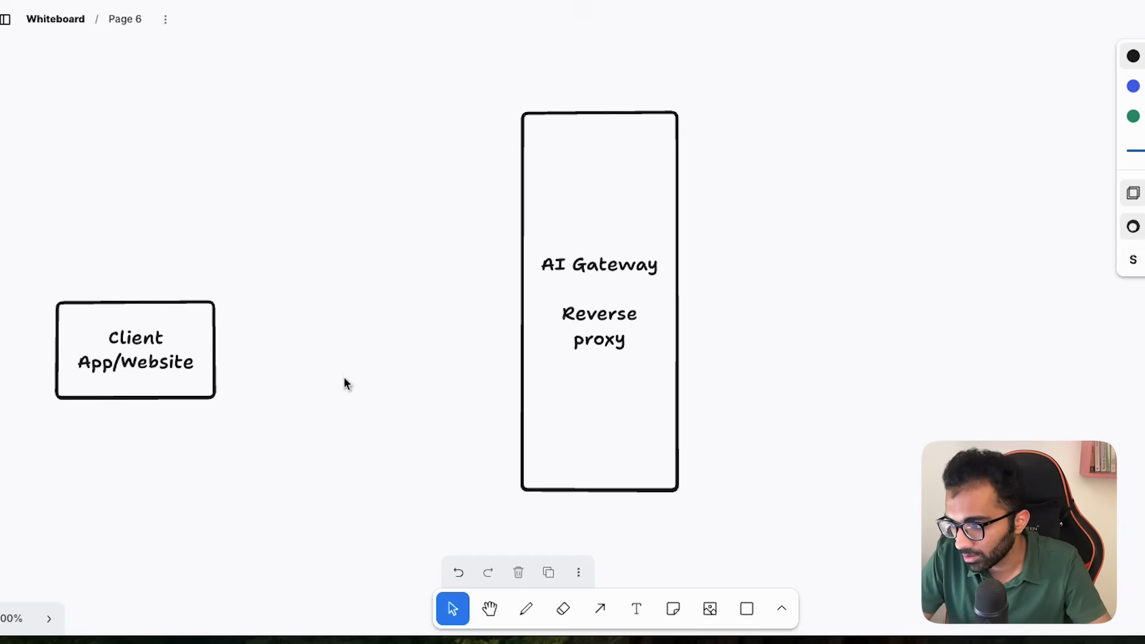
Add provider boxes OpenAI, Google, Mistral, Kimi and Deepseek, nudging OpenAI into place
drag(169, 219, 276, 287)
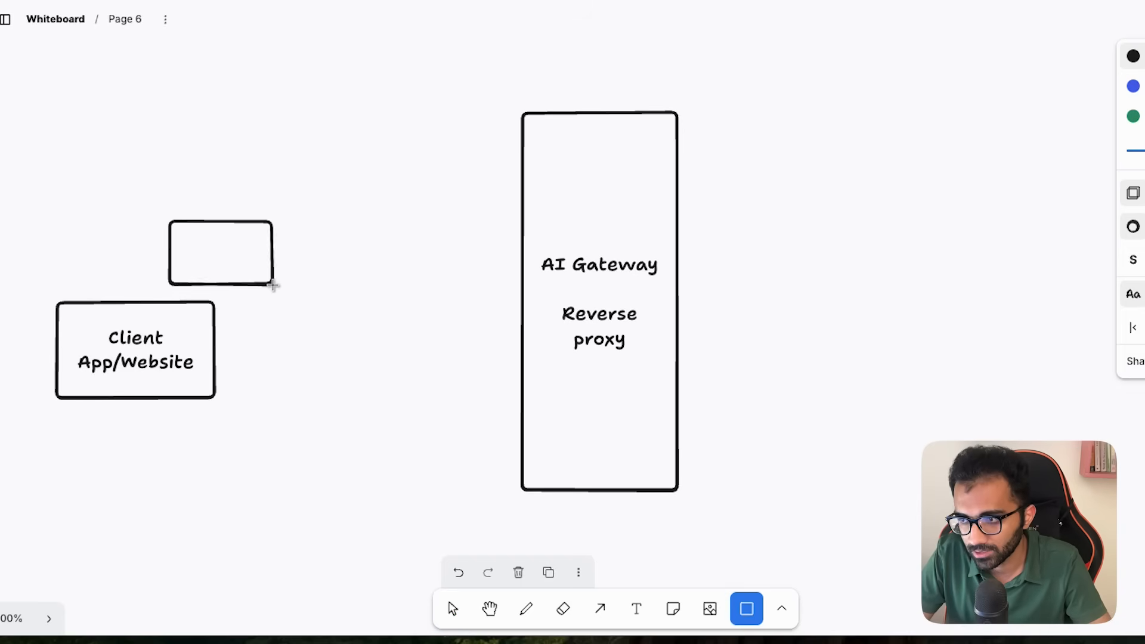
text(OpenAI)
text(Anthrophic)
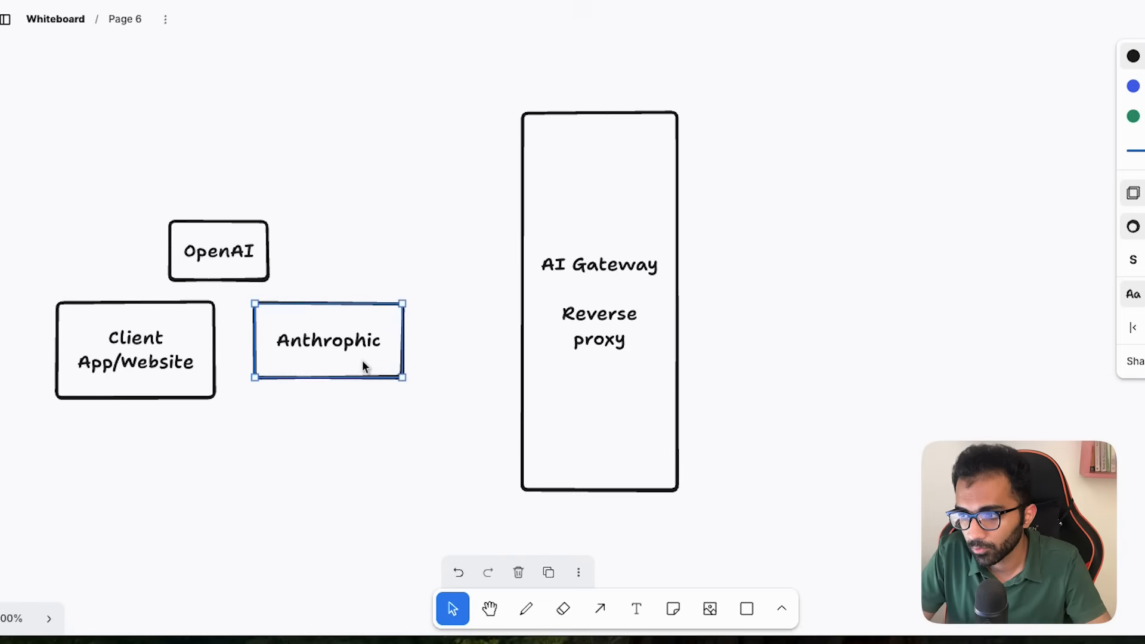
text(Google)
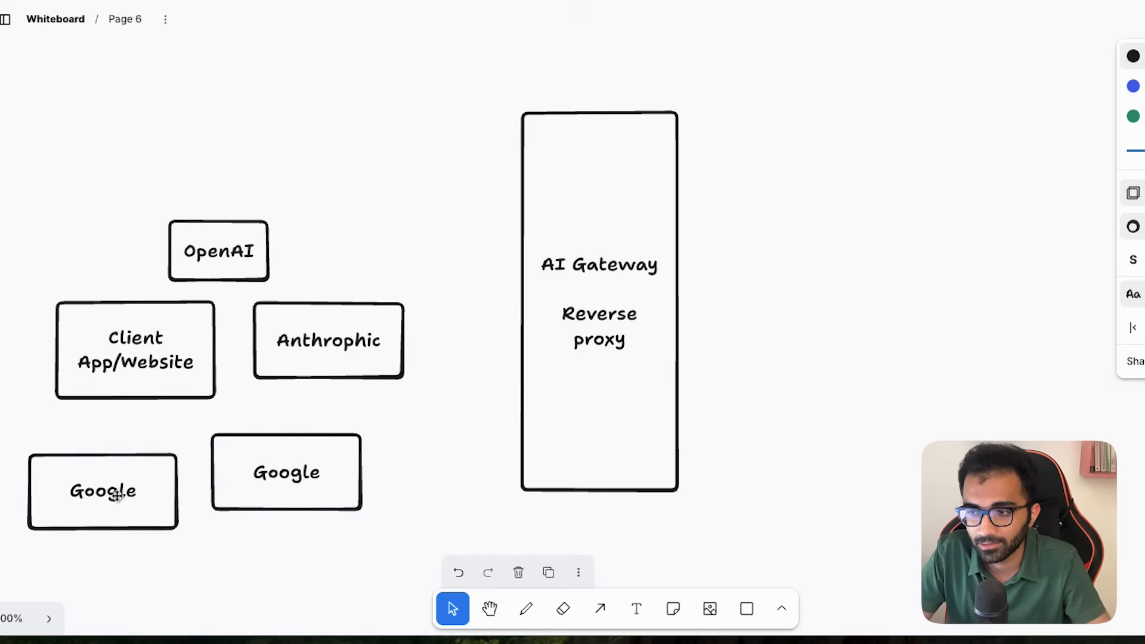
double_click(101, 491)
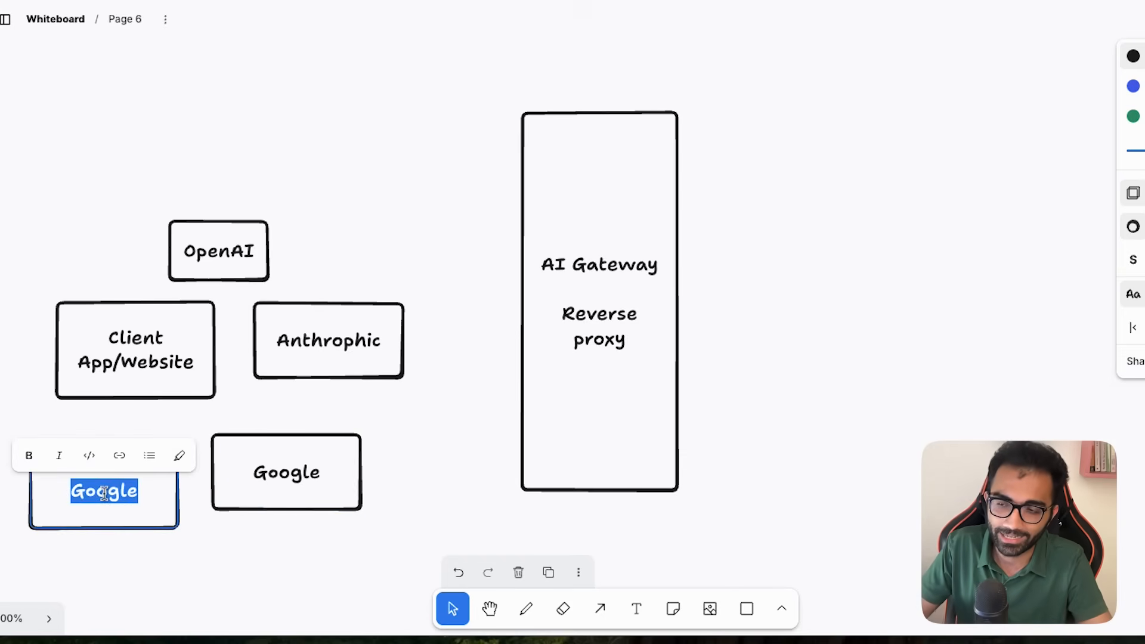
text(Mistral)
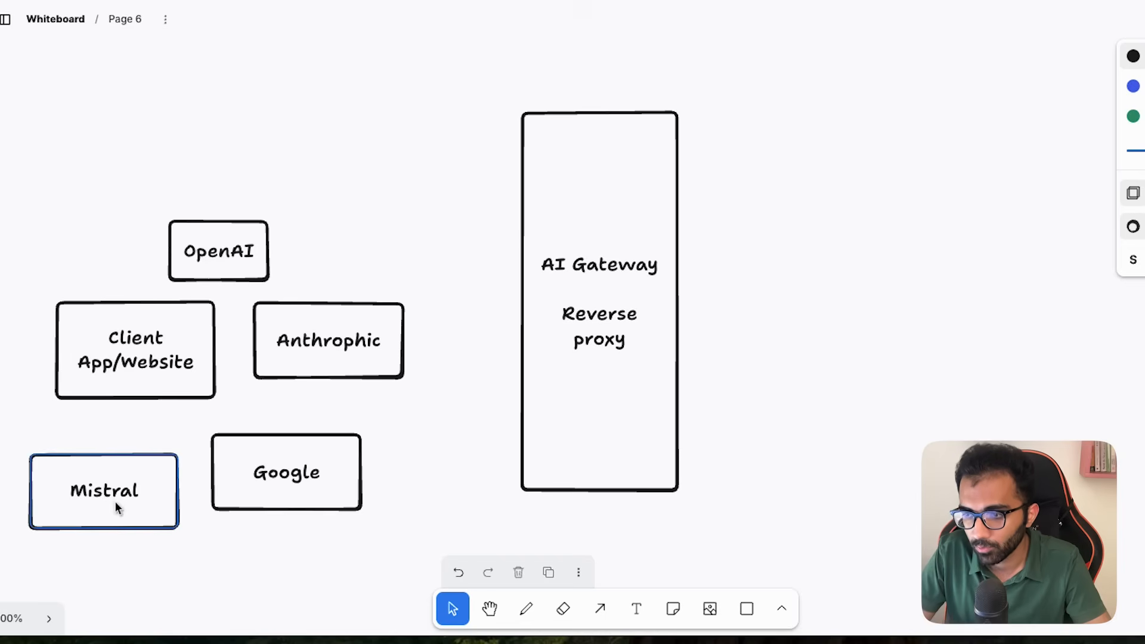
double_click(104, 491)
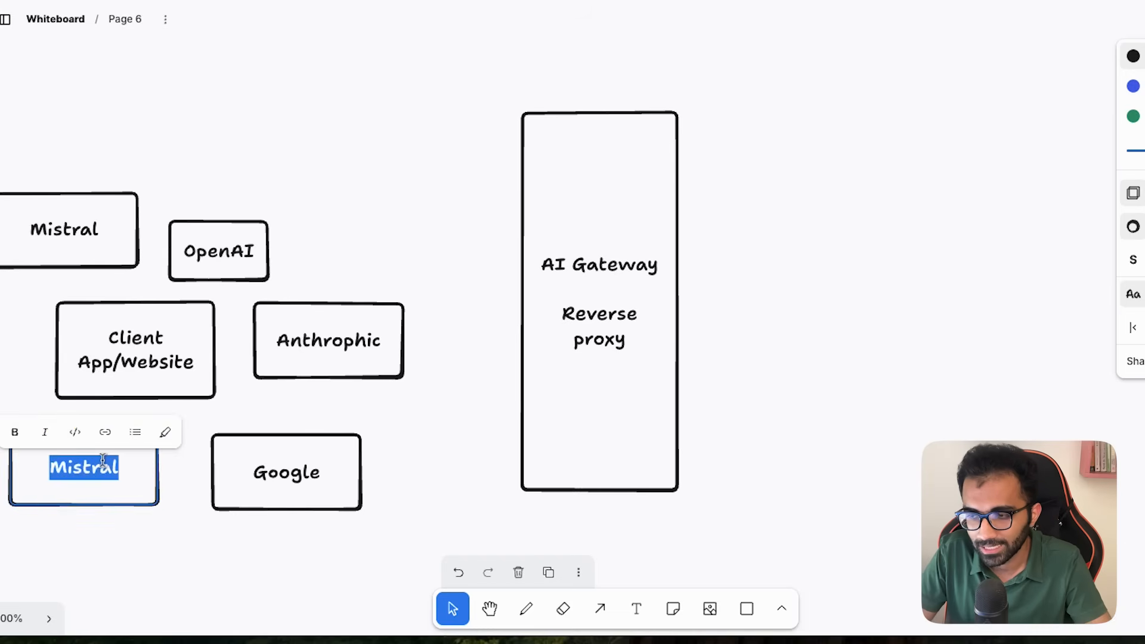
text(Kimi)
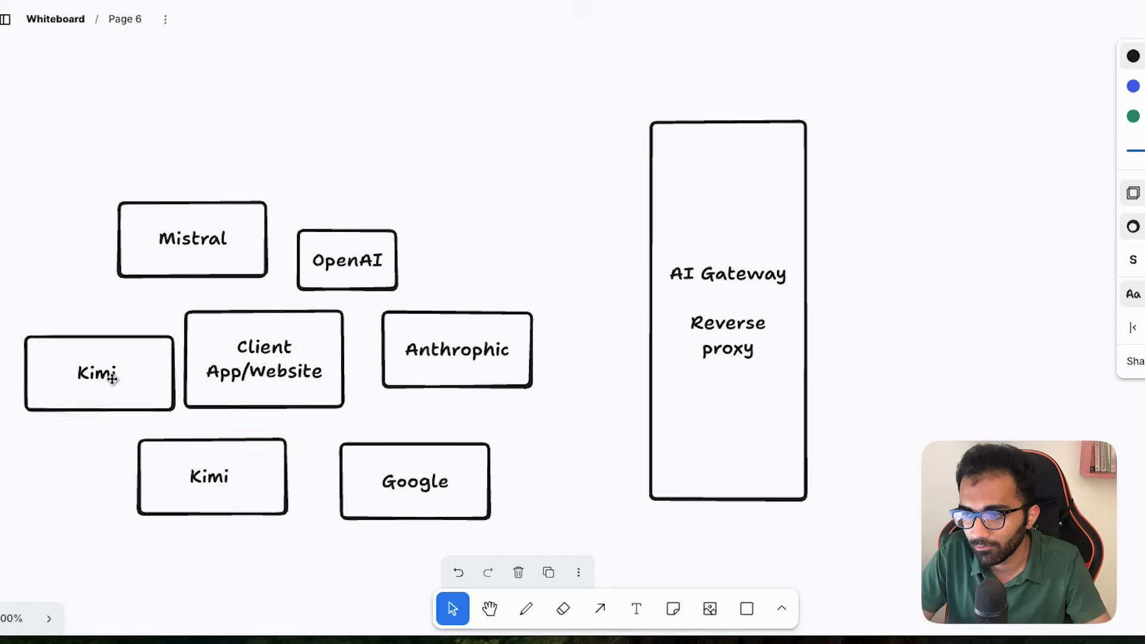
text(Deepseek)
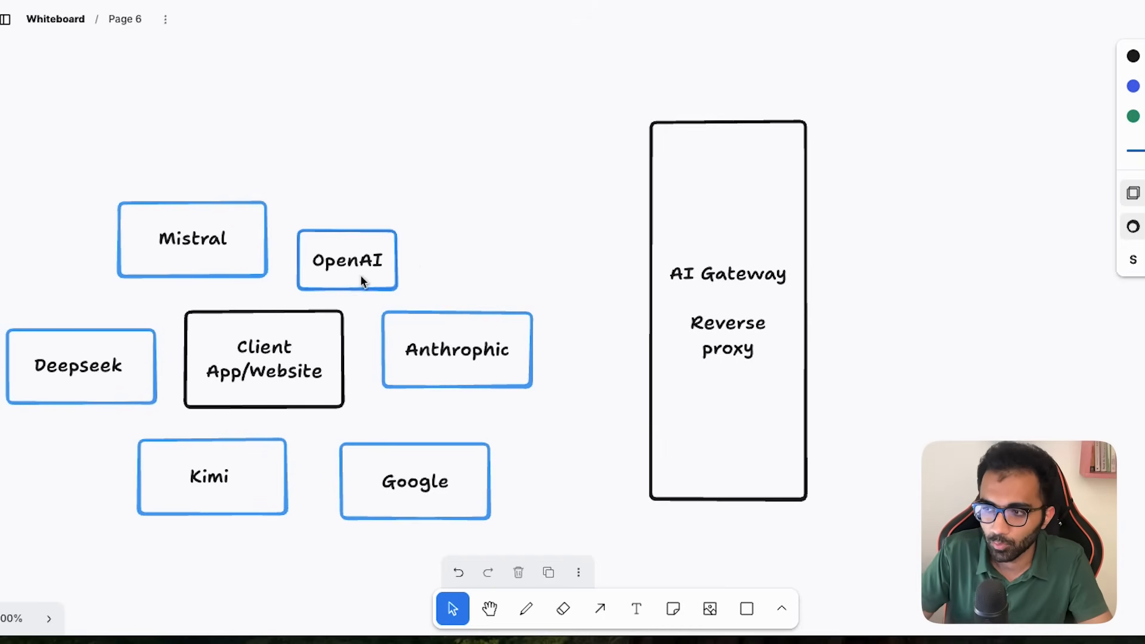
drag(348, 260, 396, 221)
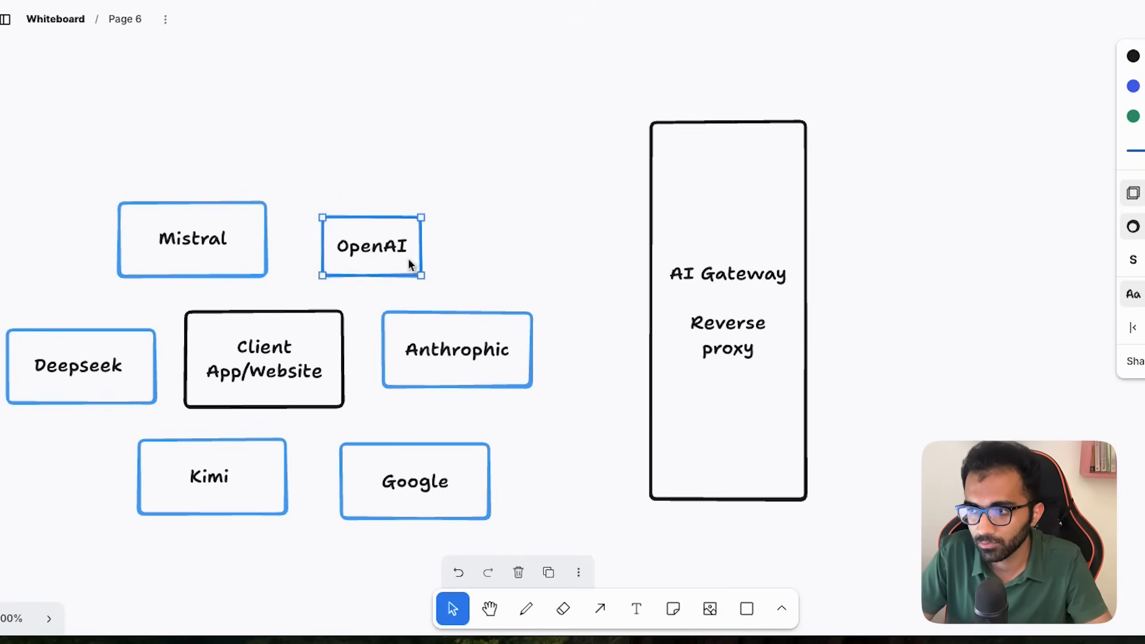
click(454, 263)
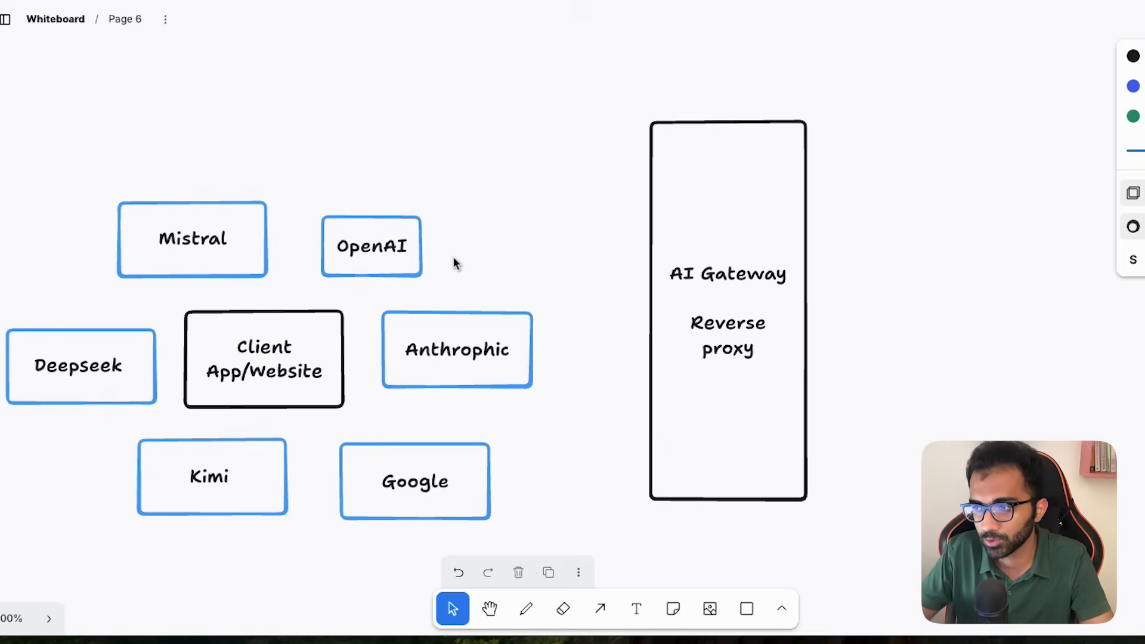
Draw a 'request' arrow into the AI Gateway box and label the return arrow 'response'
click(599, 609)
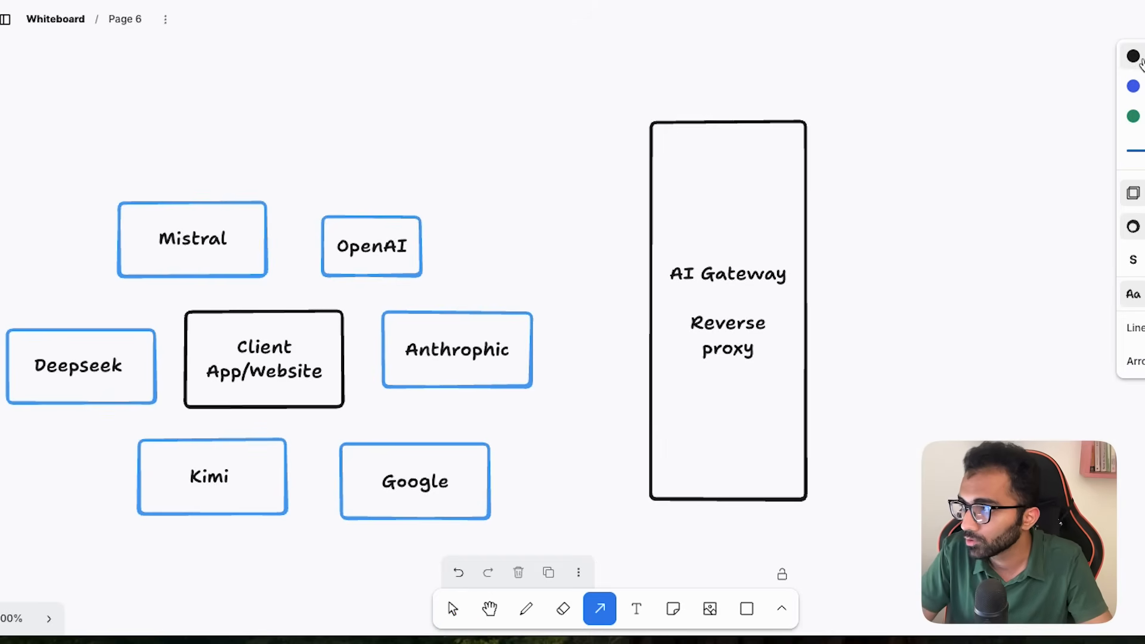
drag(461, 231, 643, 272)
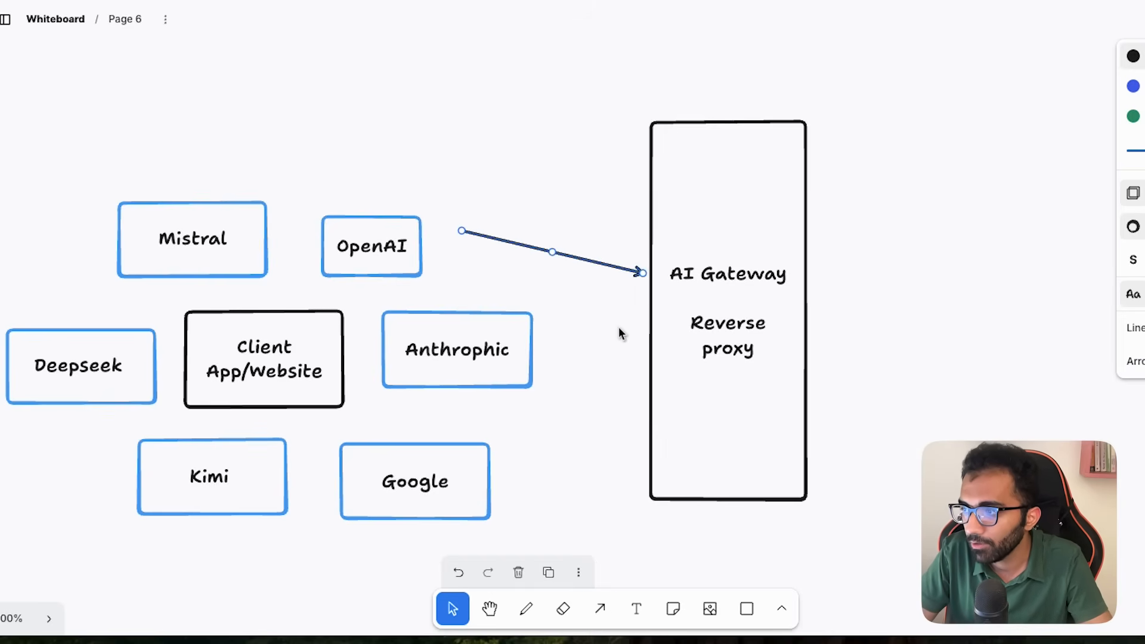
text(request)
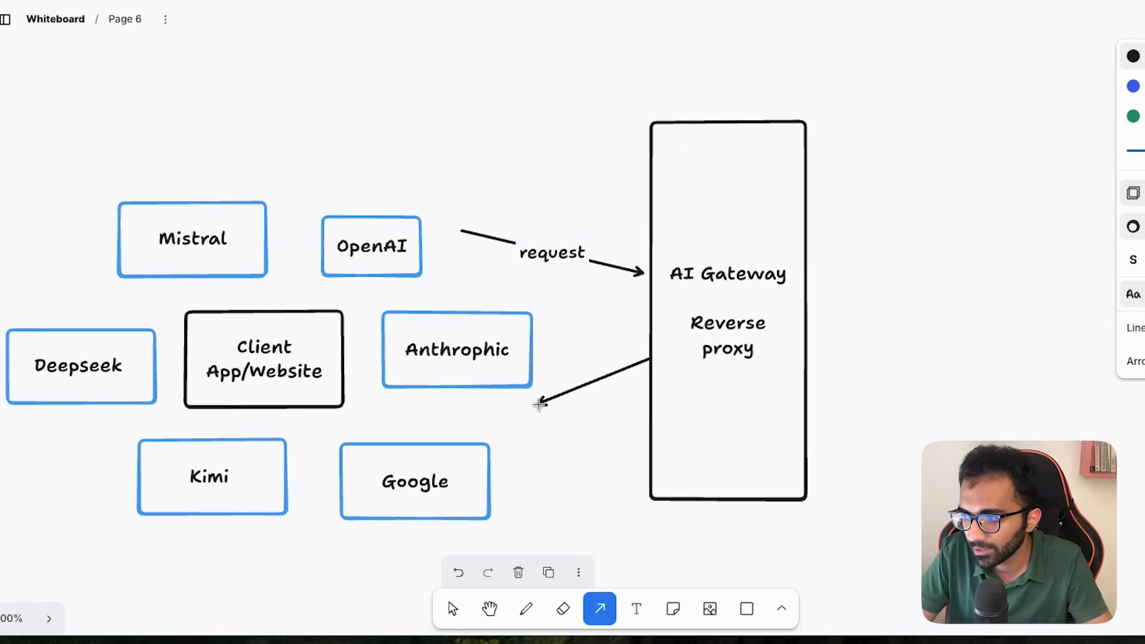
text(reso)
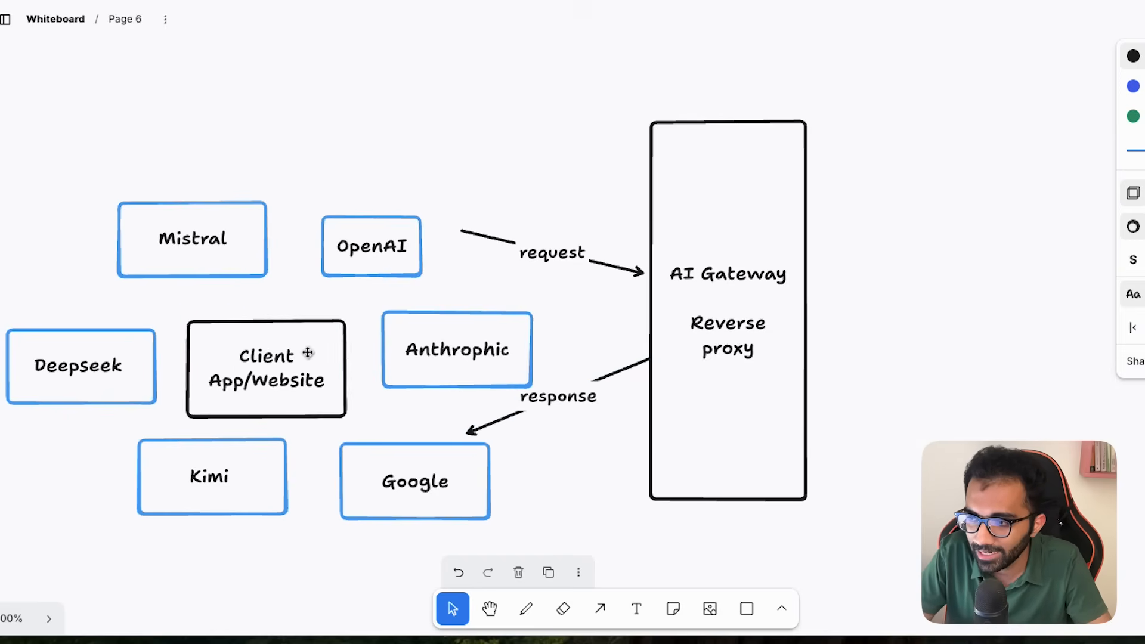
click(265, 369)
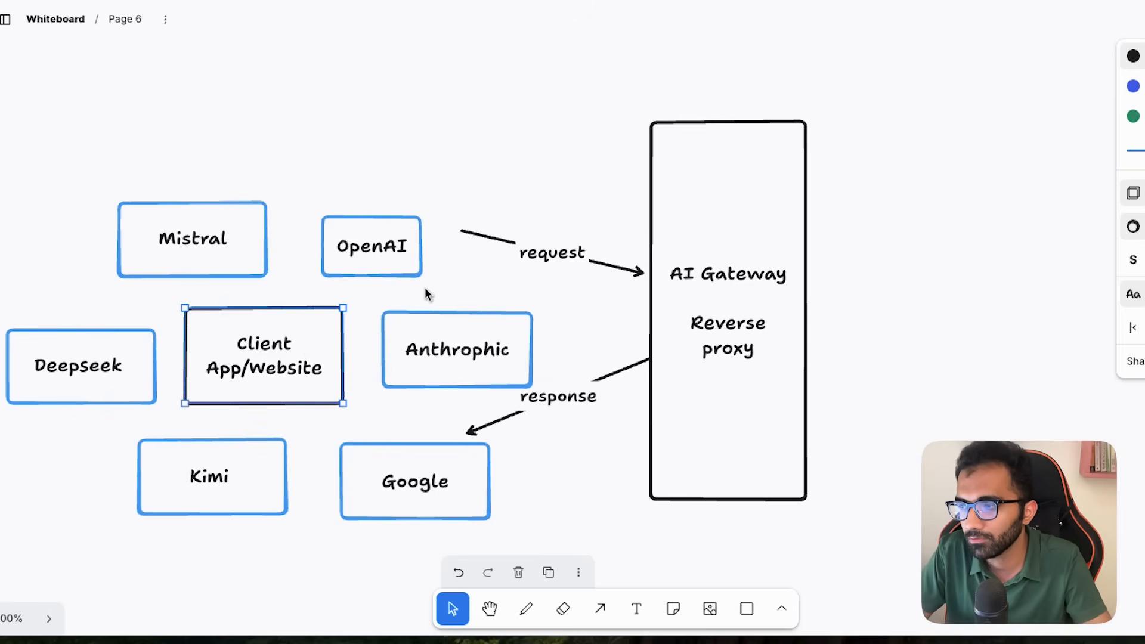
click(551, 253)
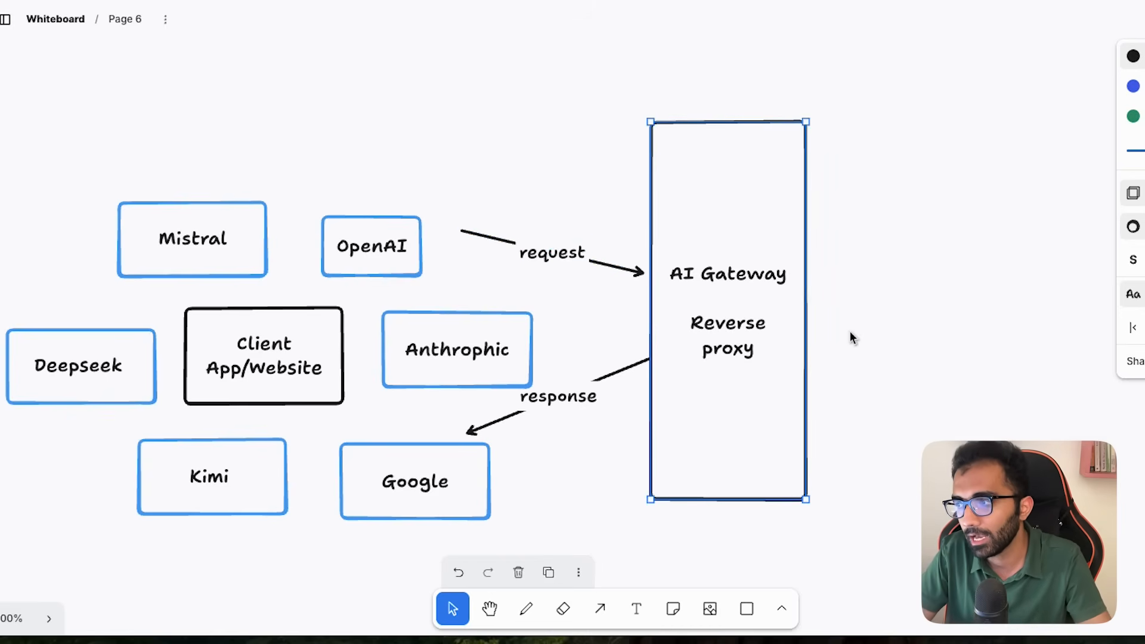
Add an 'AI provider' box right of the gateway with request and return arrows
click(746, 608)
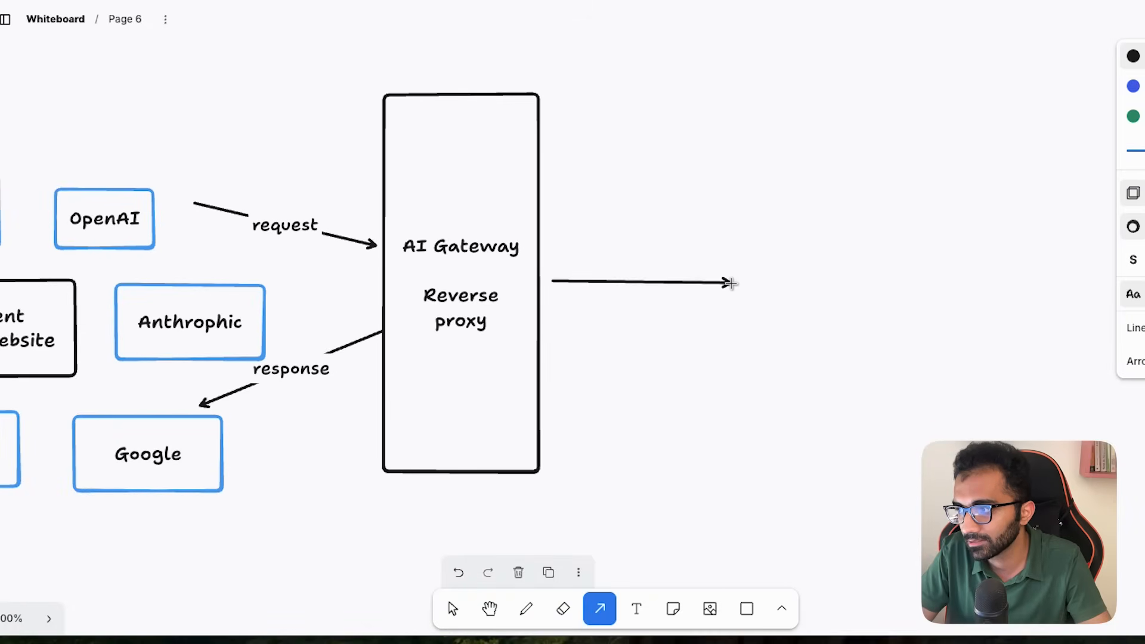
text(AI provider)
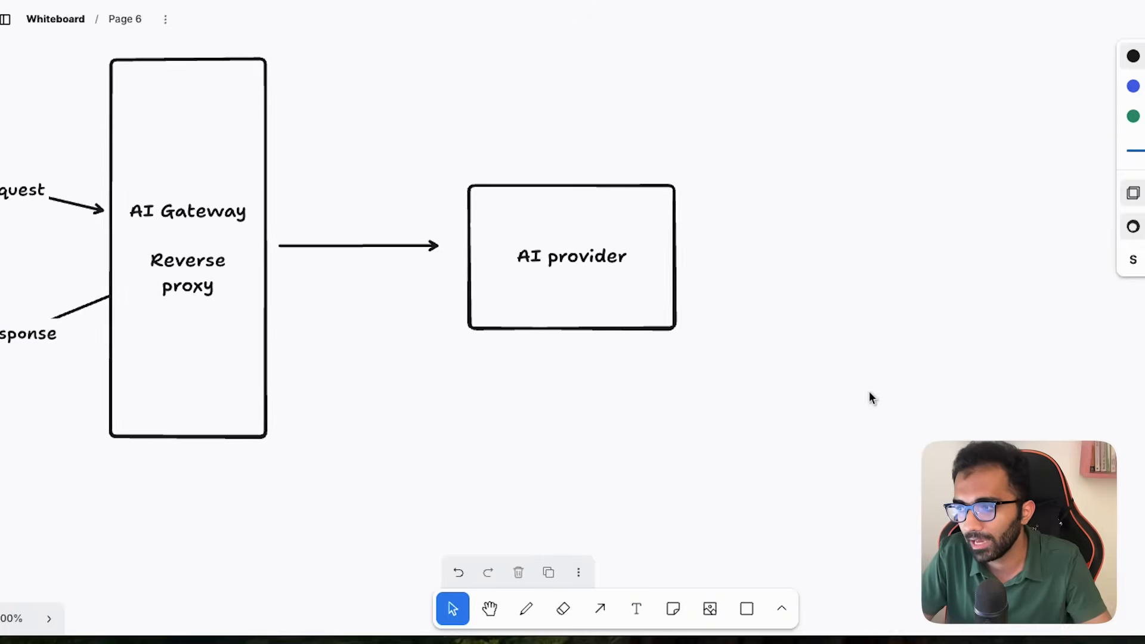
click(599, 608)
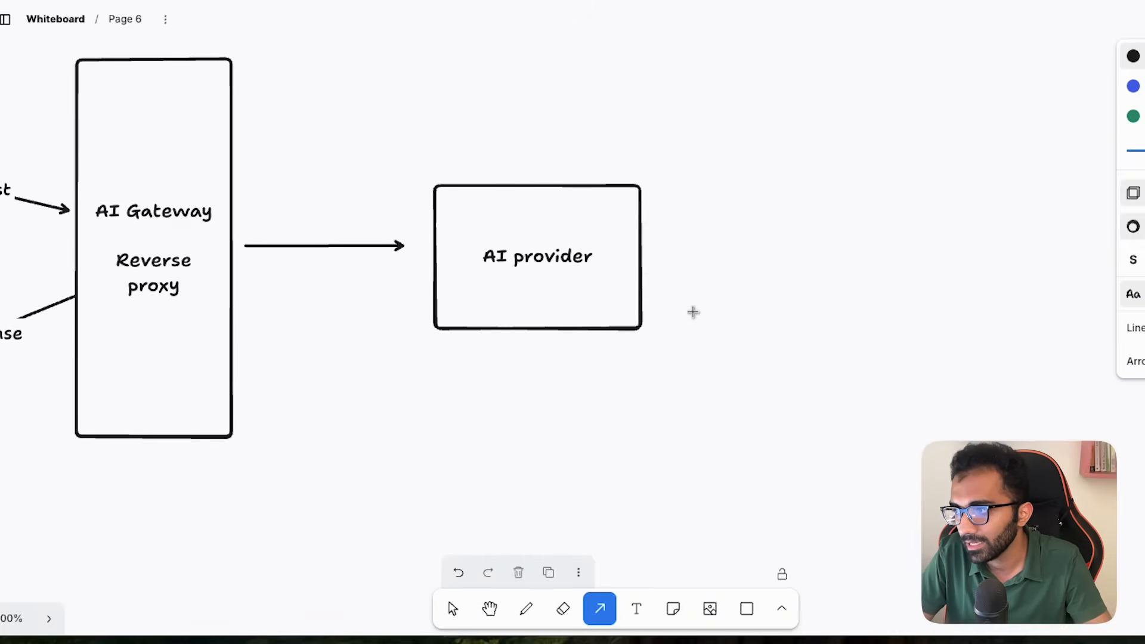
drag(419, 306, 247, 307)
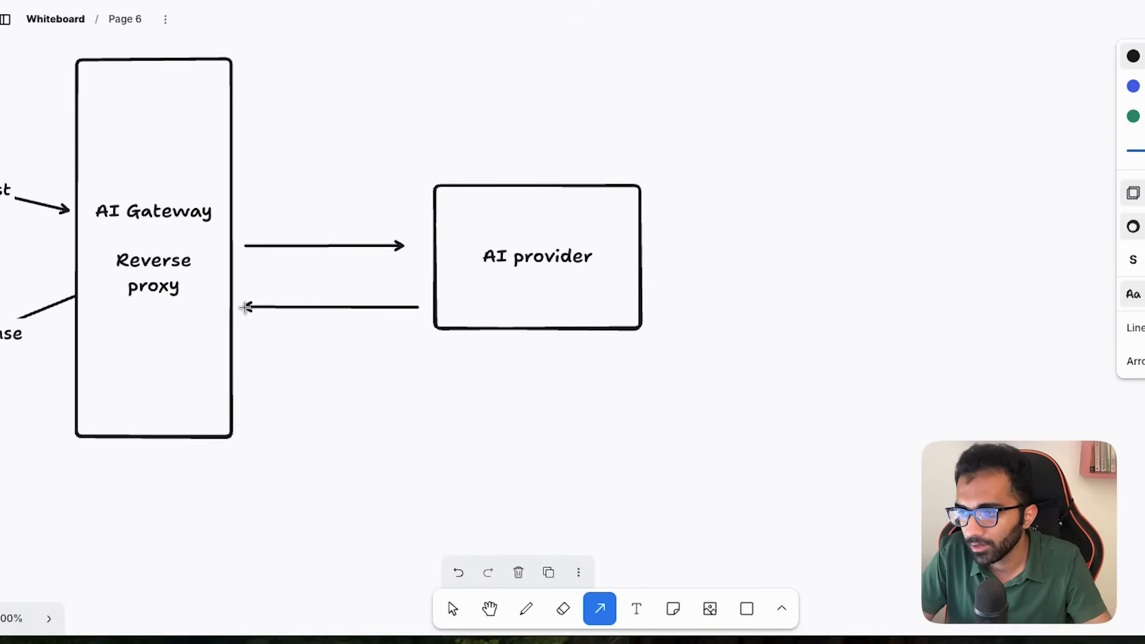
text(reques)
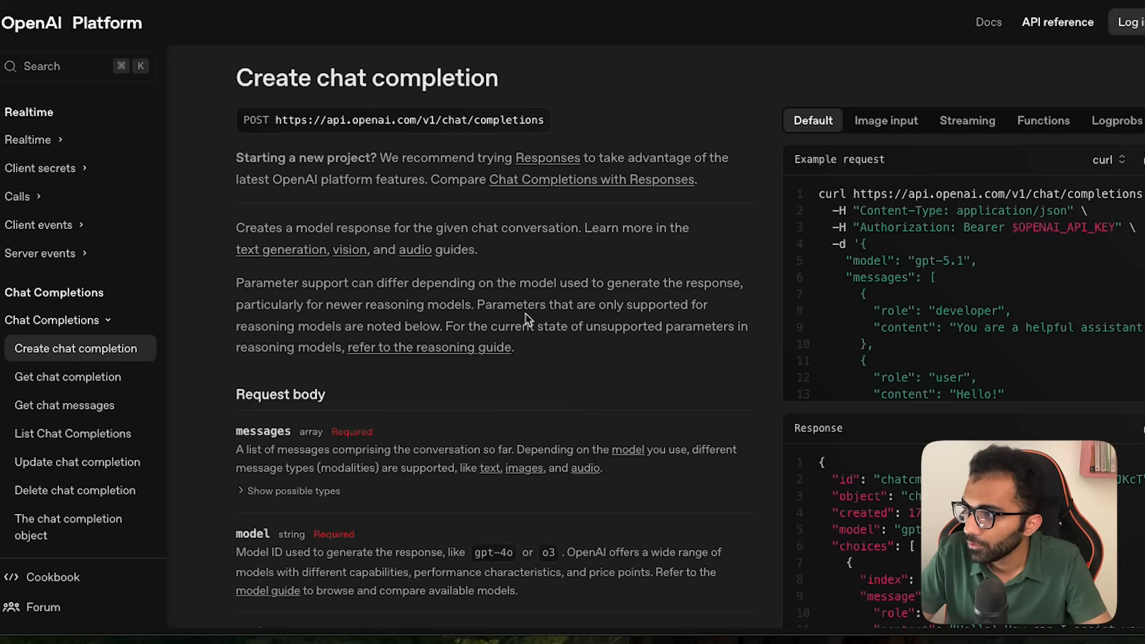
scroll(down, 3)
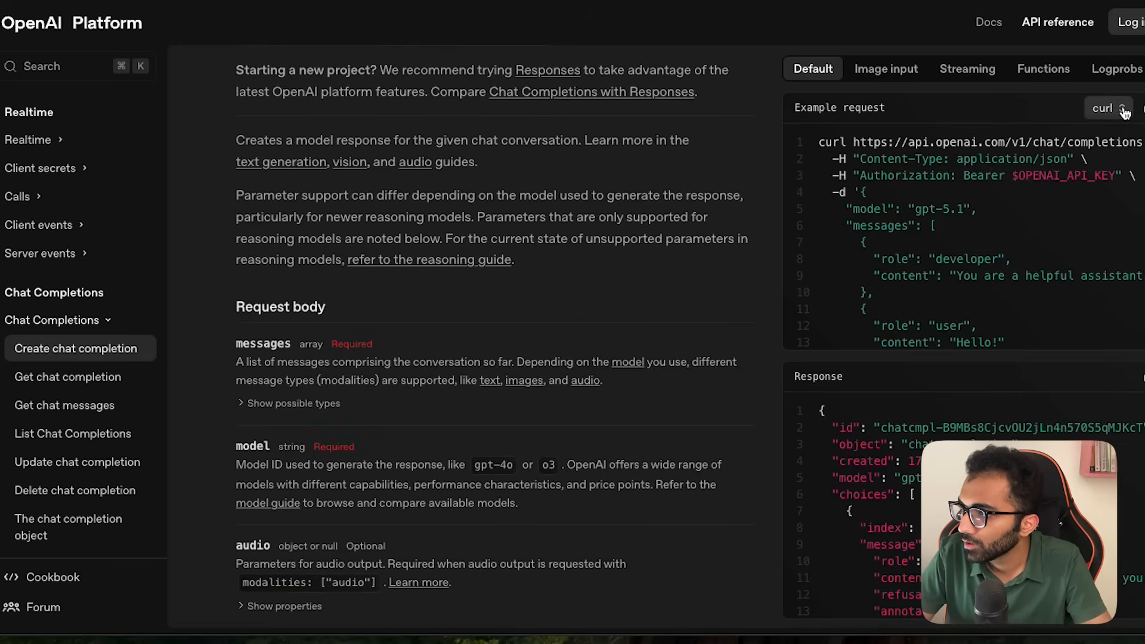
click(1108, 108)
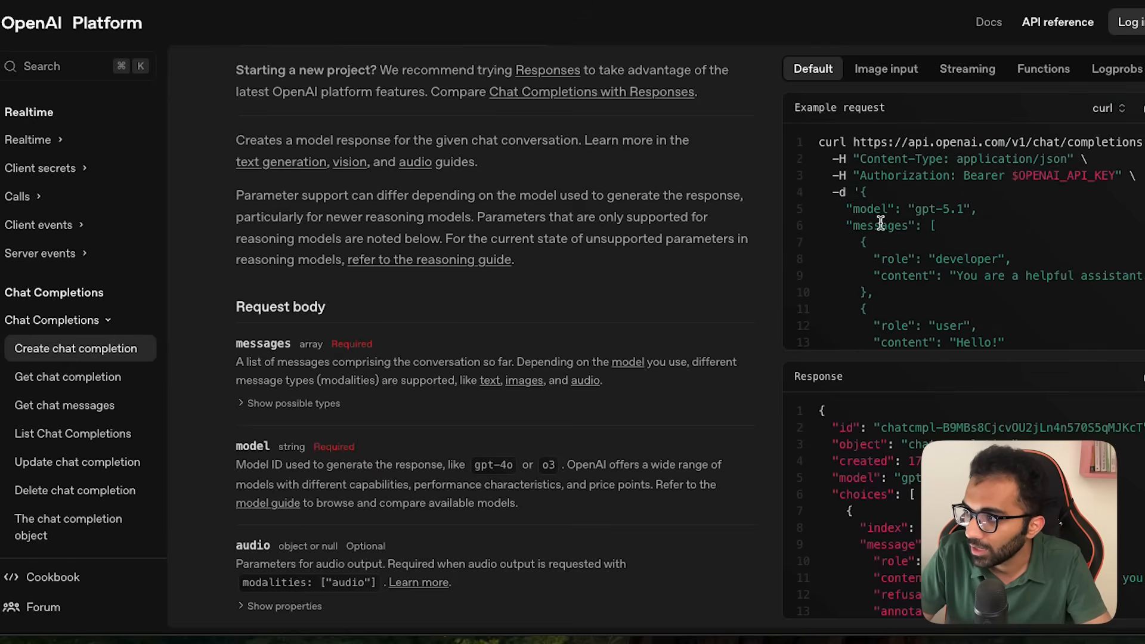
scroll(down, 3)
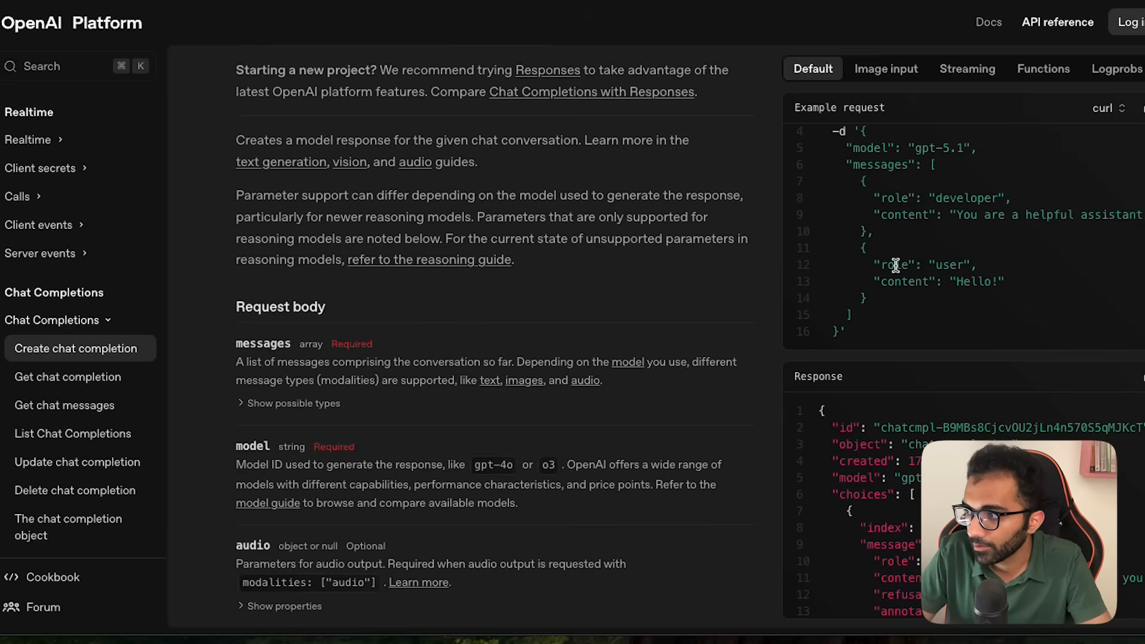
double_click(904, 281)
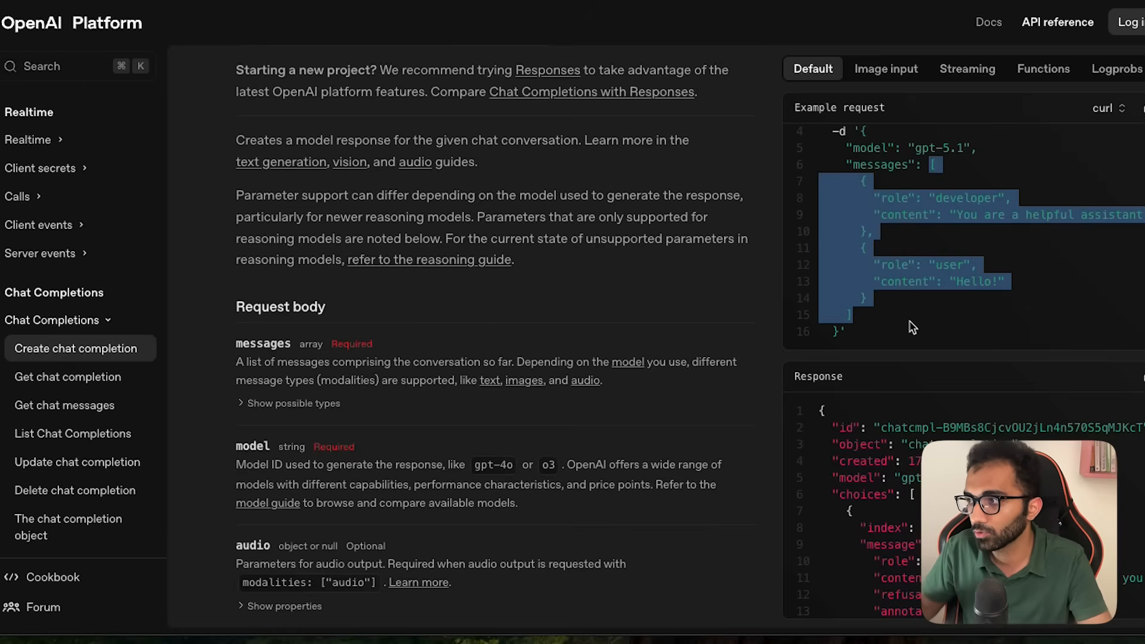
scroll(down, 3)
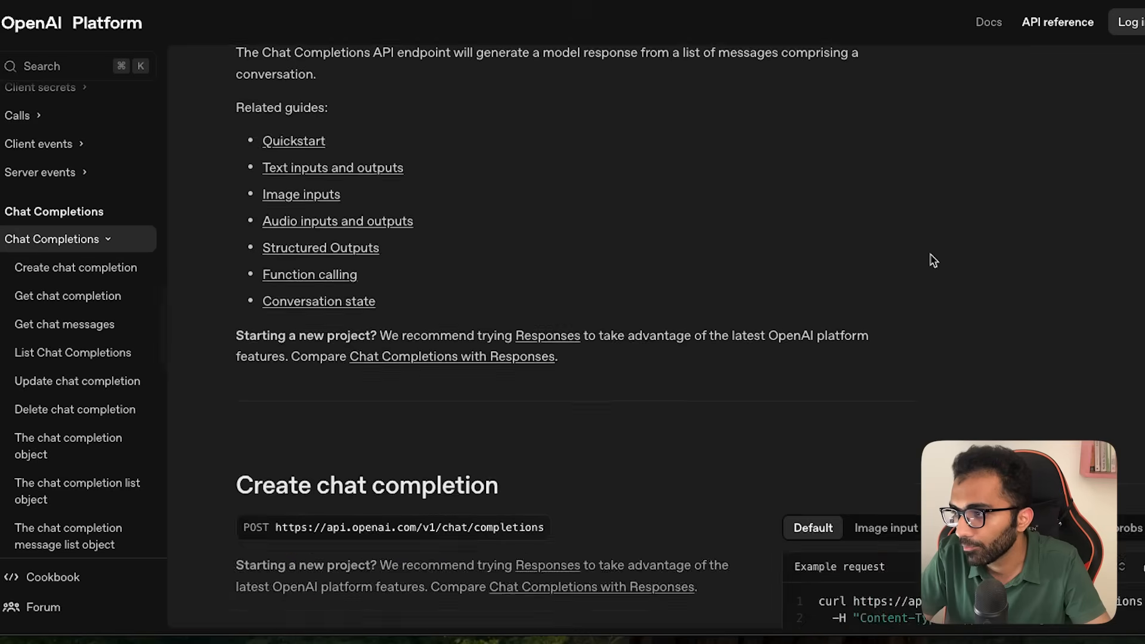
click(76, 266)
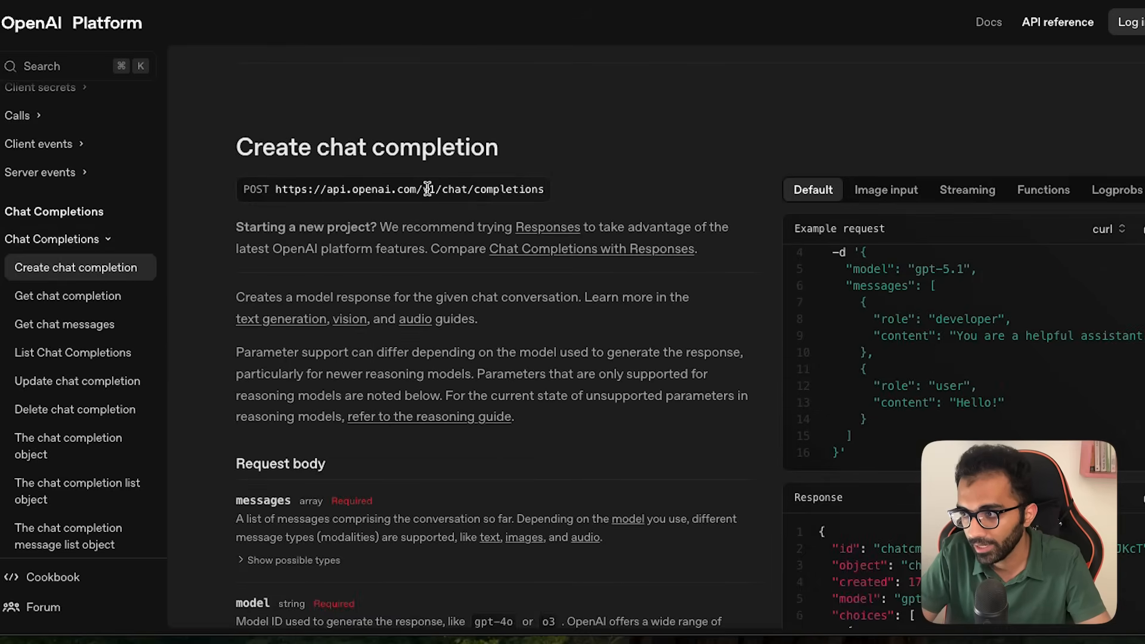
mouse_move(632, 330)
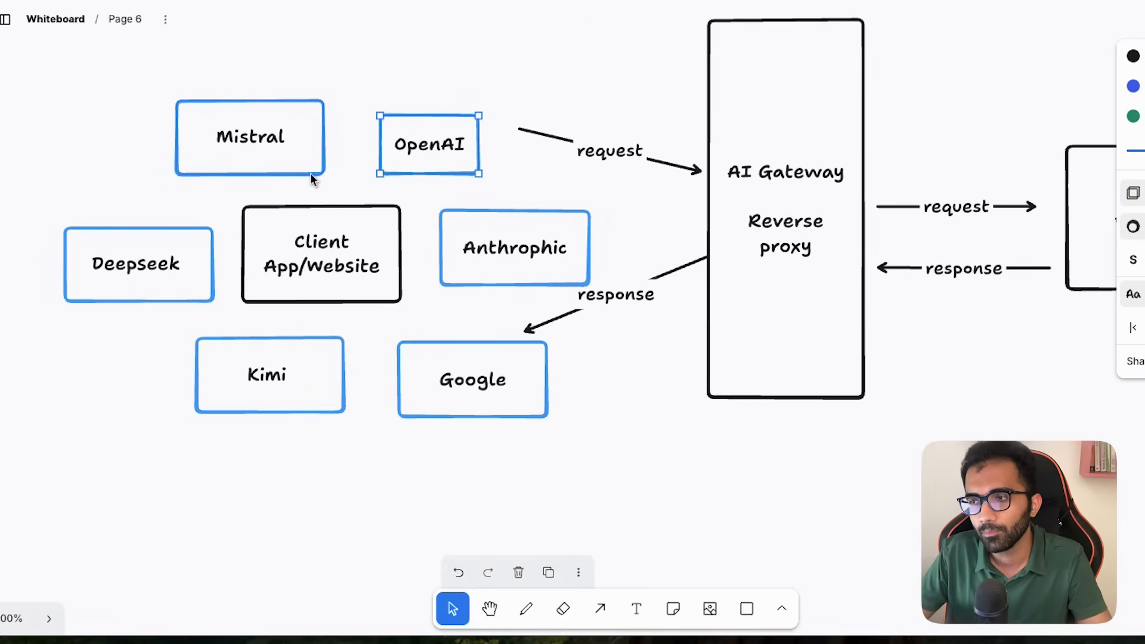
click(472, 380)
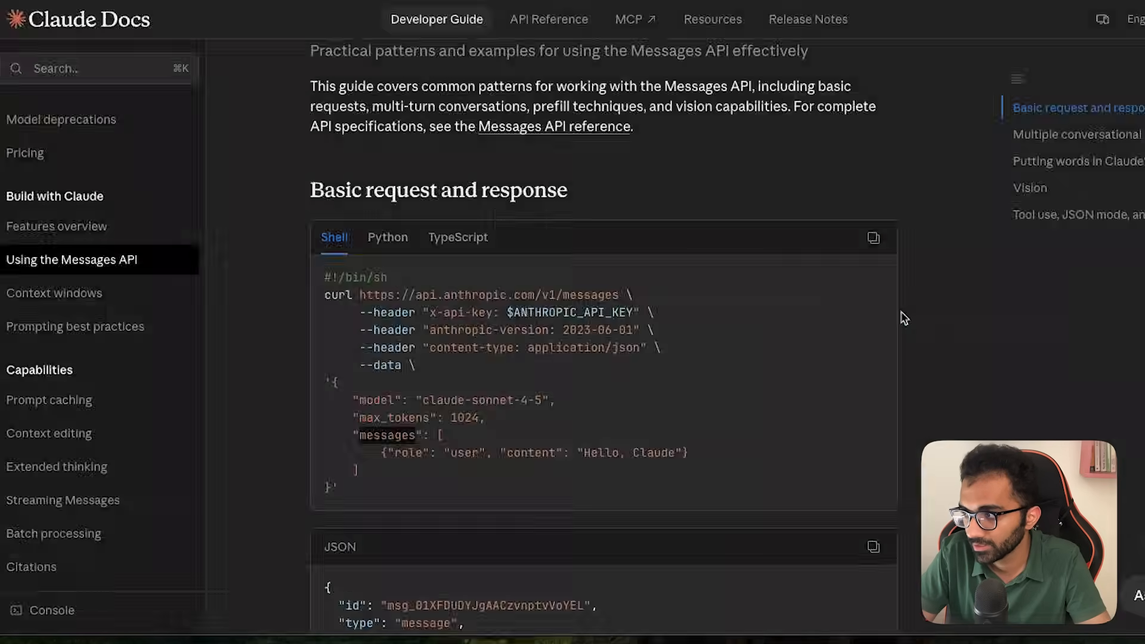
Open Claude's Files API guide and highlight the sentence about referencing uploaded files
click(30, 372)
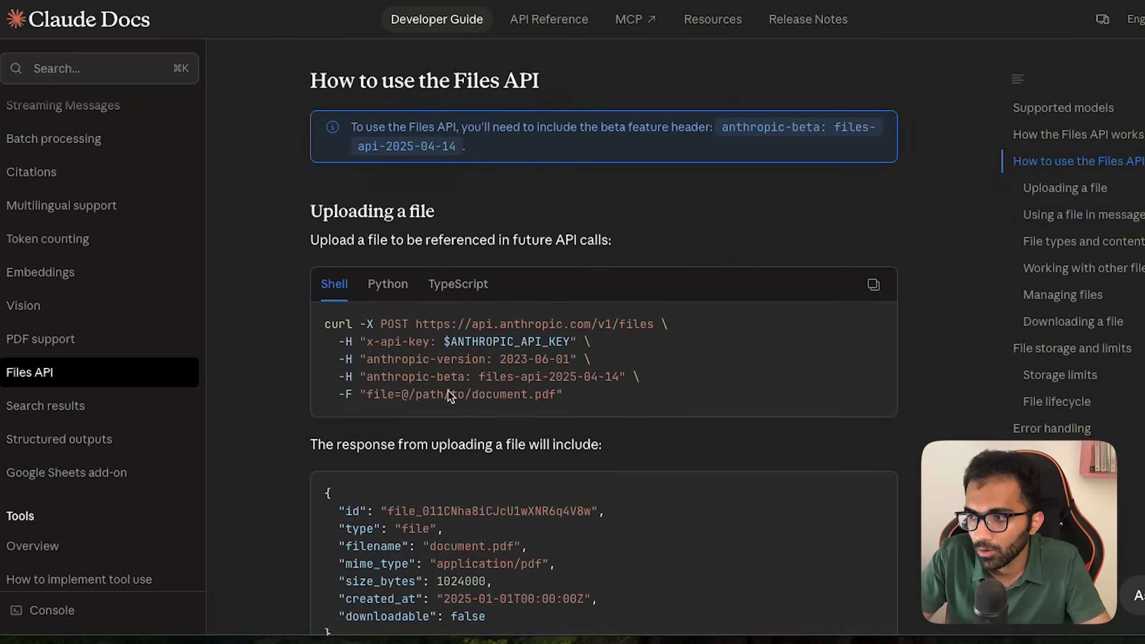
scroll(down, 3)
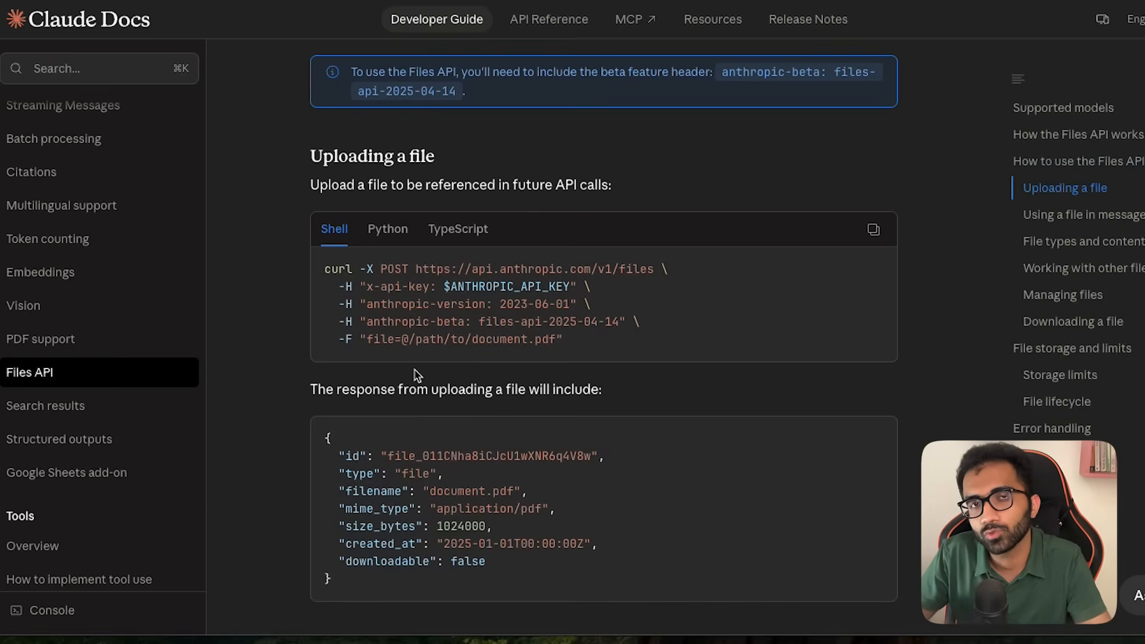
drag(358, 184, 612, 185)
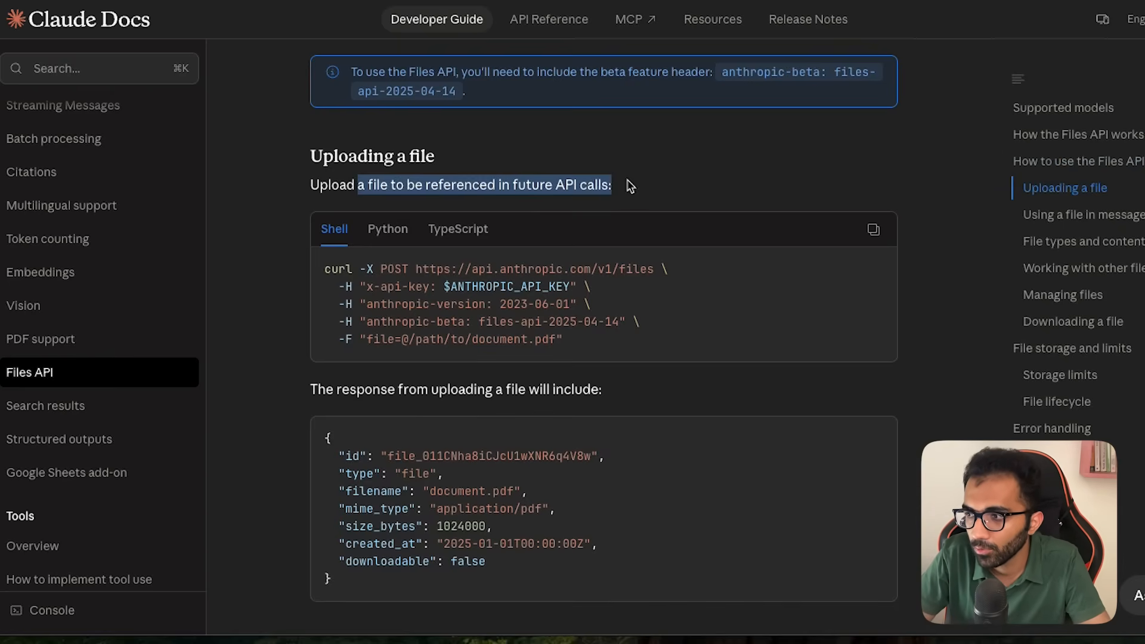
scroll(down, 3)
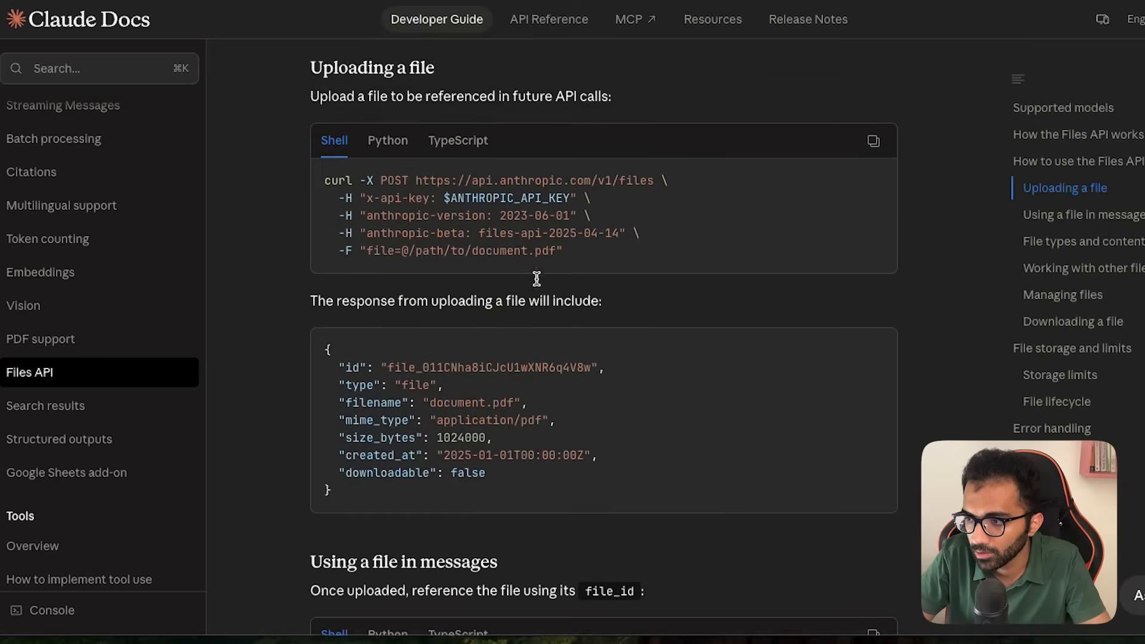
scroll(down, 3)
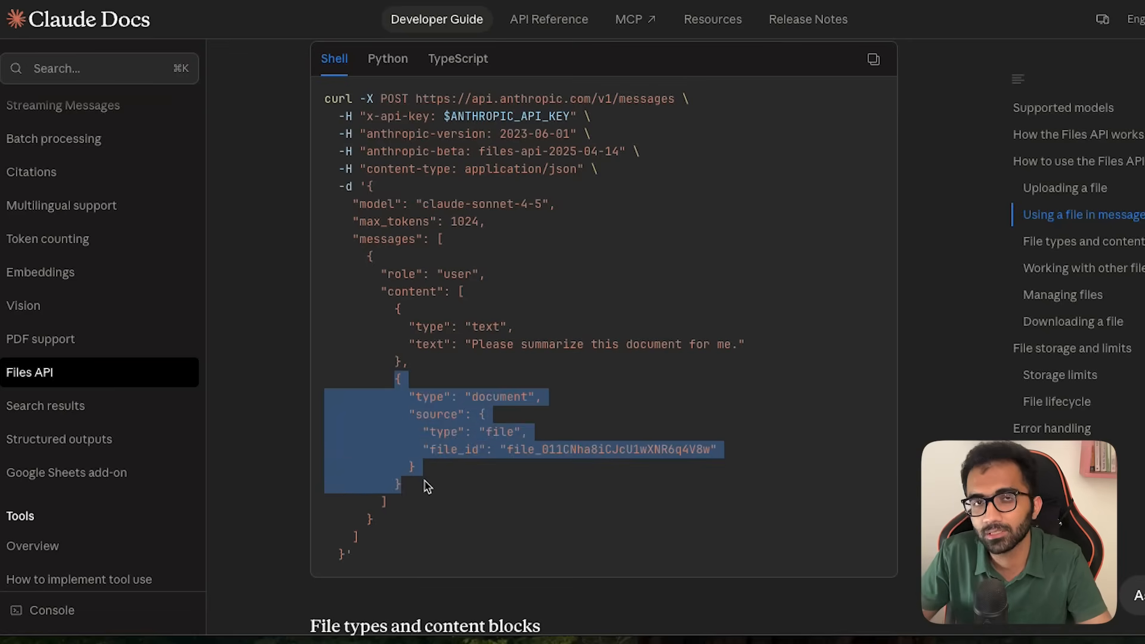
mouse_move(499, 467)
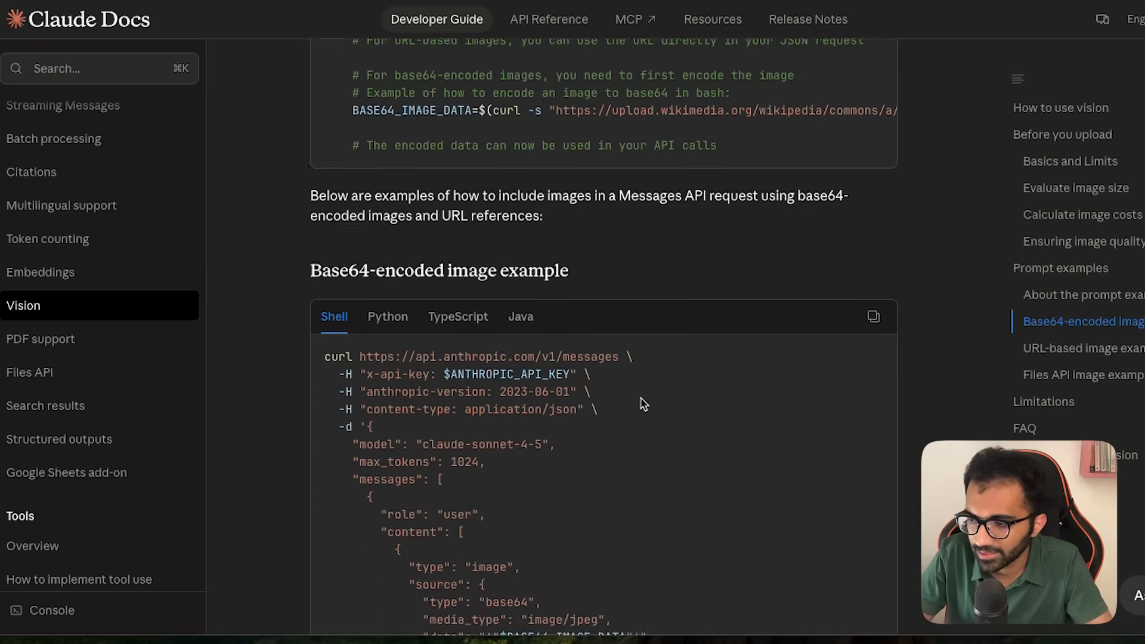
Scroll the Vision guide's image examples, highlighting the base64 source type line
scroll(down, 3)
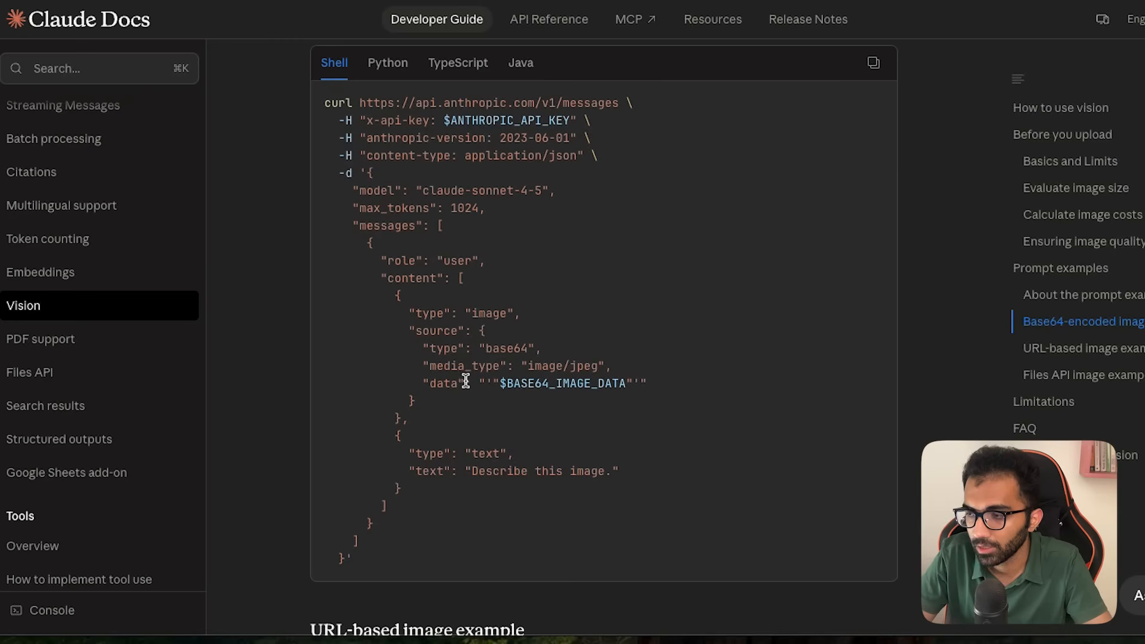
drag(409, 313, 416, 401)
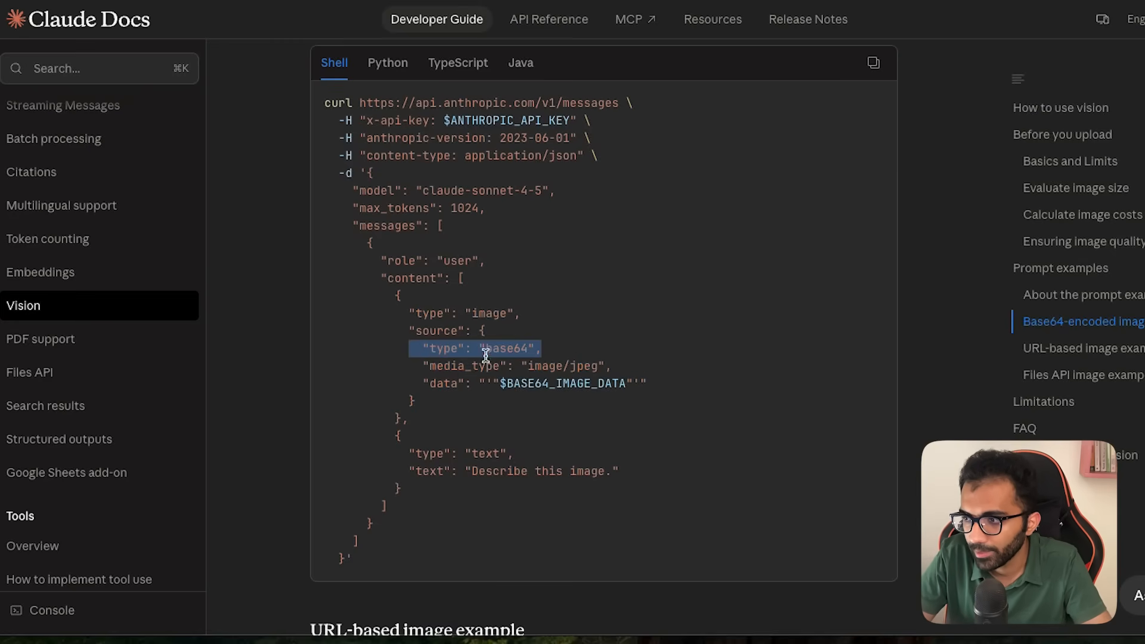
scroll(down, 3)
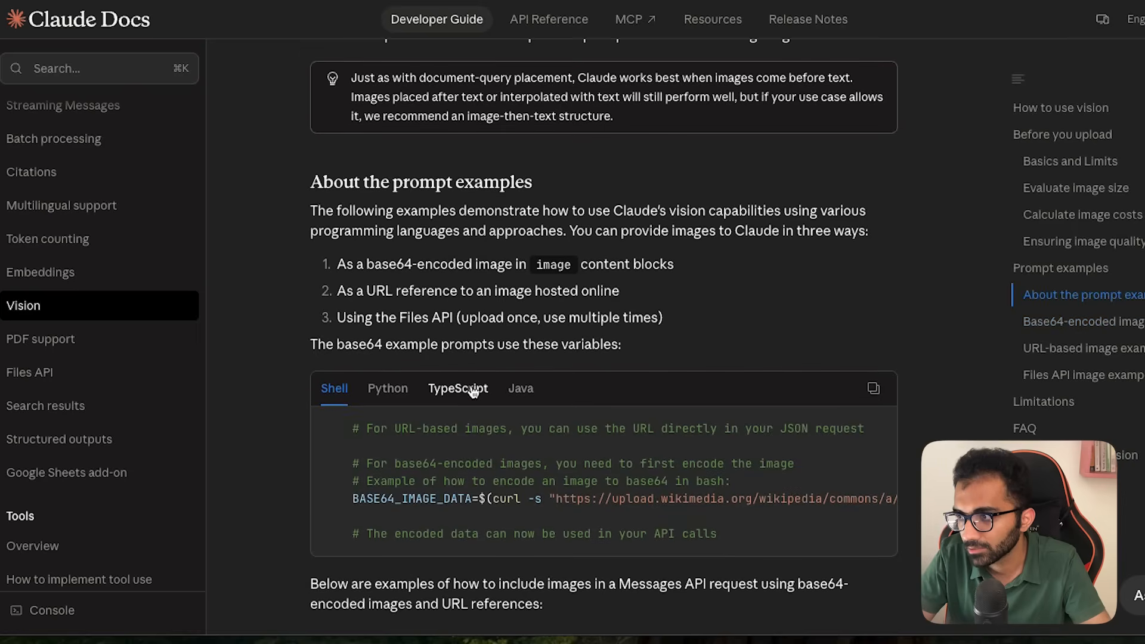
scroll(down, 3)
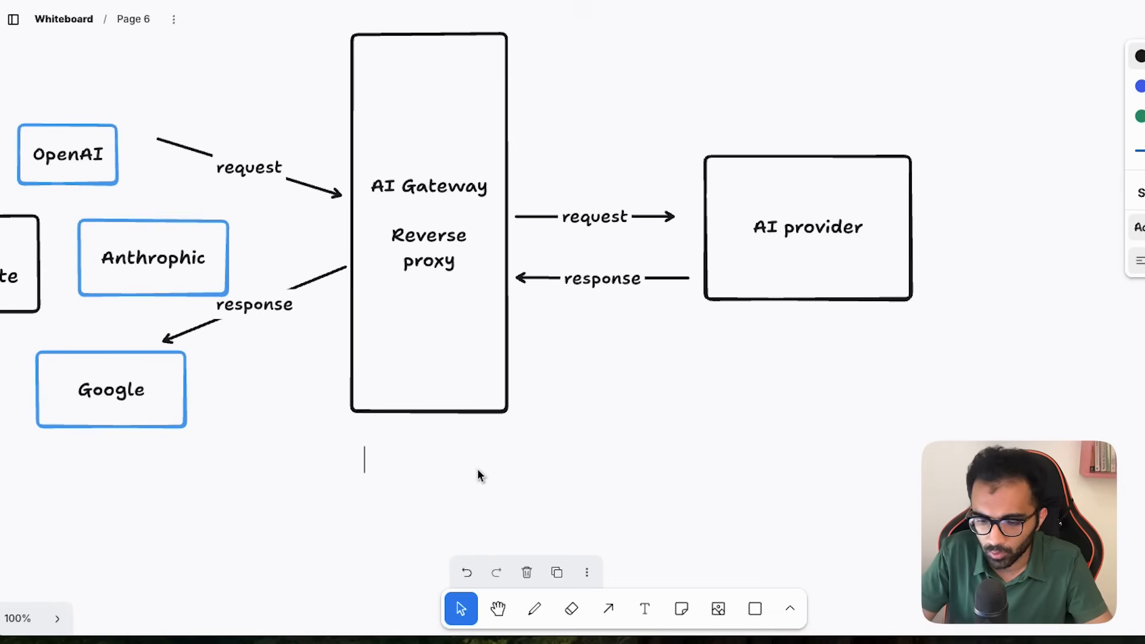
text(Reverse prx)
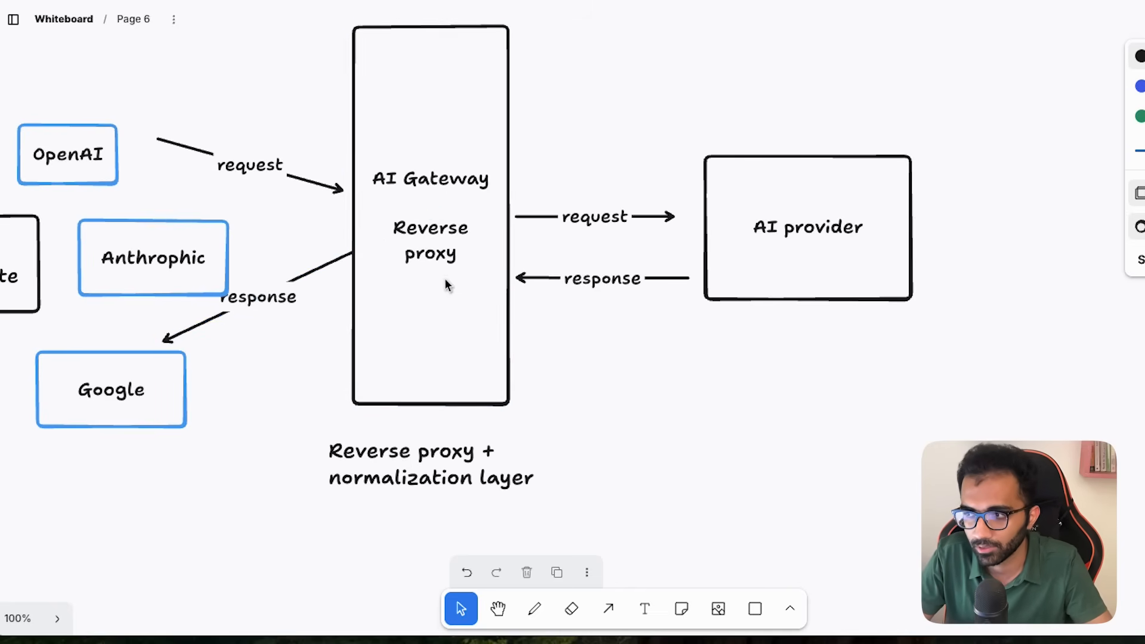
scroll(down, 3)
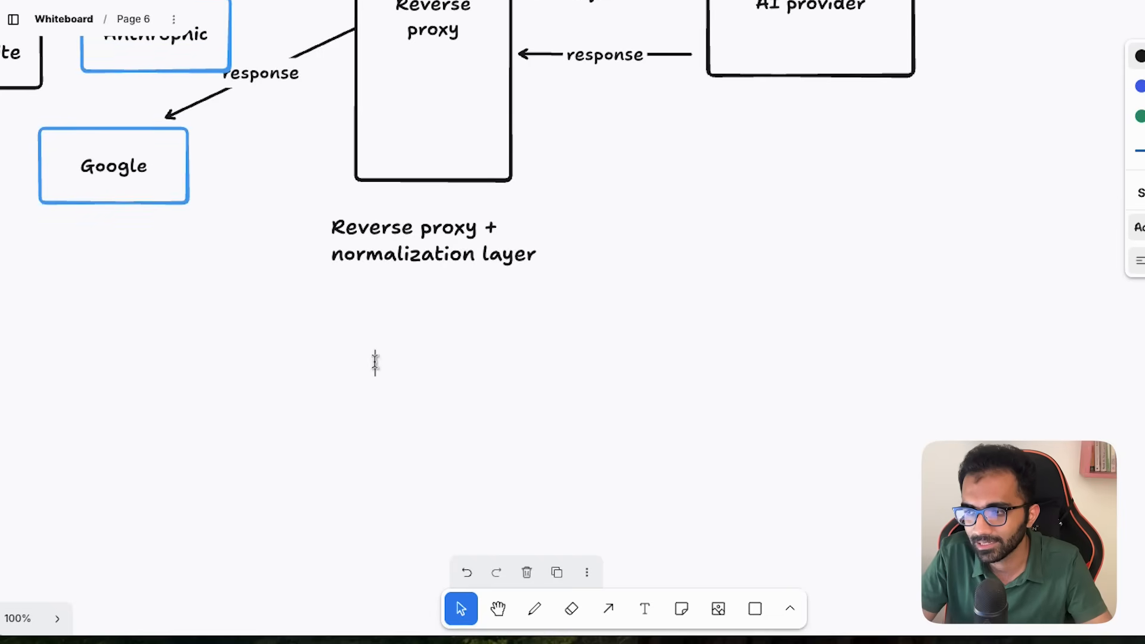
text(ai-sdk f)
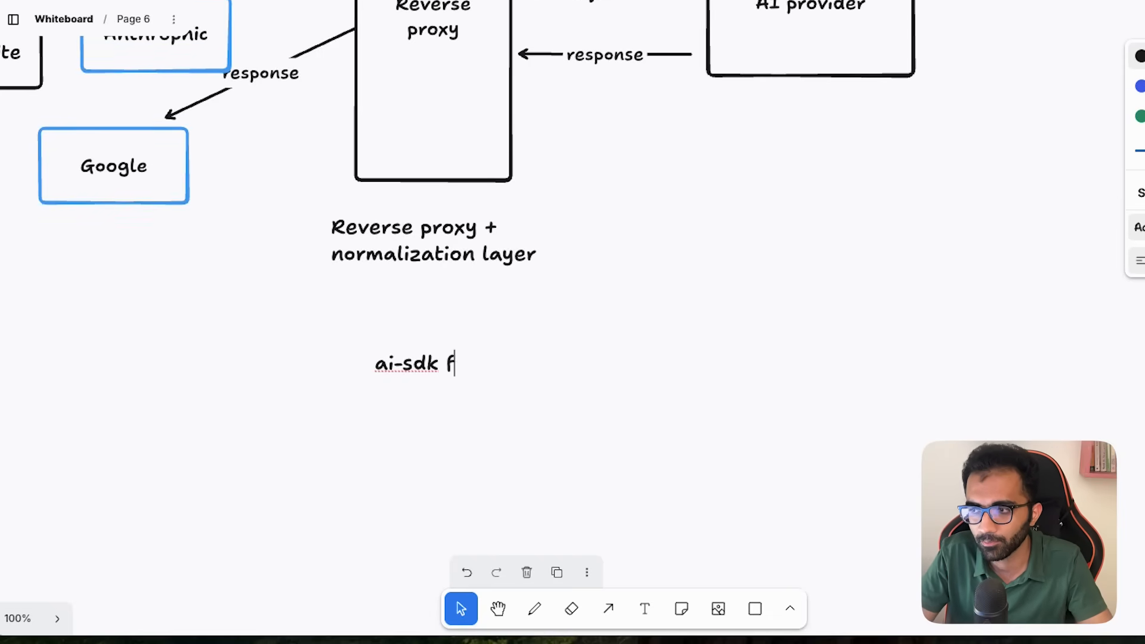
text(rom vercel)
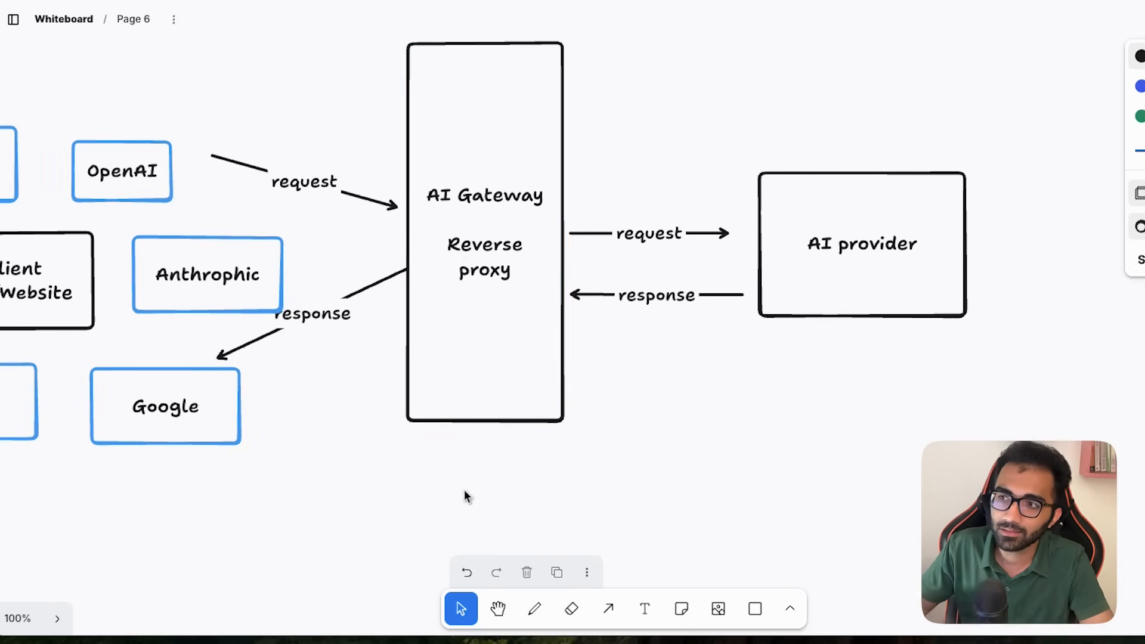
Number the gateway note: sniff requests/responses, normalize, rotate API keys or providers transparently
click(862, 245)
text(Sniff on)
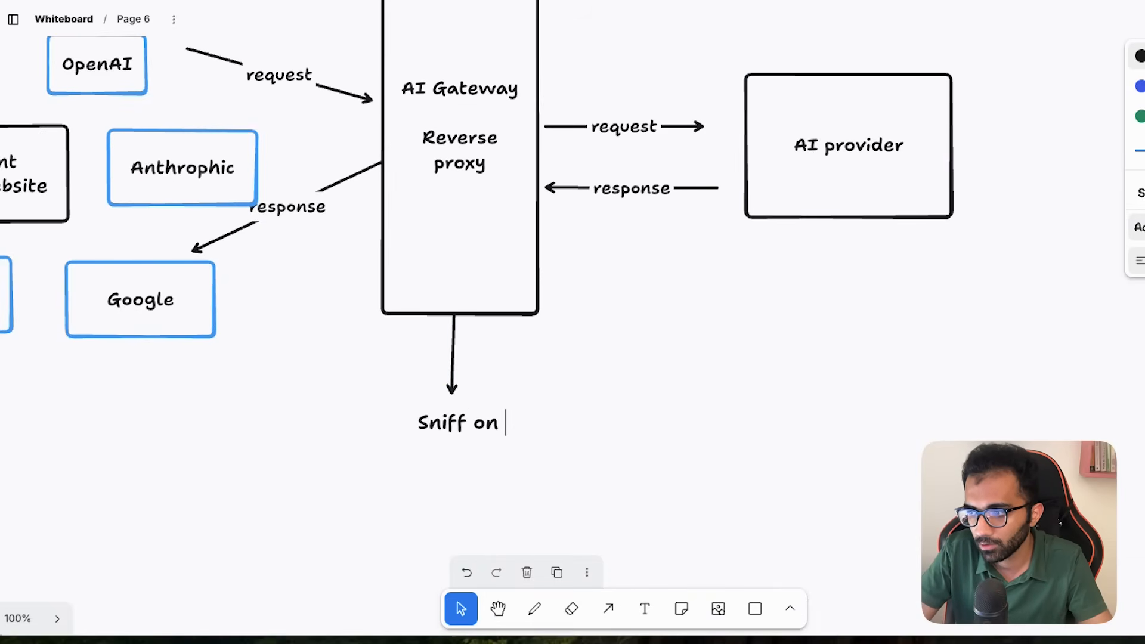
text(requests and responses)
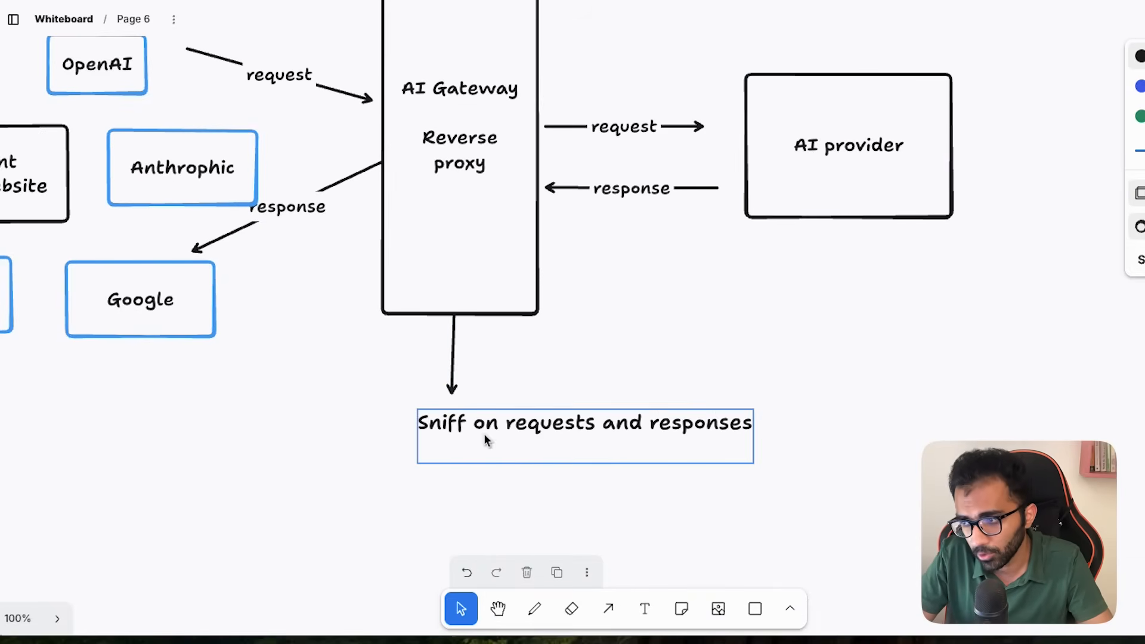
text(1.)
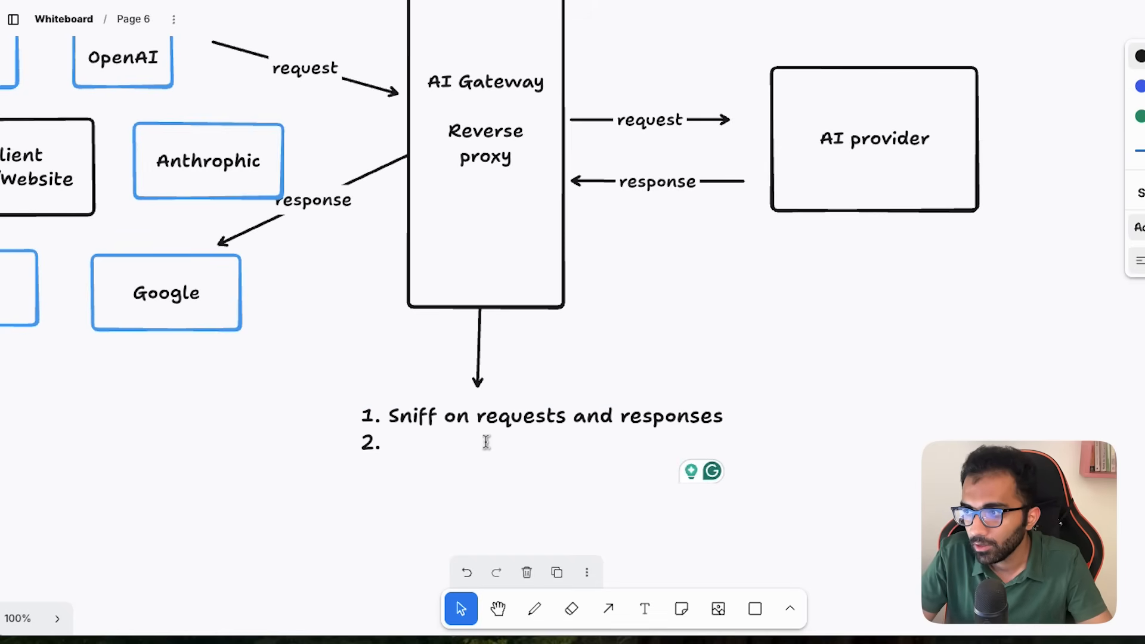
text(Normalize)
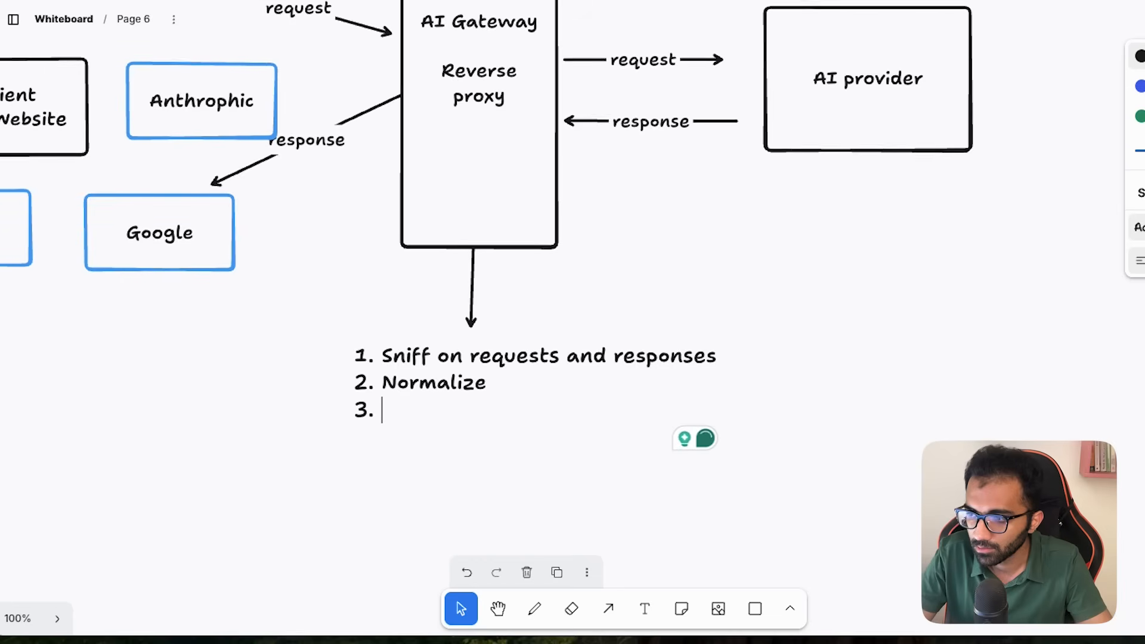
text(Rotate API keys or)
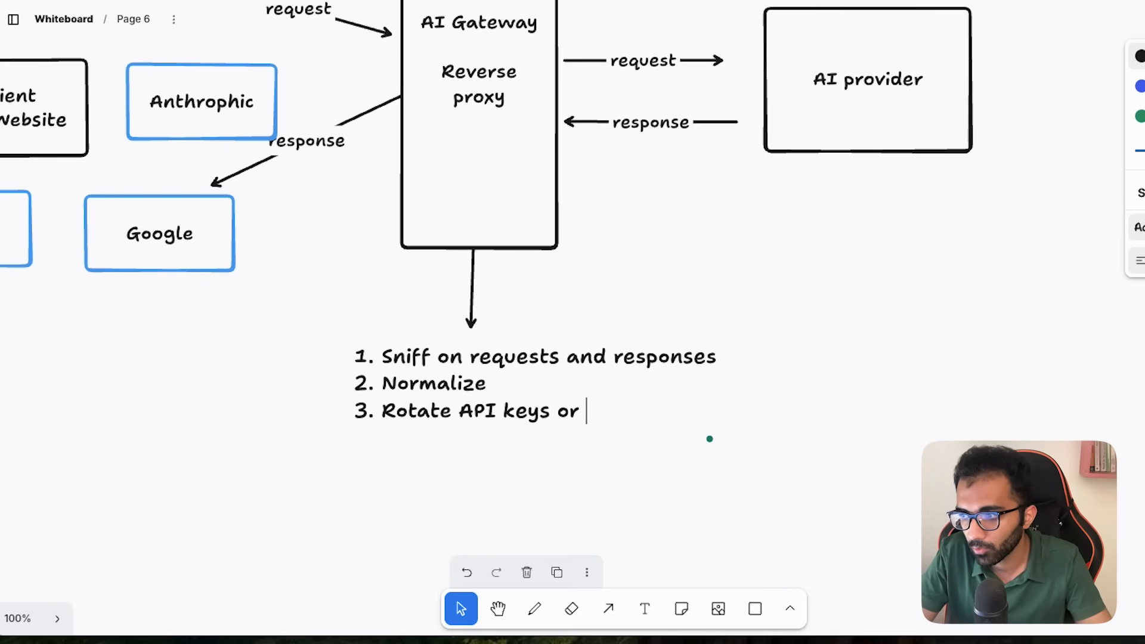
text(providers transparent)
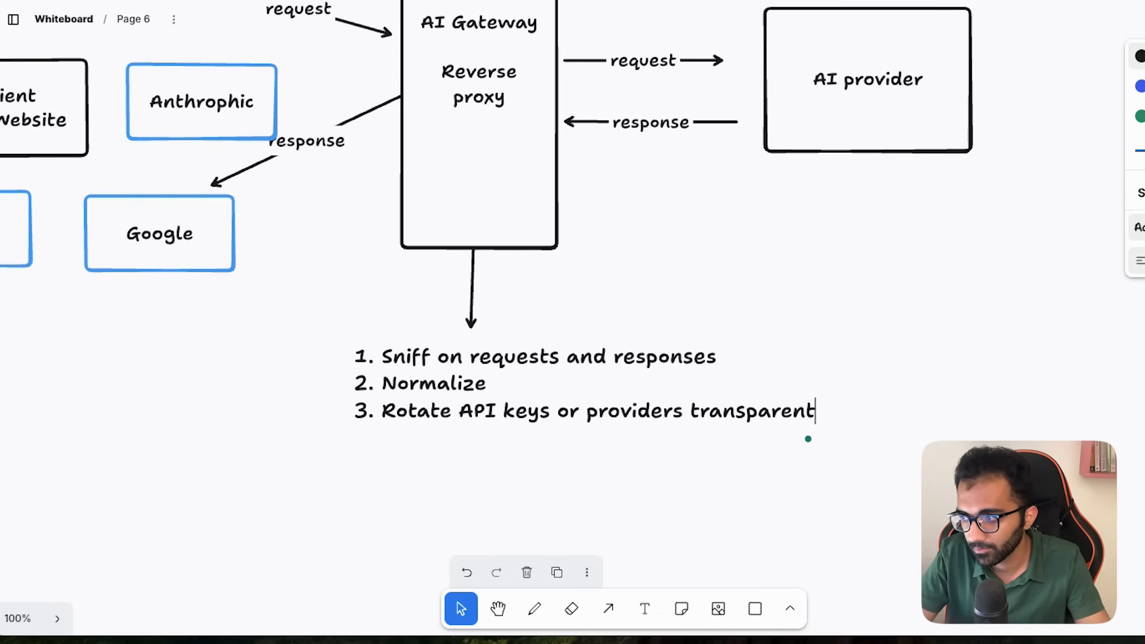
text(ly)
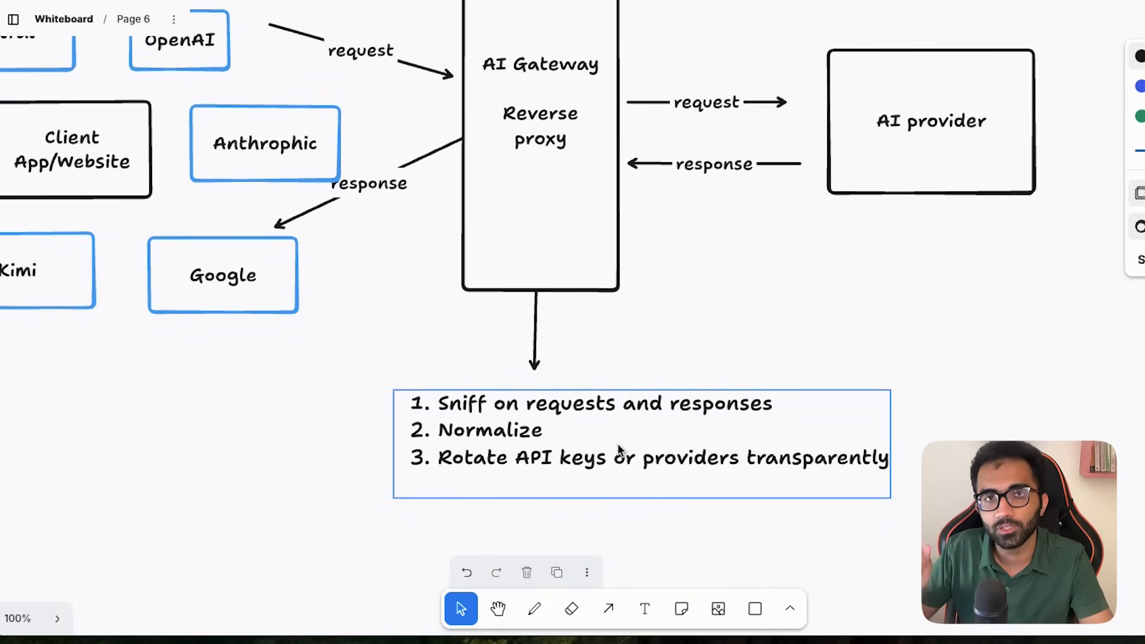
mouse_move(655, 462)
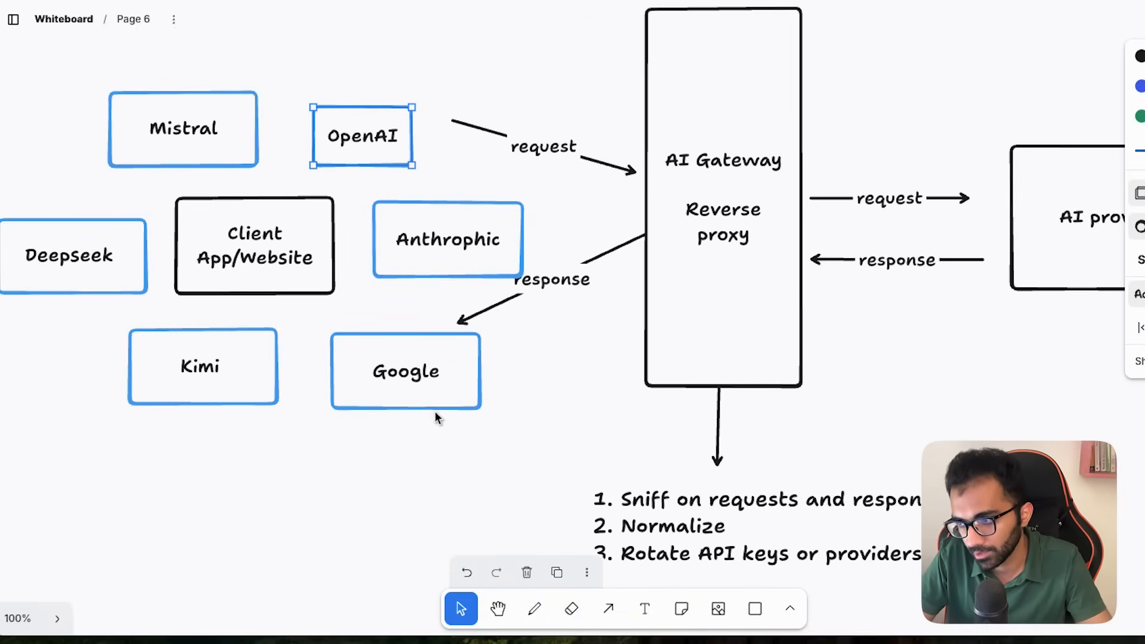
Append '4. Analytics layer (tokens input, tokens output)' to the gateway list
click(447, 240)
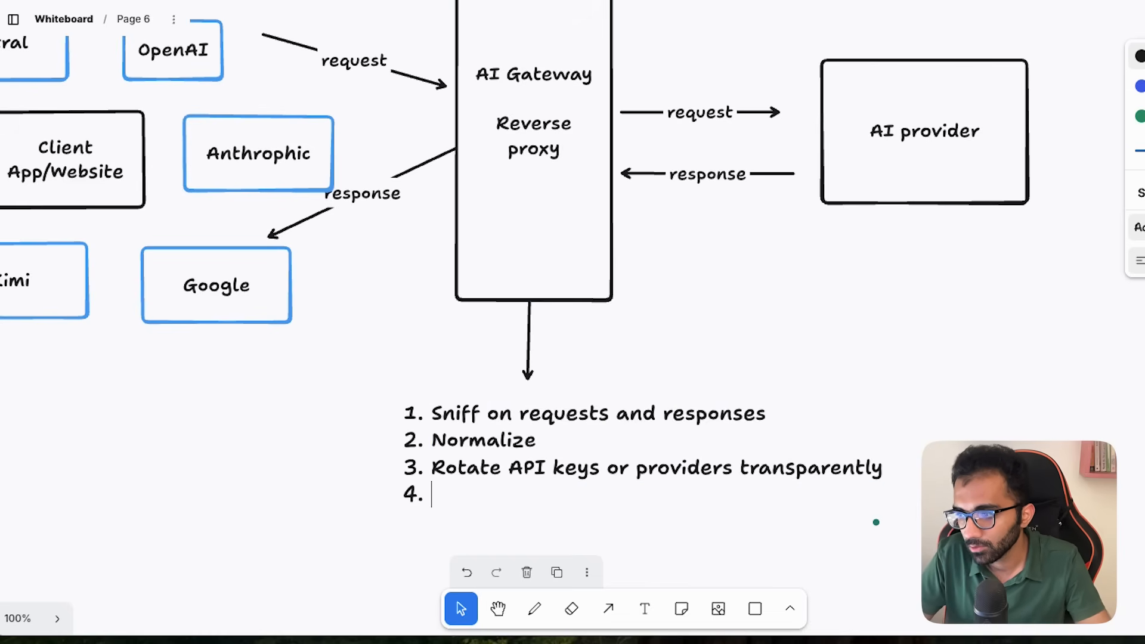
text(Analytics layer)
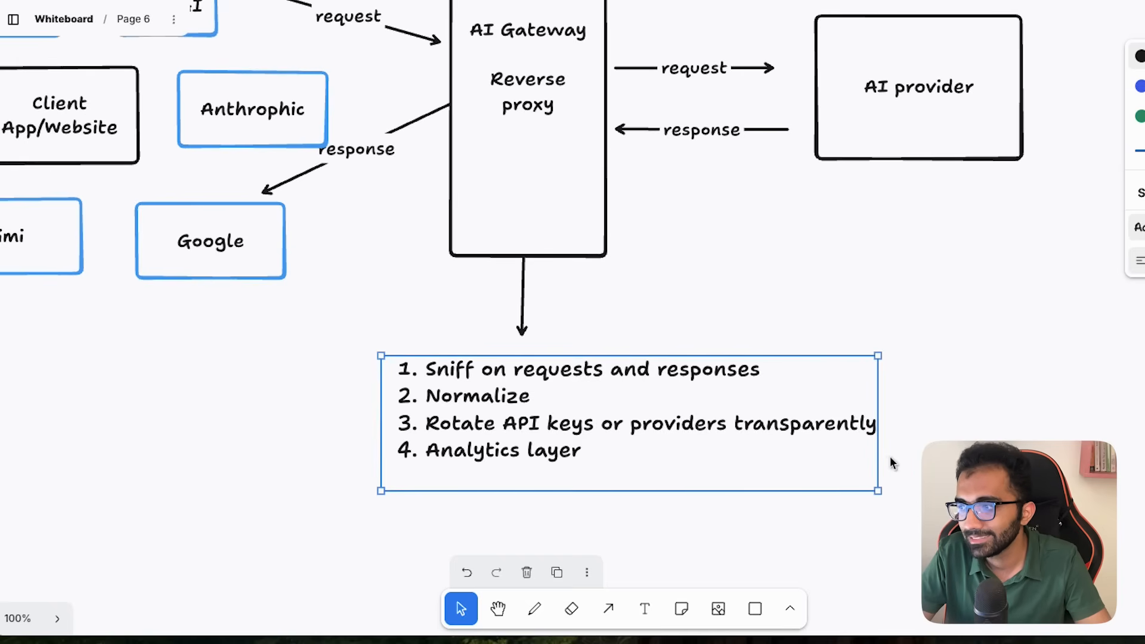
text((tokens)
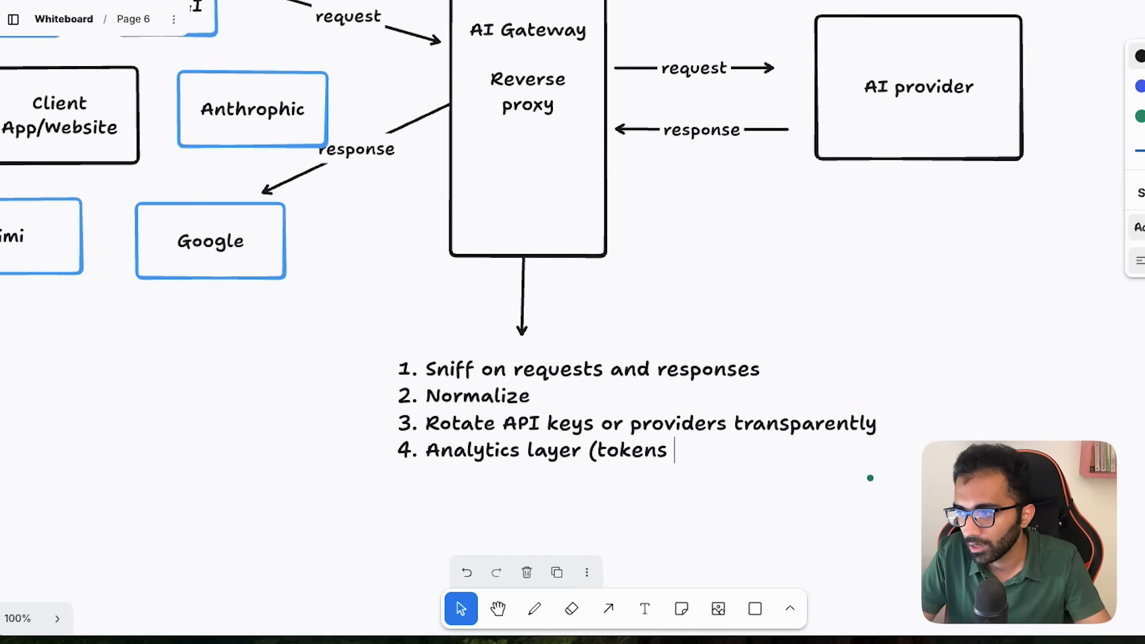
text(input, tokens outp)
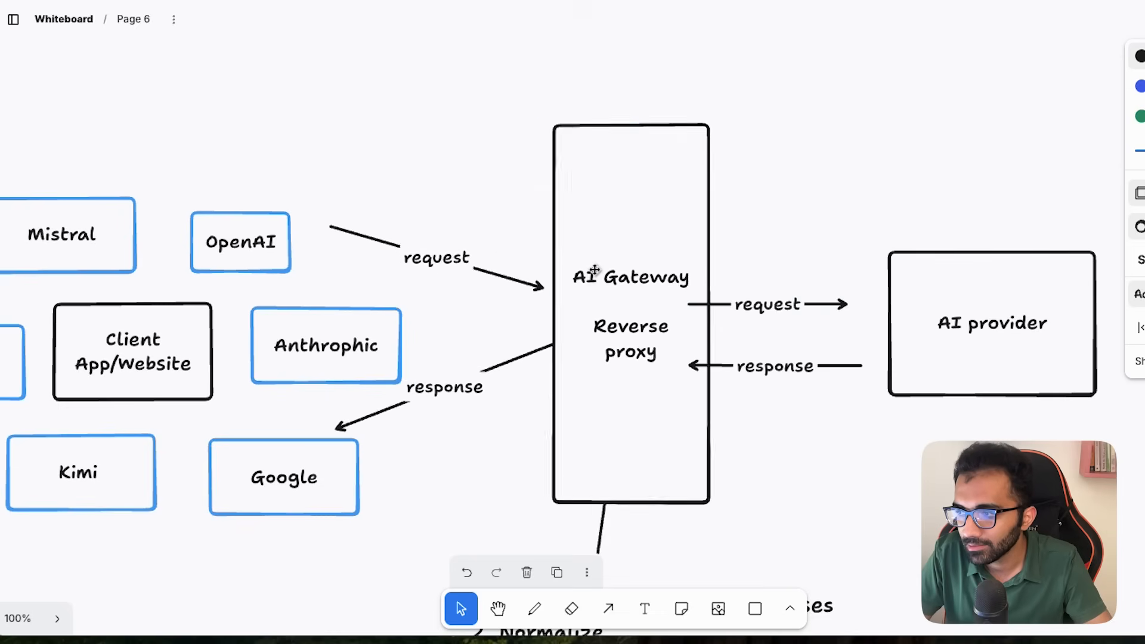
drag(631, 314, 609, 296)
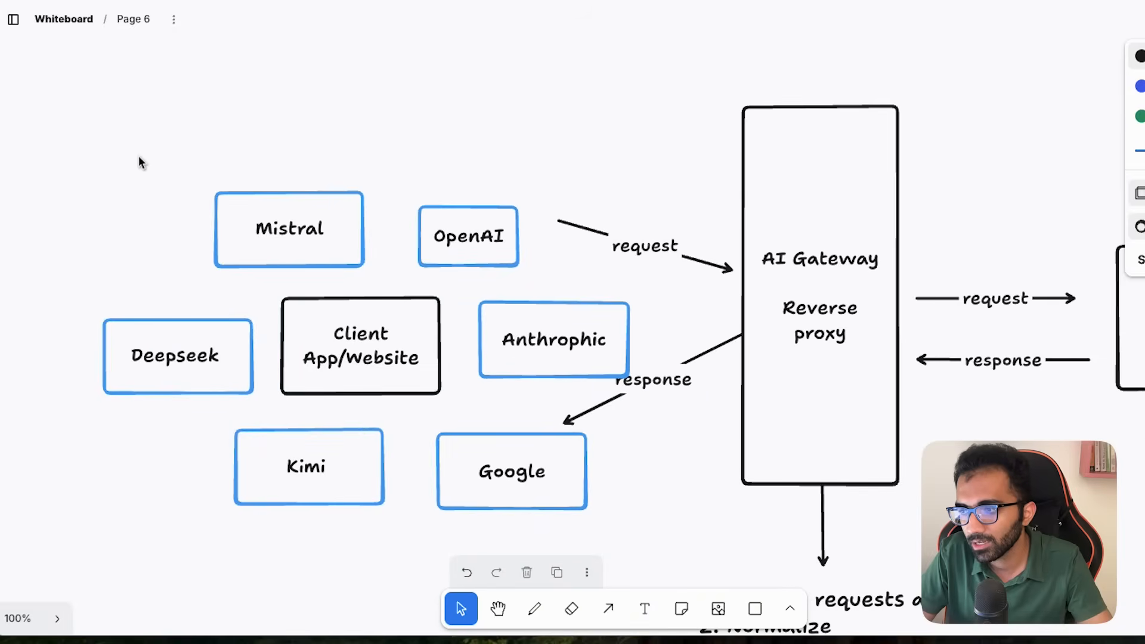
mouse_move(632, 549)
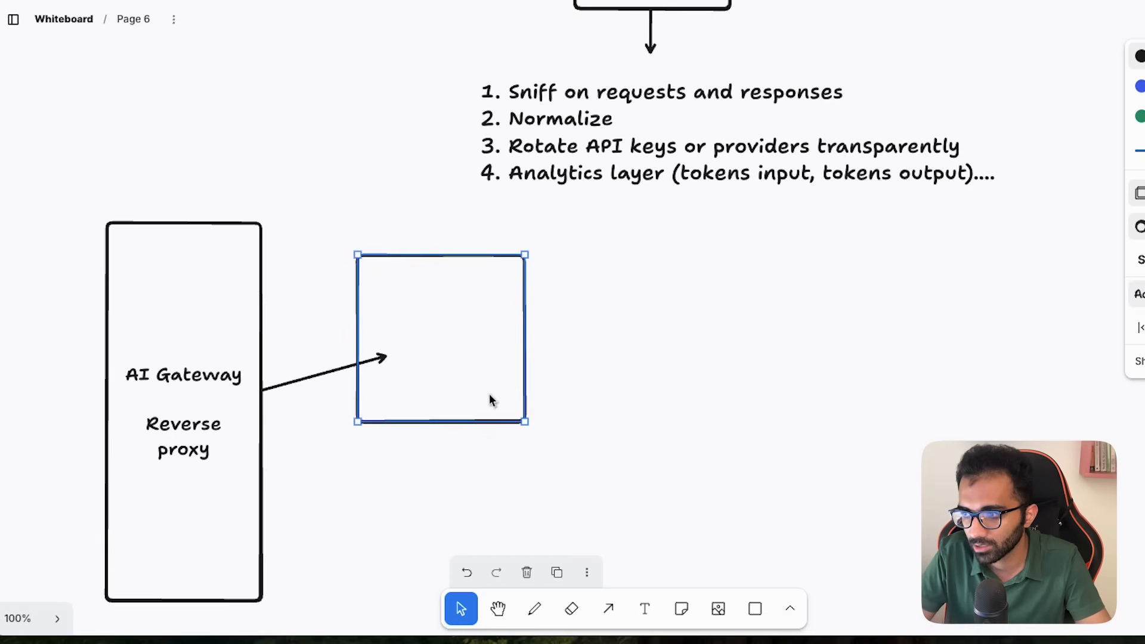
Draw gateway arrows to 'Normalization layer' and 'Reverse proxy' boxes, shifting the gateway left
text(Normalizatoin laye)
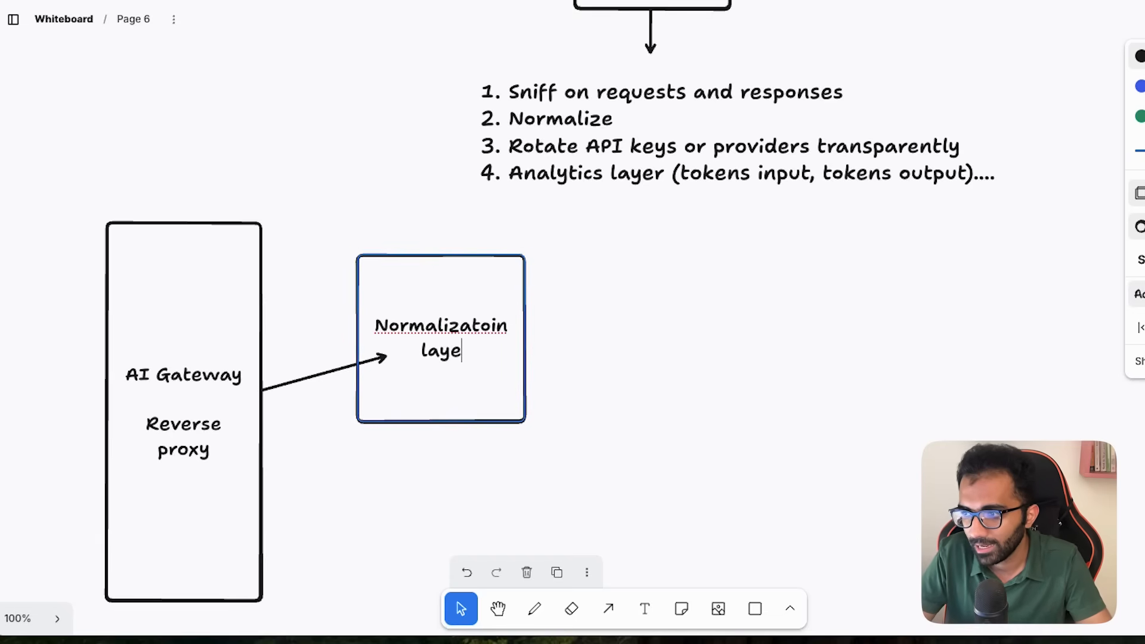
text(Normalization layer)
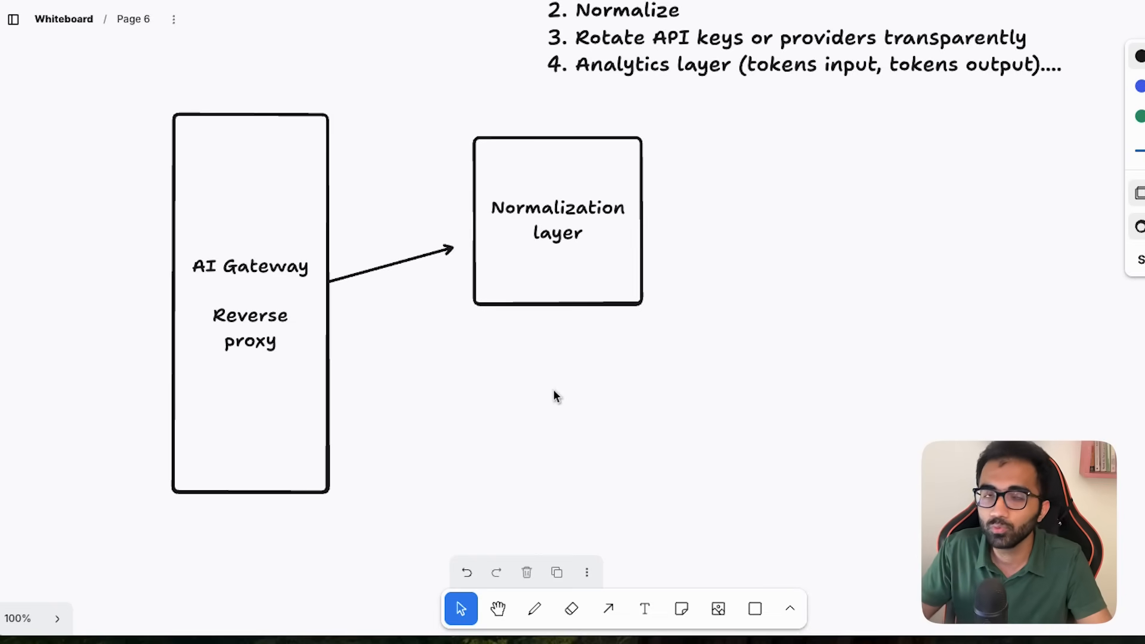
drag(332, 351, 460, 413)
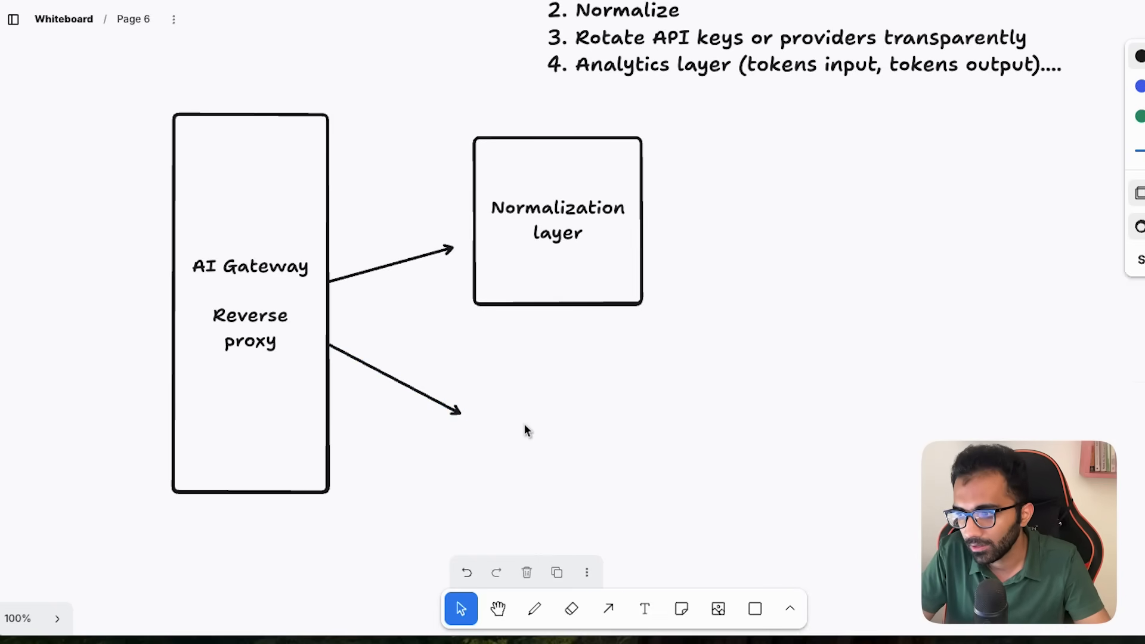
text(Revenr)
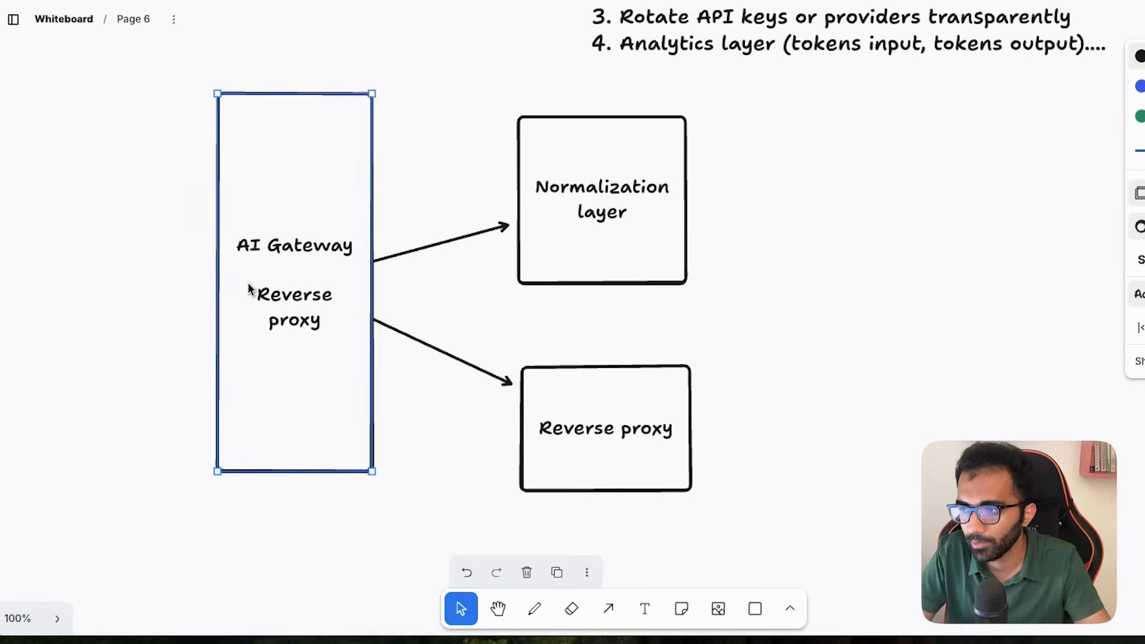
drag(294, 286, 263, 302)
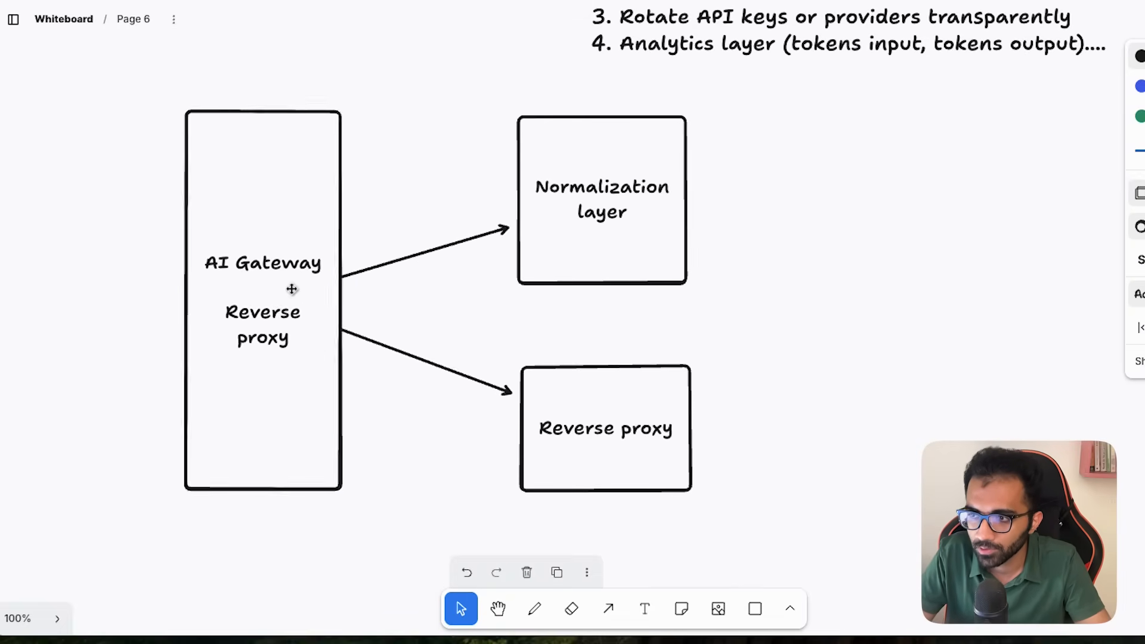
drag(263, 300, 283, 309)
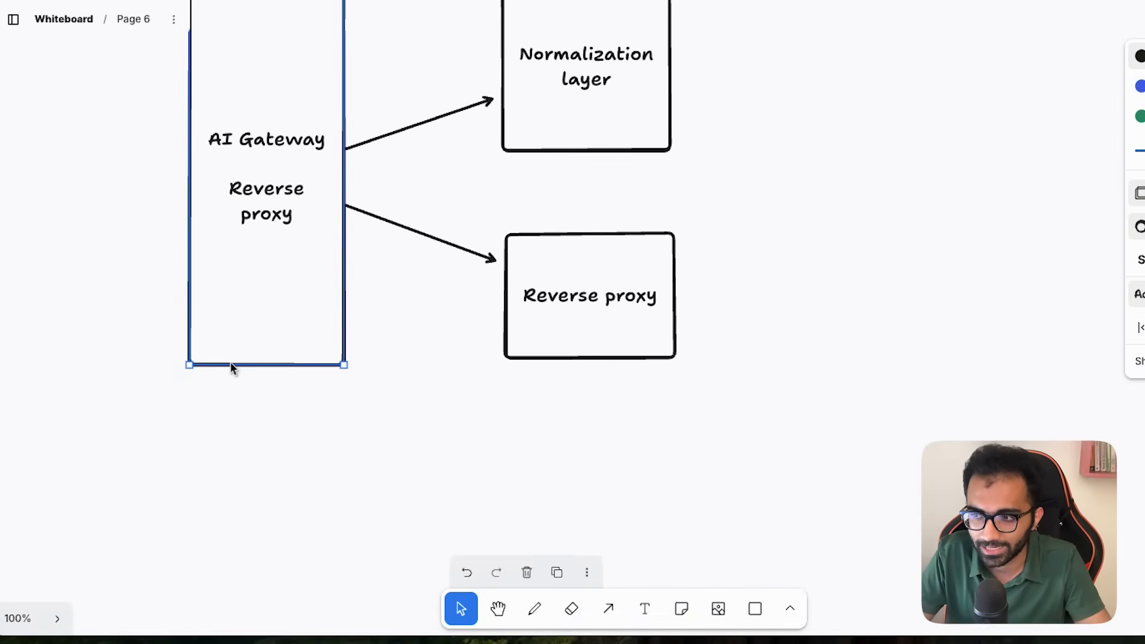
Write the two-line note 'HIGH wall time system' / 'Low CPU time system' below the gateway
text(HIGH)
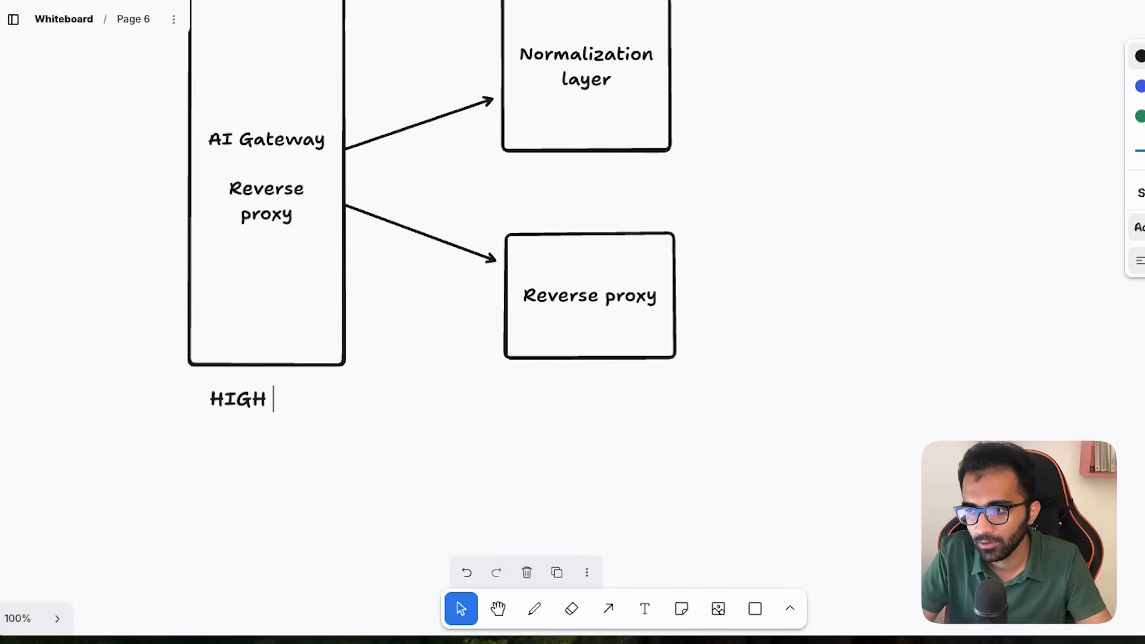
text(wall time system)
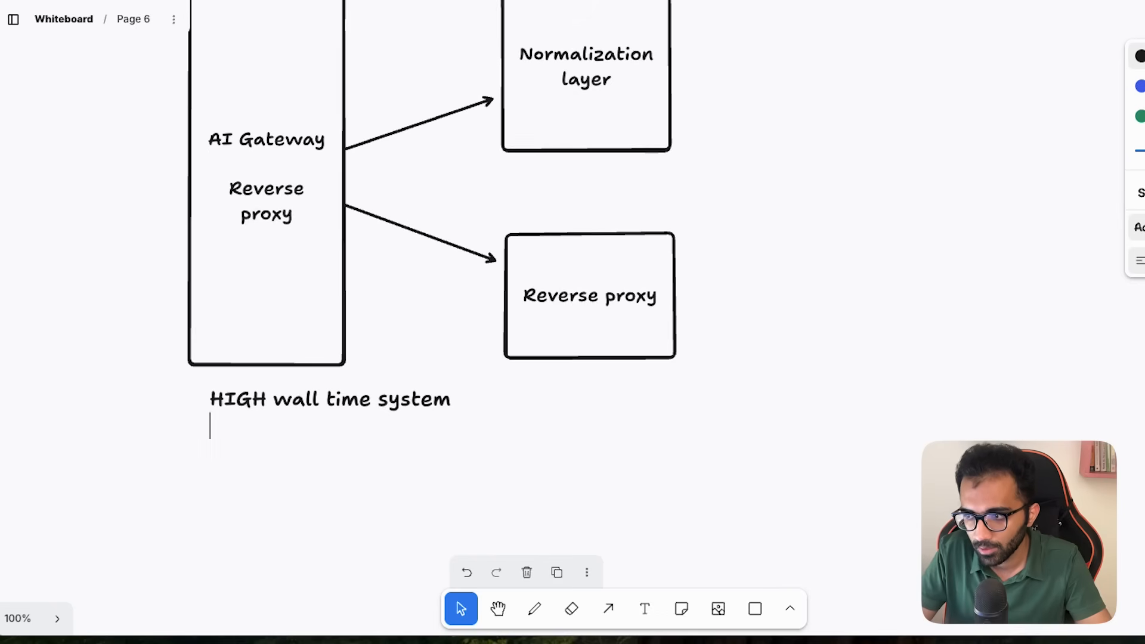
text(Low CPU time system)
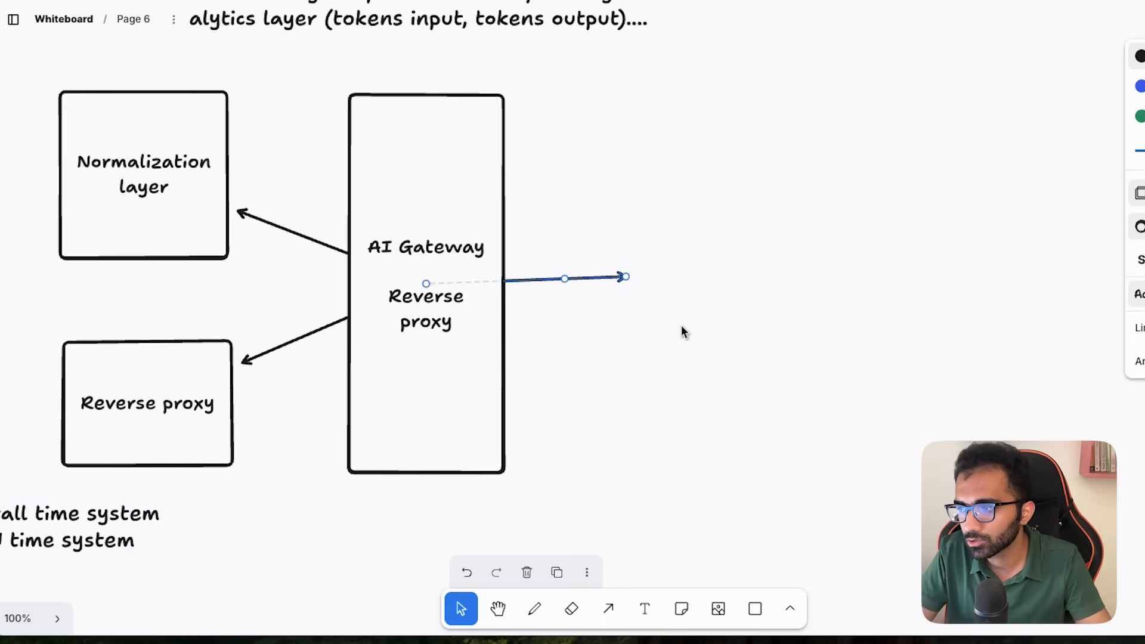
Label the new box right of the AI Gateway 'Model GPT-5'
text(Model)
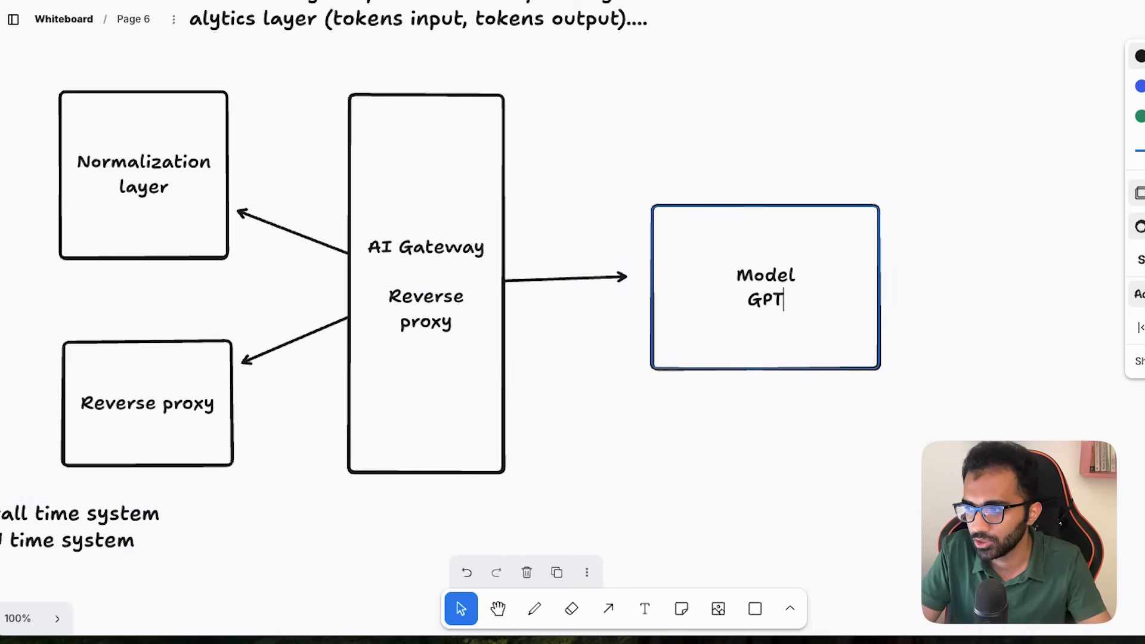
text(-5)
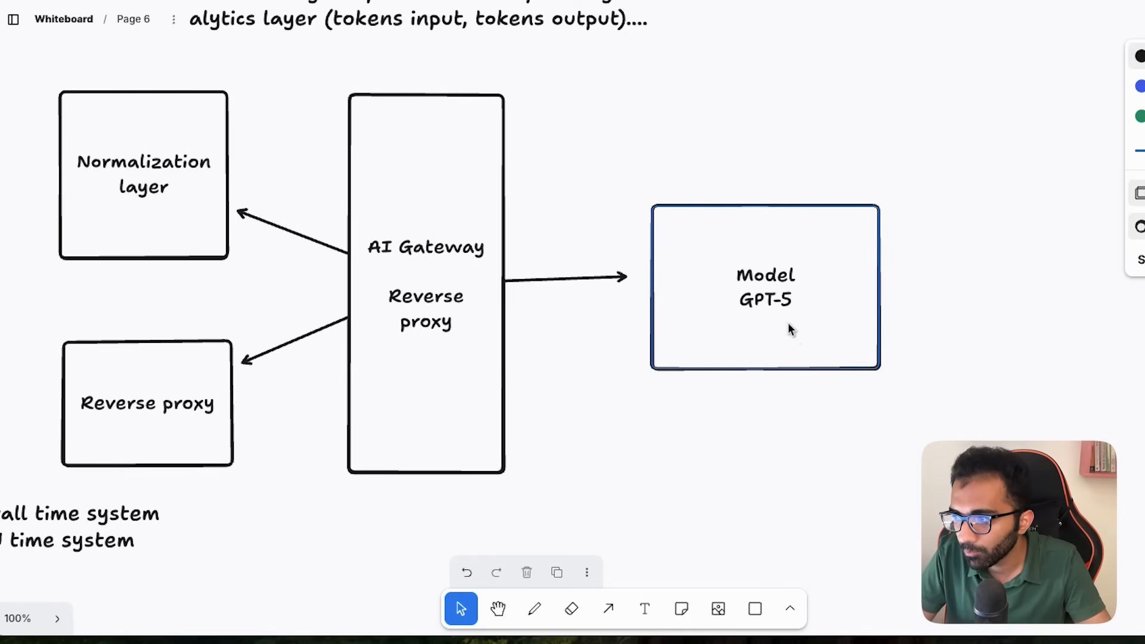
click(765, 287)
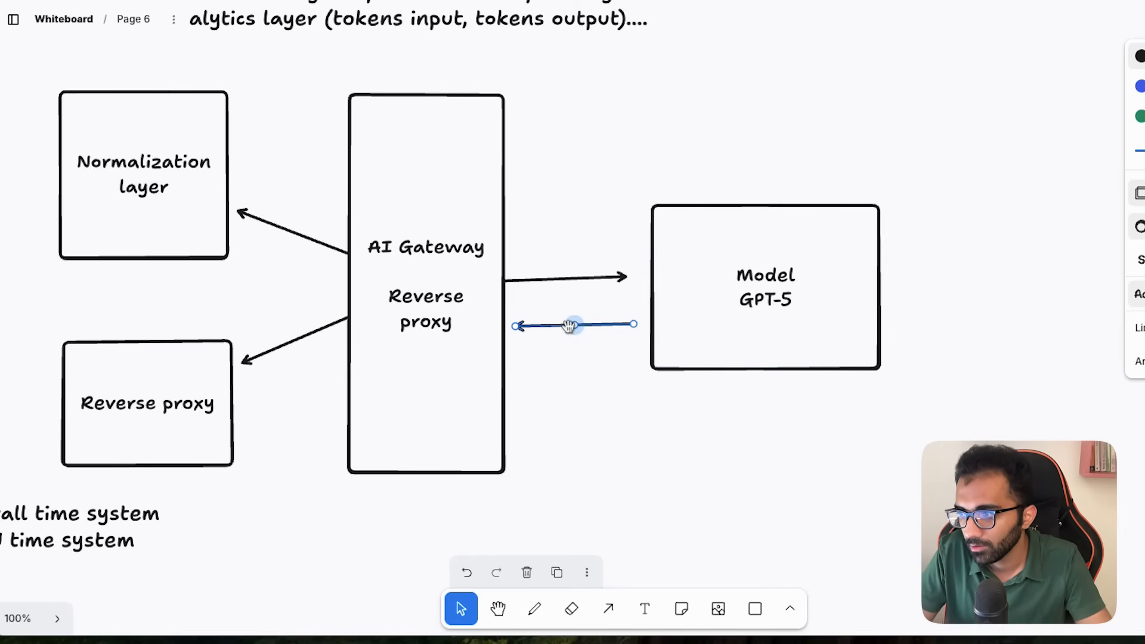
Label the return arrow 'few seconds' and stretch it to the model box
text(few seconds)
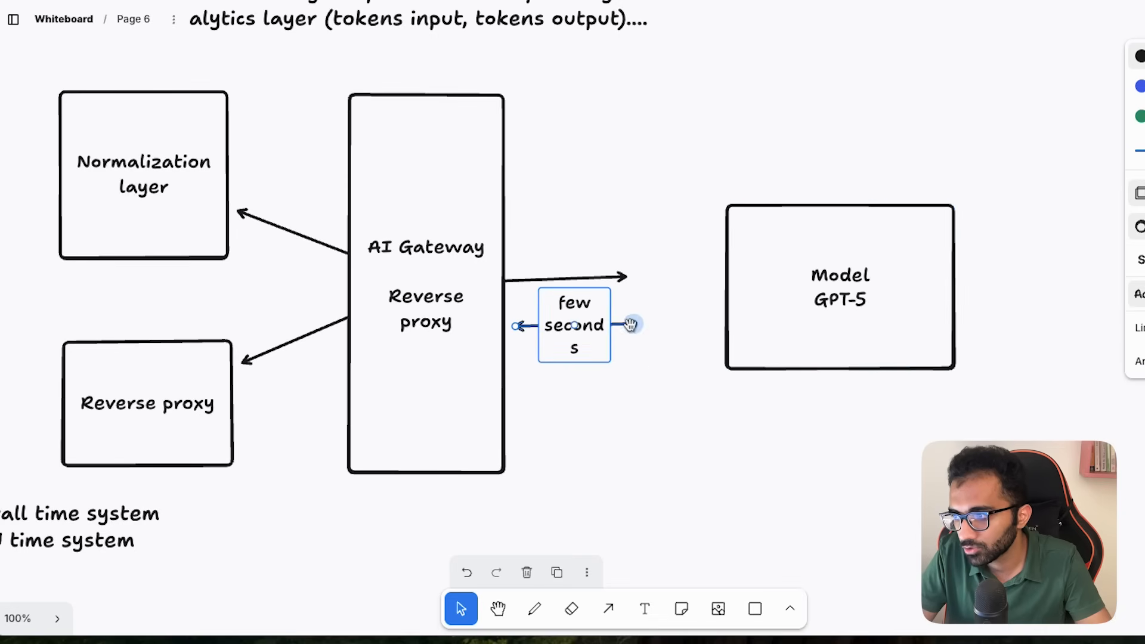
drag(574, 325, 612, 325)
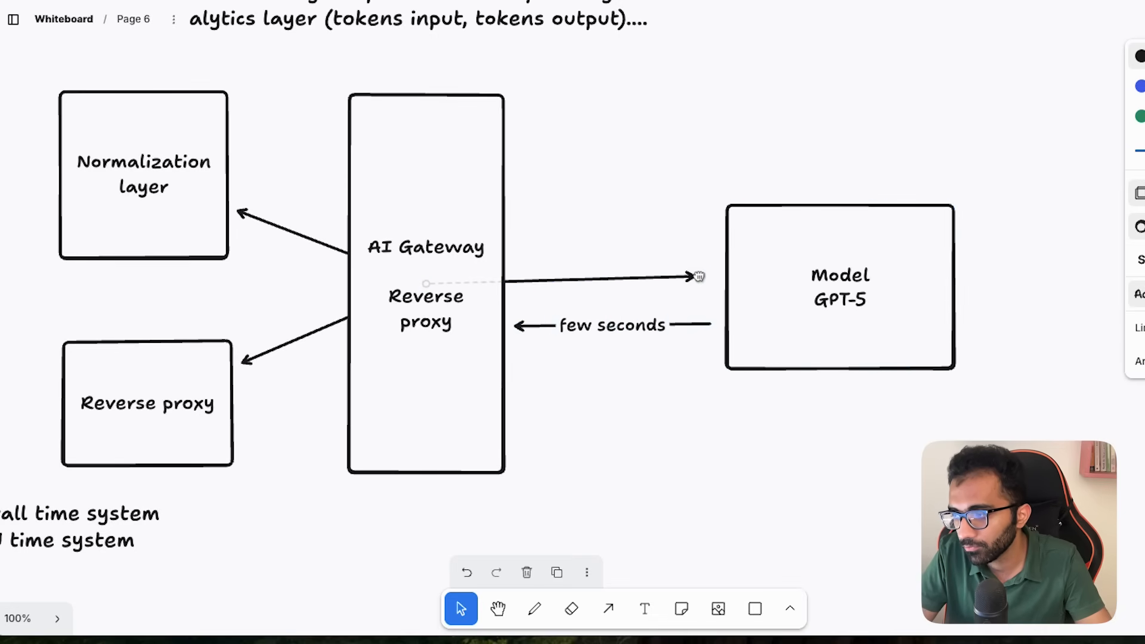
click(612, 325)
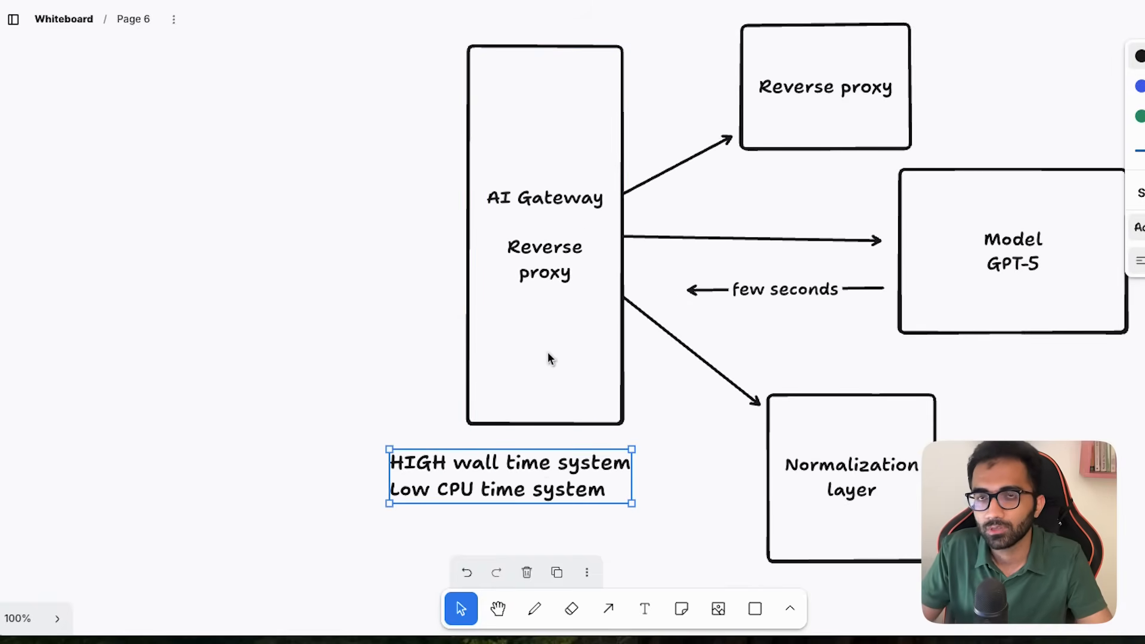
mouse_move(504, 467)
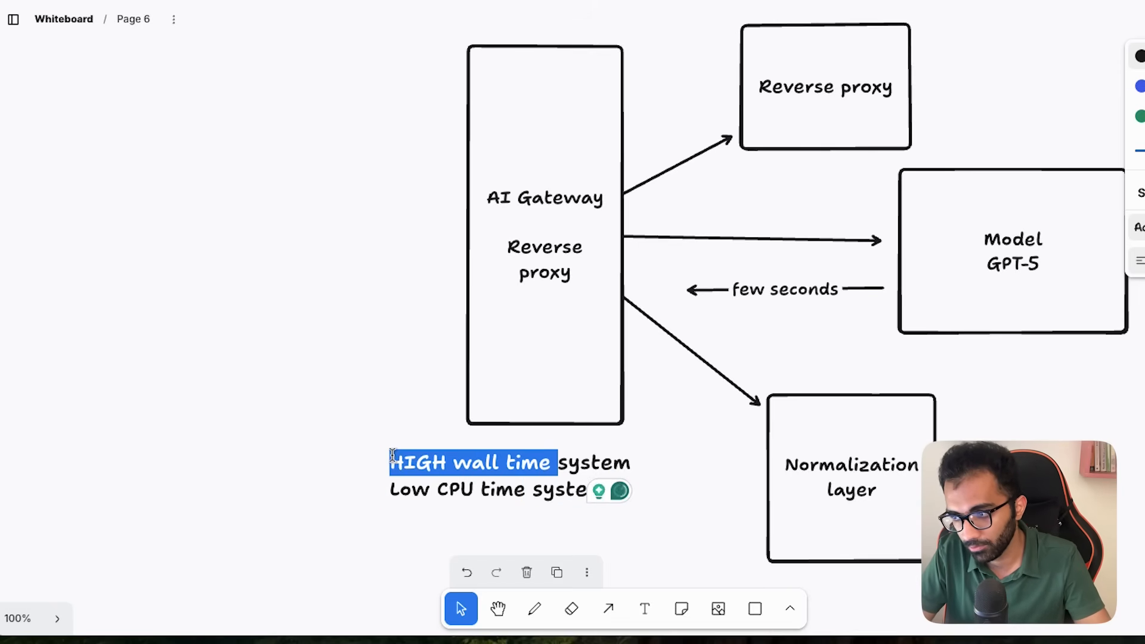
Type a 'Serverless' / 'Serverful' text note below the wall time notes
click(378, 499)
text(S)
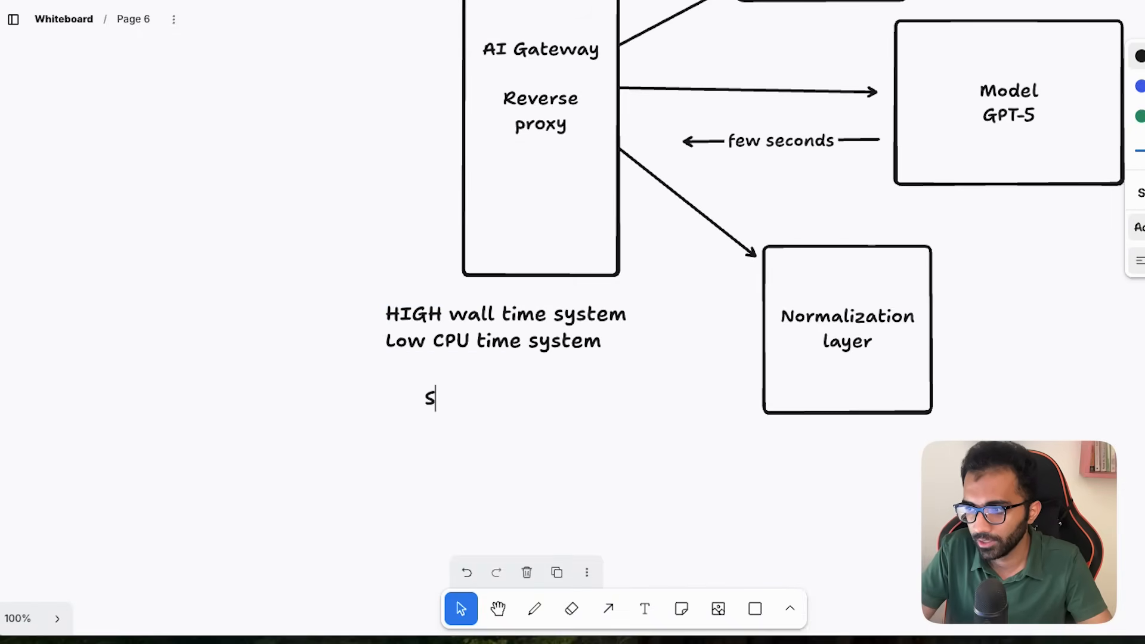
text(erverless)
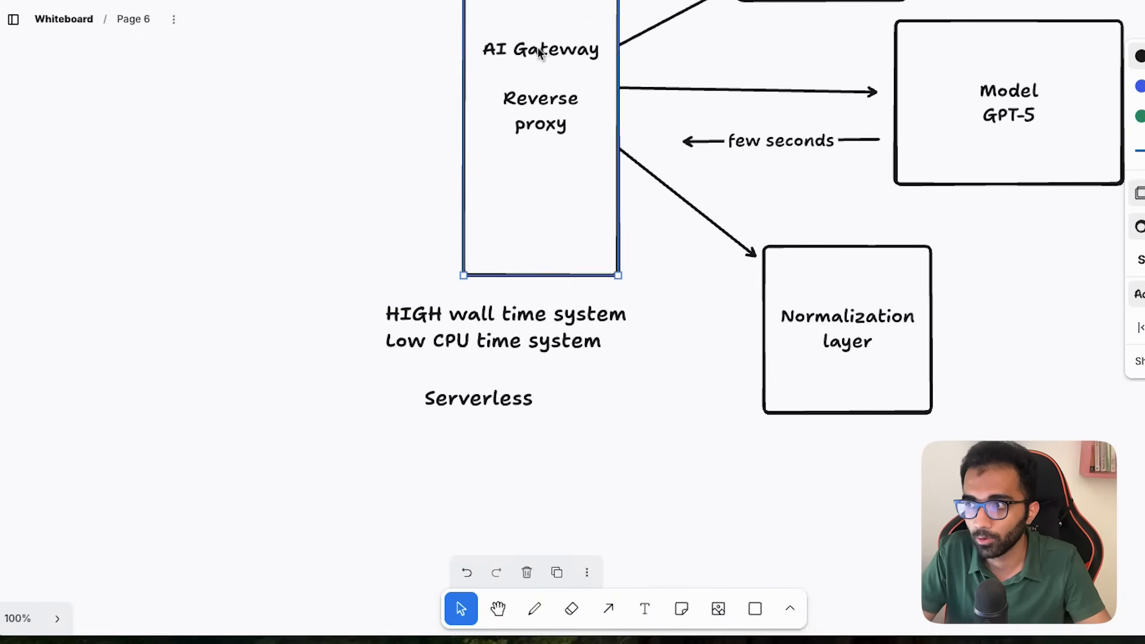
text(Serverful)
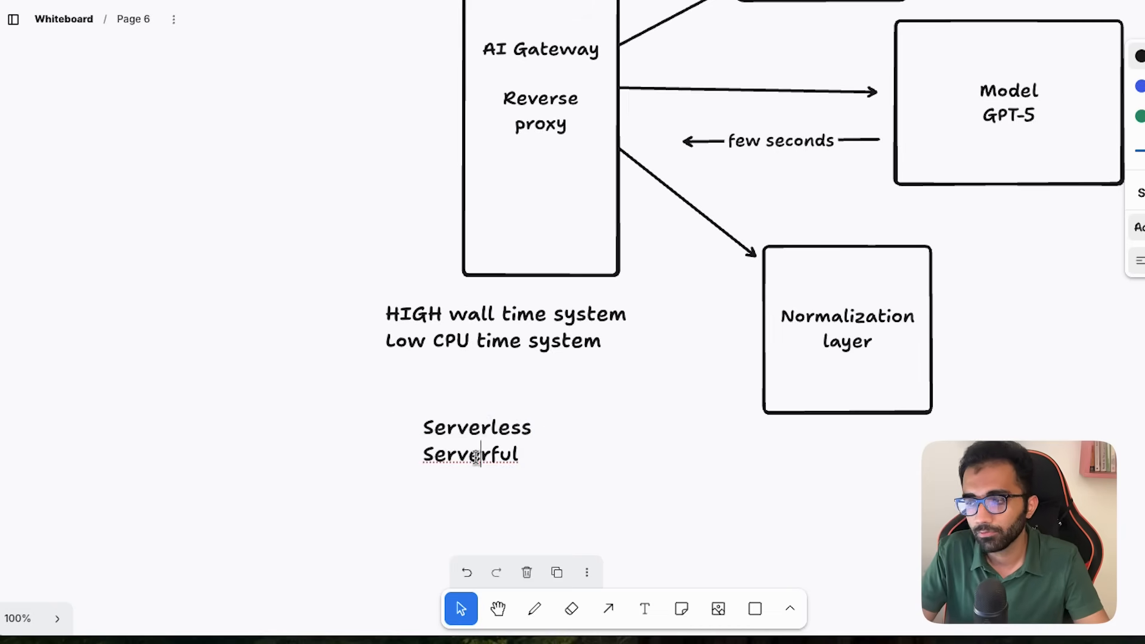
click(474, 441)
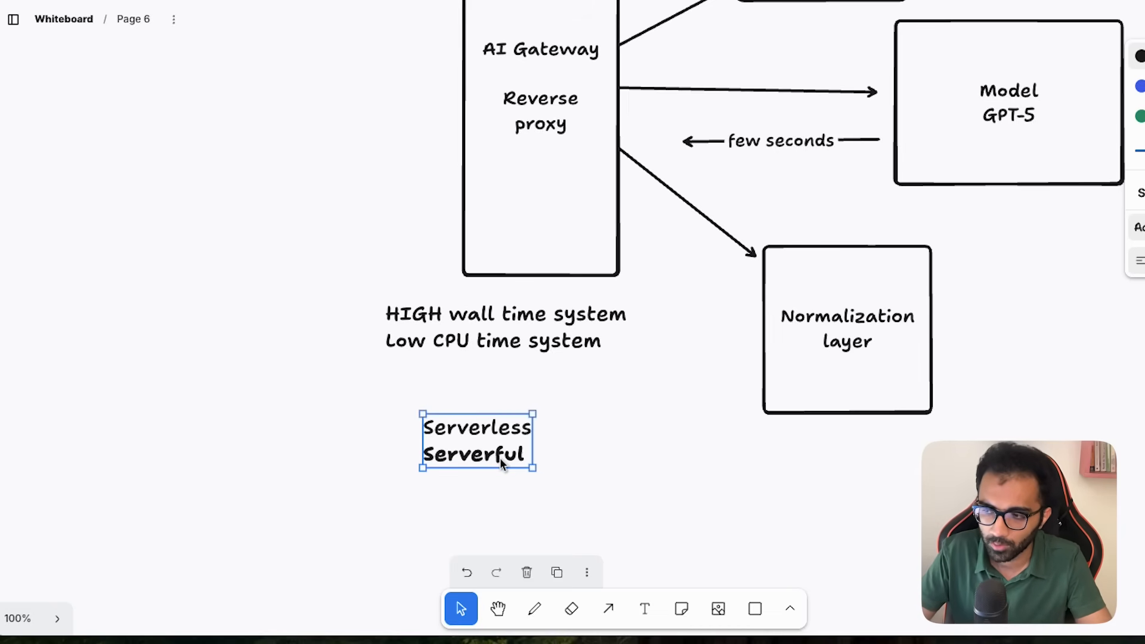
Move the Serverless heading slightly up and right and enlarge it
click(482, 427)
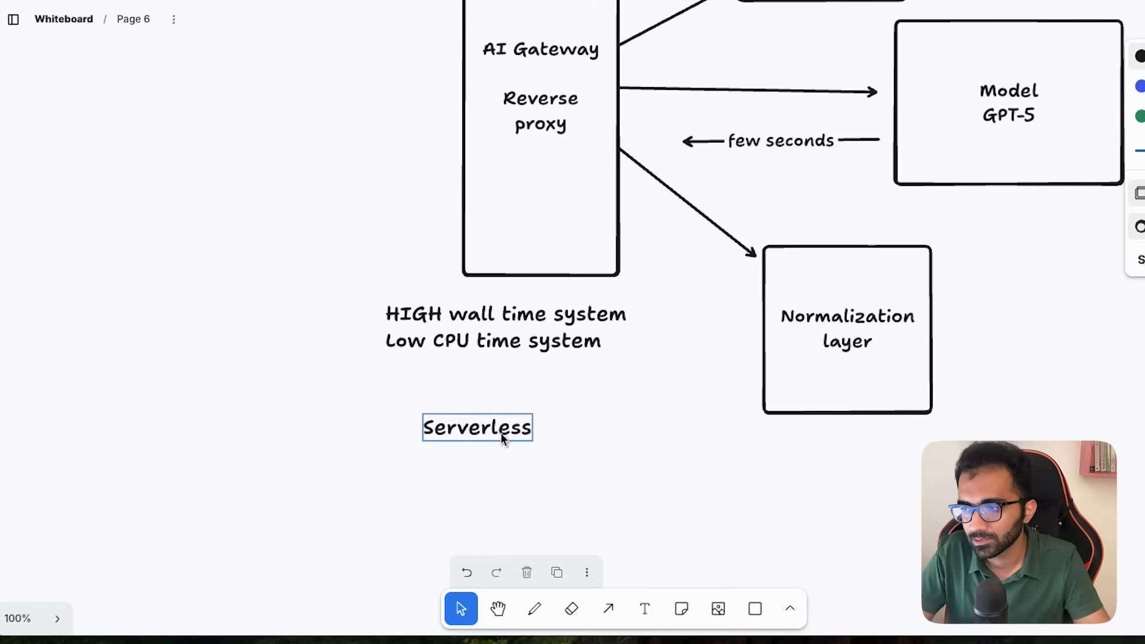
drag(477, 428, 504, 413)
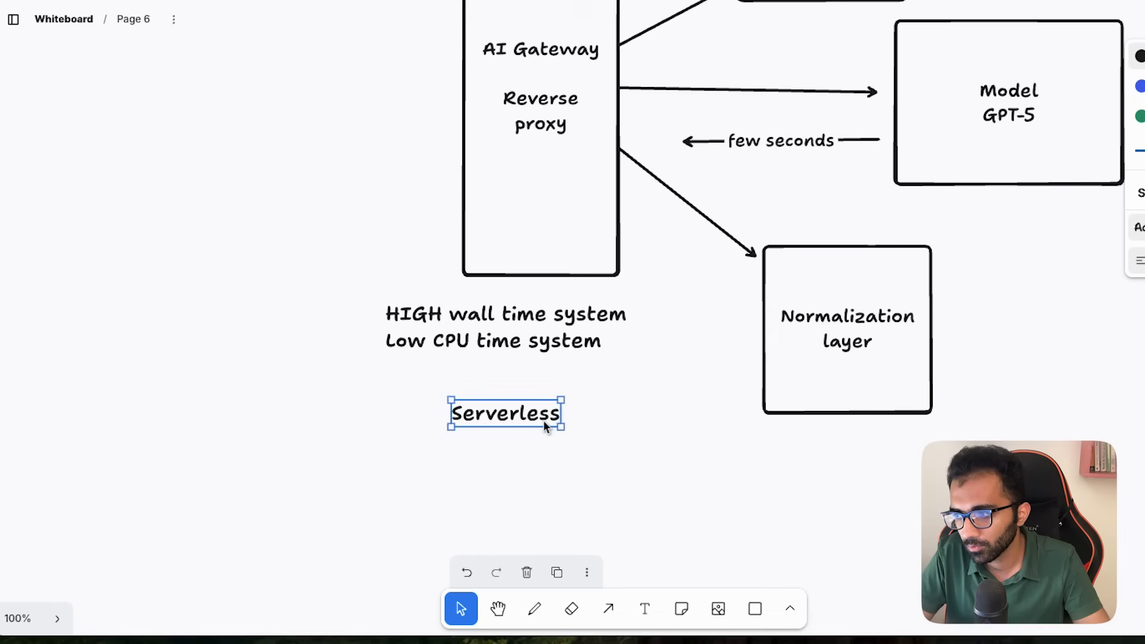
drag(561, 427, 584, 434)
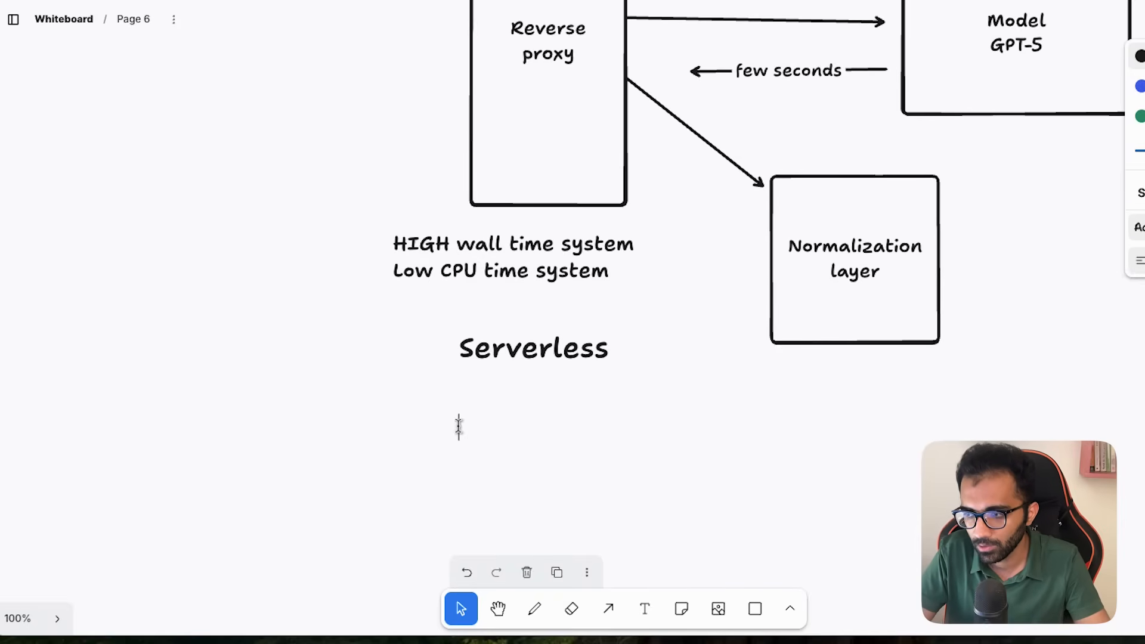
Type 'Cloudflare worker - CPU time', 'Vercel's new fluid compute - CPU' and 'AWS lambda' lines
text(Cloudflare worker -)
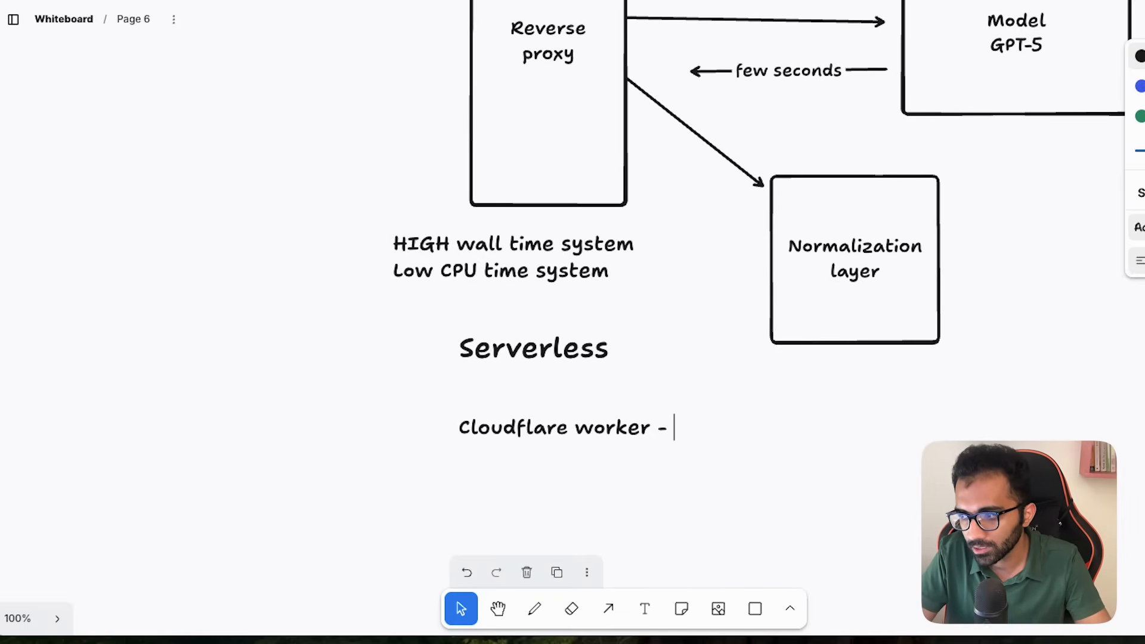
text(CPU time)
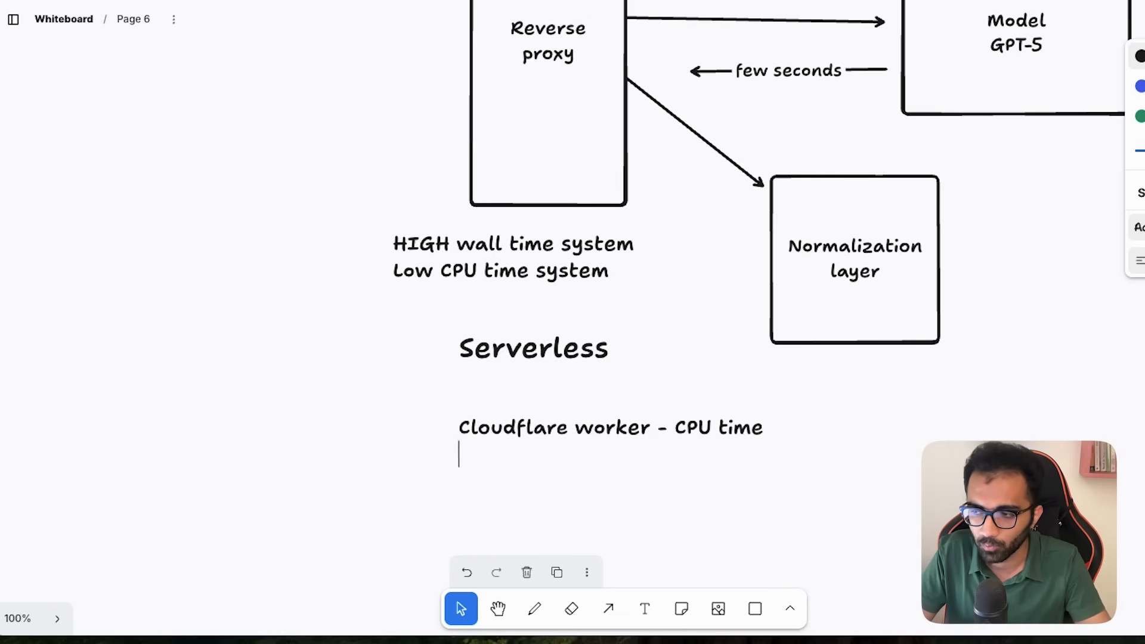
text(Vercel's new)
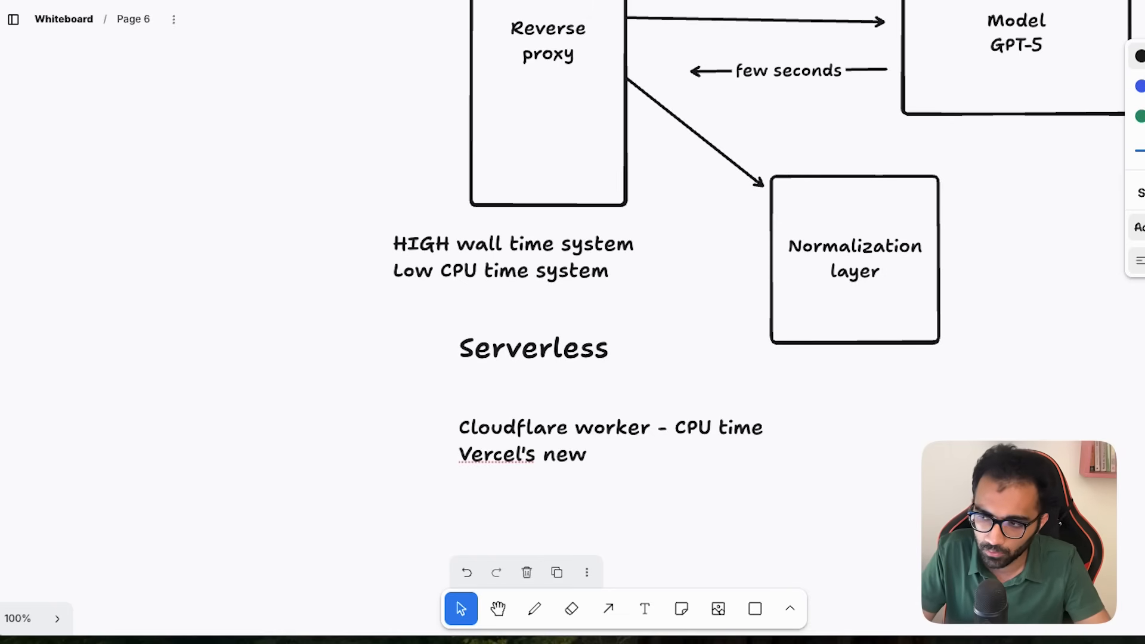
text(fluid compute - CPU time)
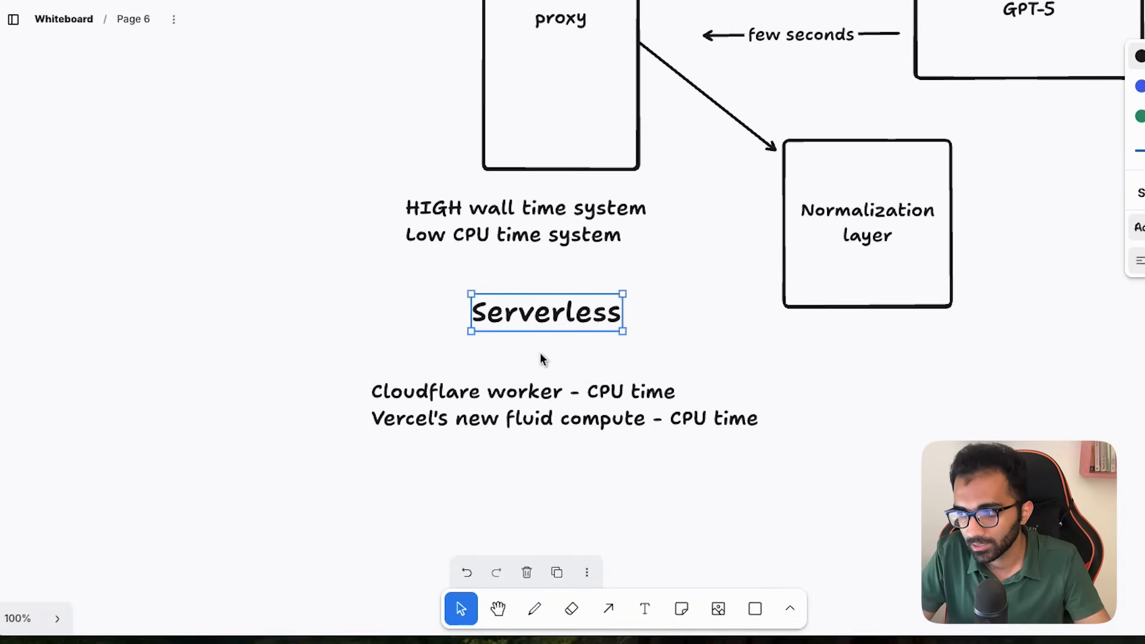
text(AWS)
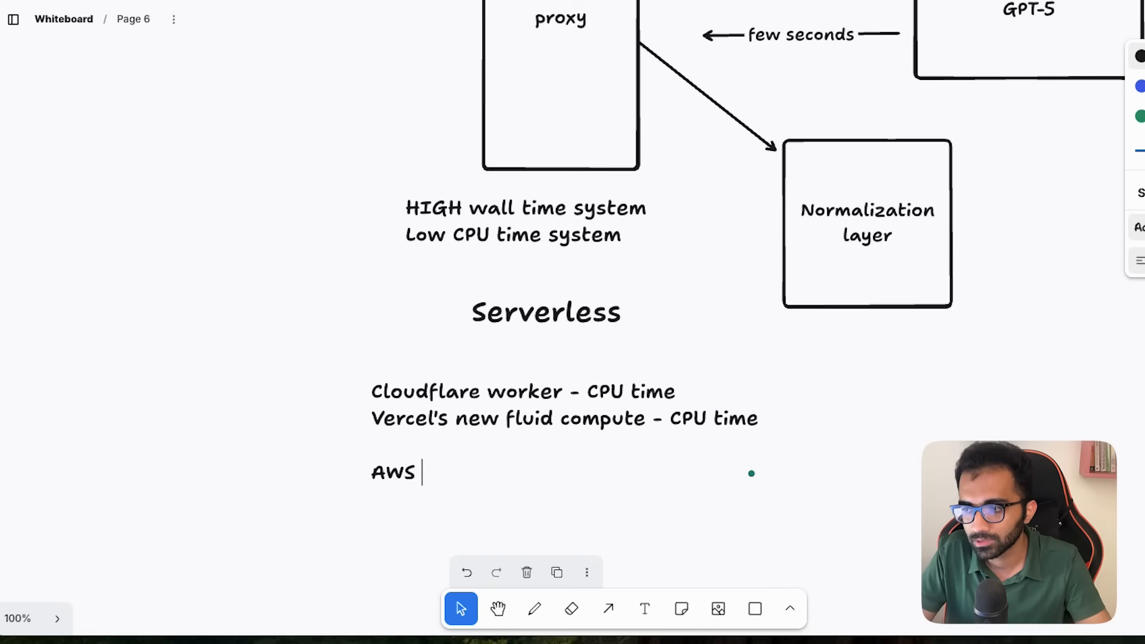
text(lambda)
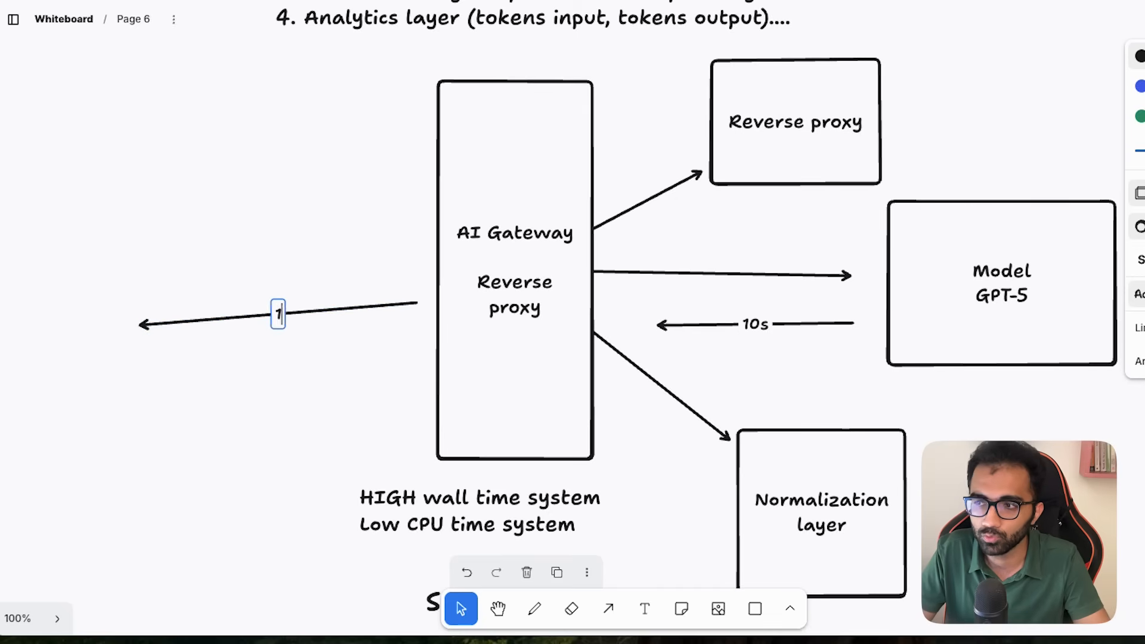
Label the gateway's left arrow 11s, put 10ms by Cloudflare worker and 11s by AWS lambda
text(1s)
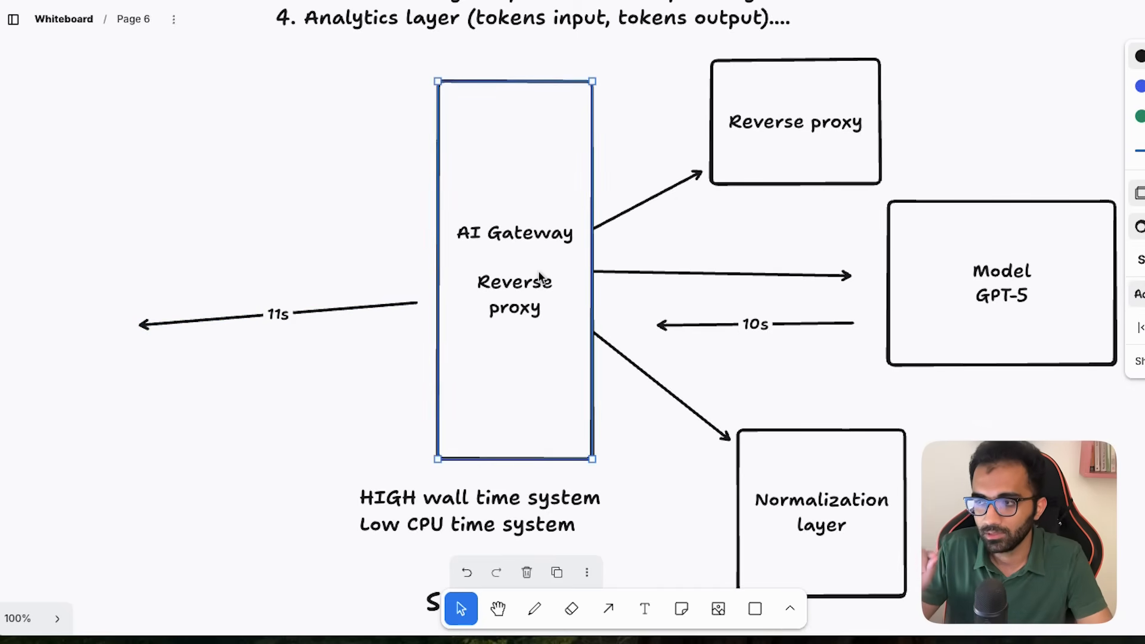
click(338, 271)
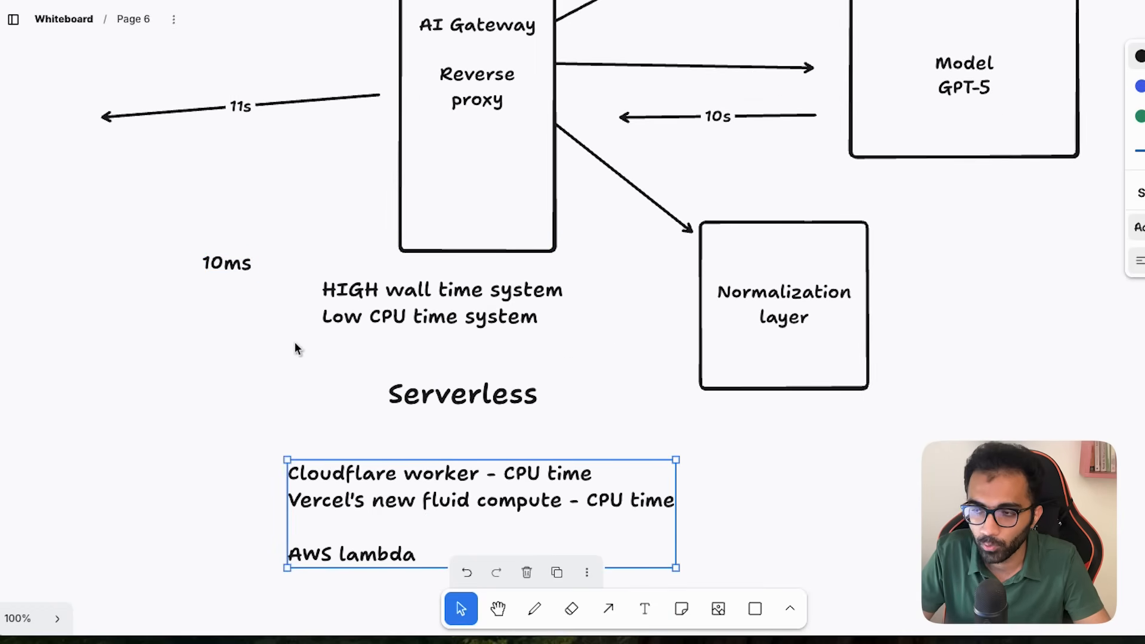
drag(226, 263, 251, 484)
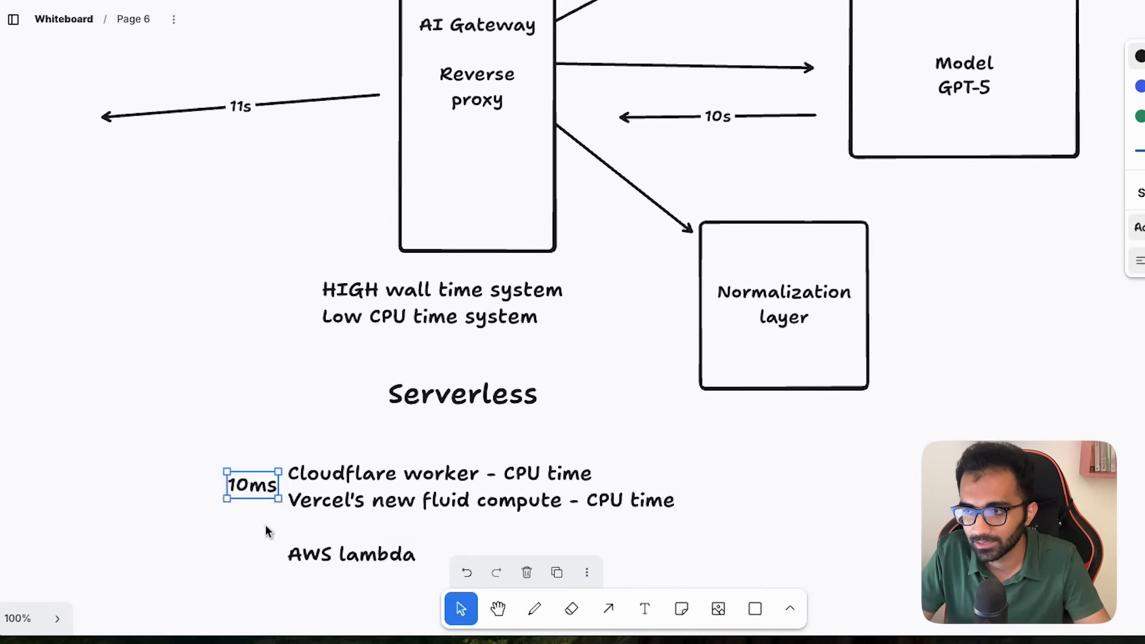
scroll(down, 3)
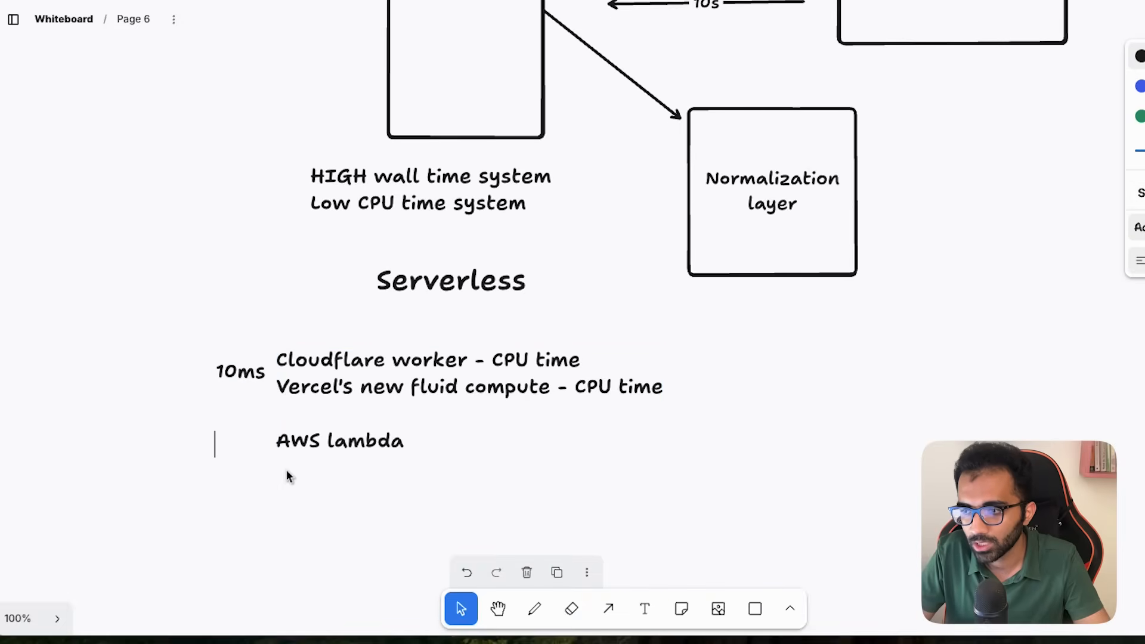
text(11s)
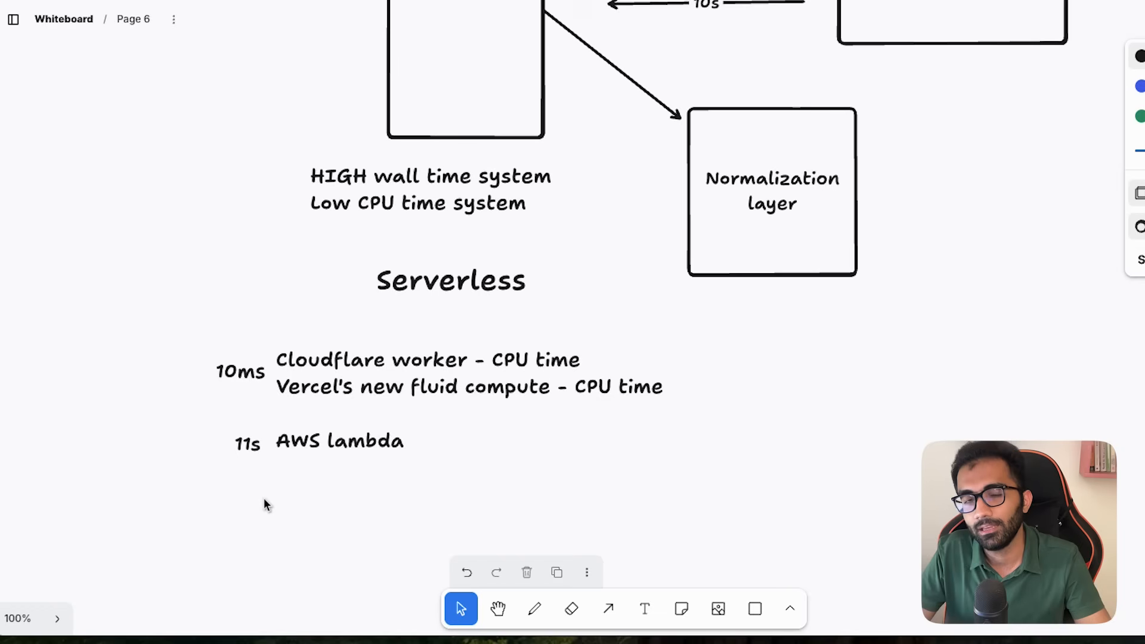
click(410, 387)
text(1)
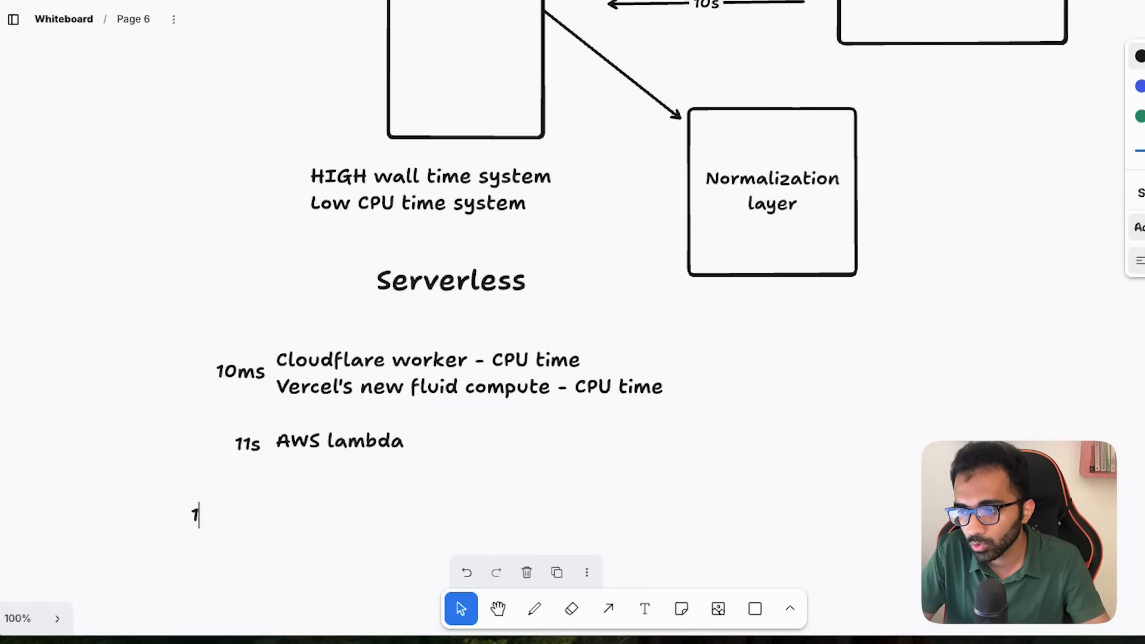
Add a '100-1000x' note, shift 10ms left, and draw an arrow from Normalization layer
text(00-1000x)
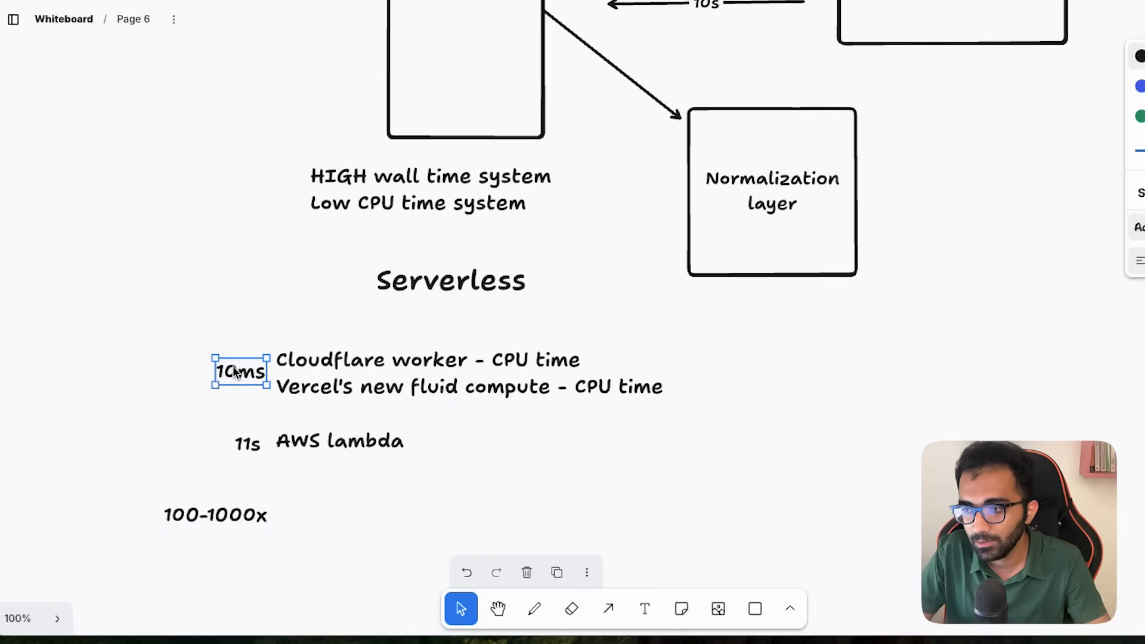
drag(241, 371, 194, 371)
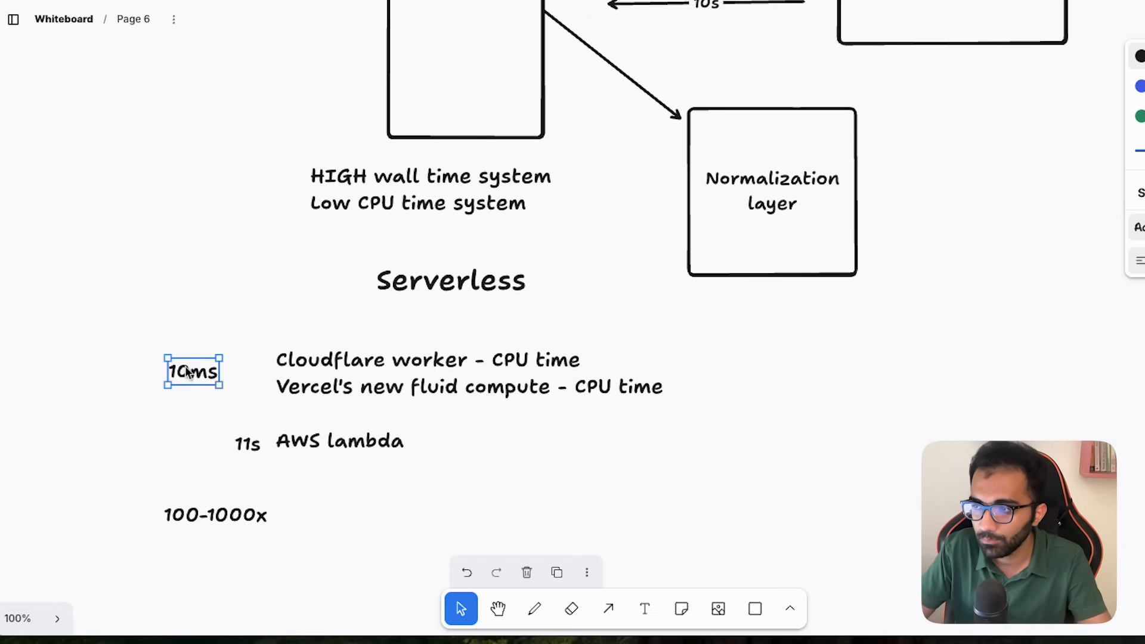
scroll(down, 3)
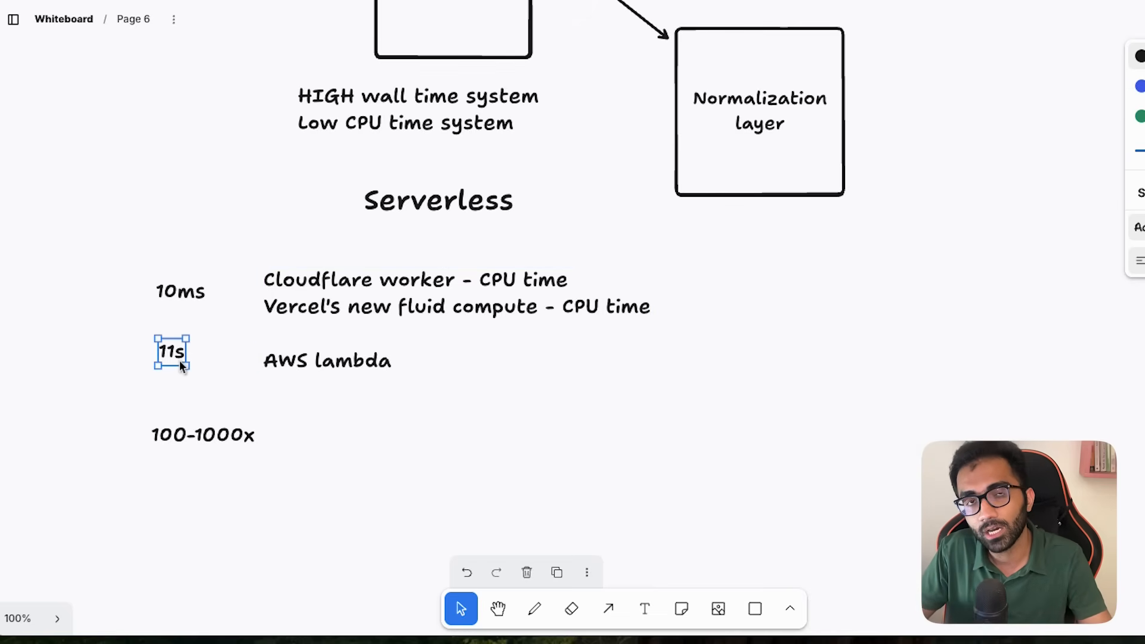
double_click(420, 306)
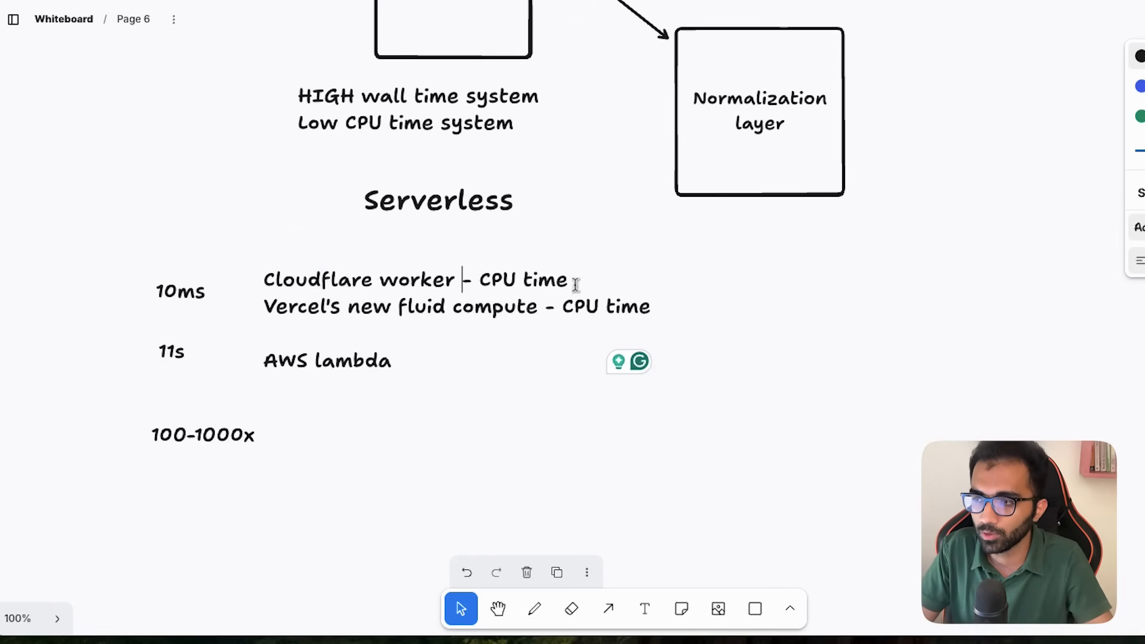
drag(308, 306, 537, 306)
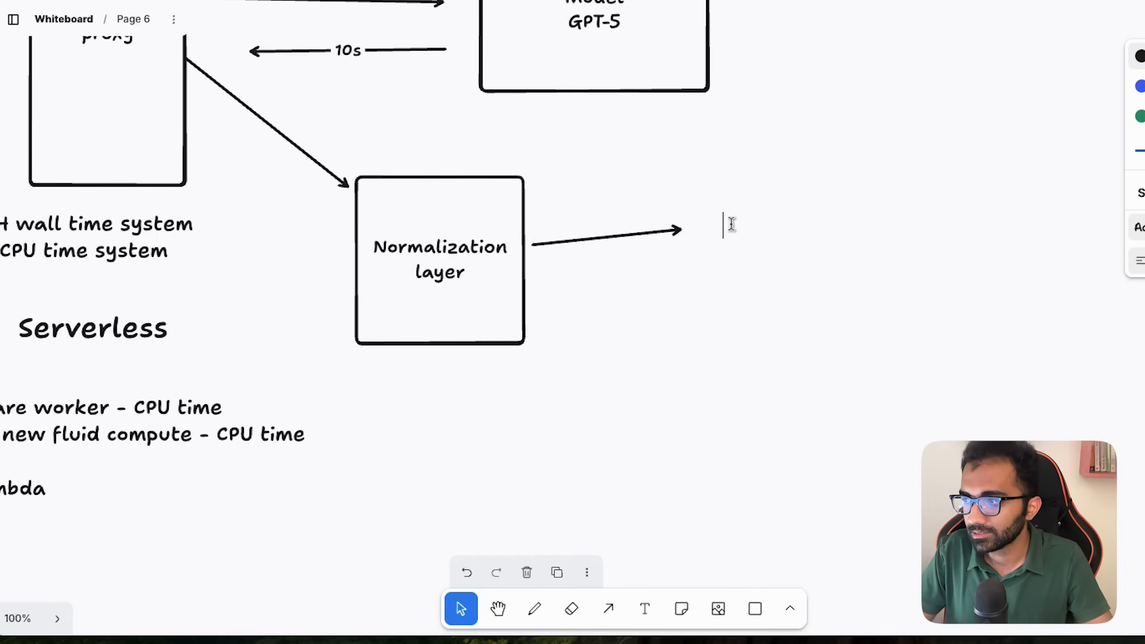
Label the Normalization layer's two arrows 'ai-sdk' and 'Manually build it!'
text(ai-sdk)
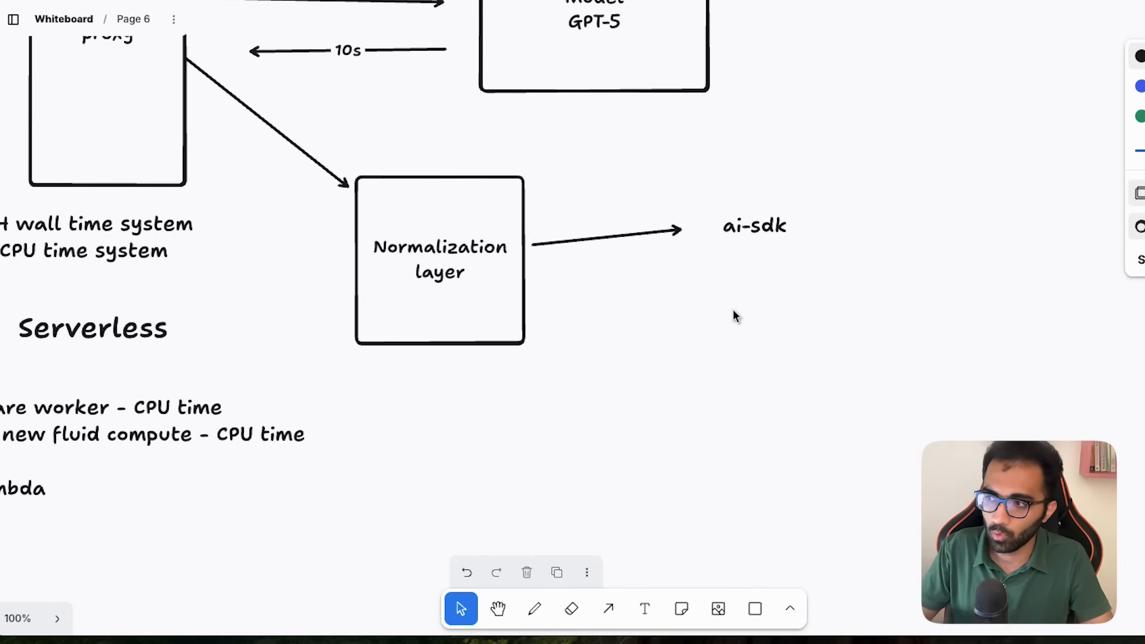
drag(540, 274, 713, 338)
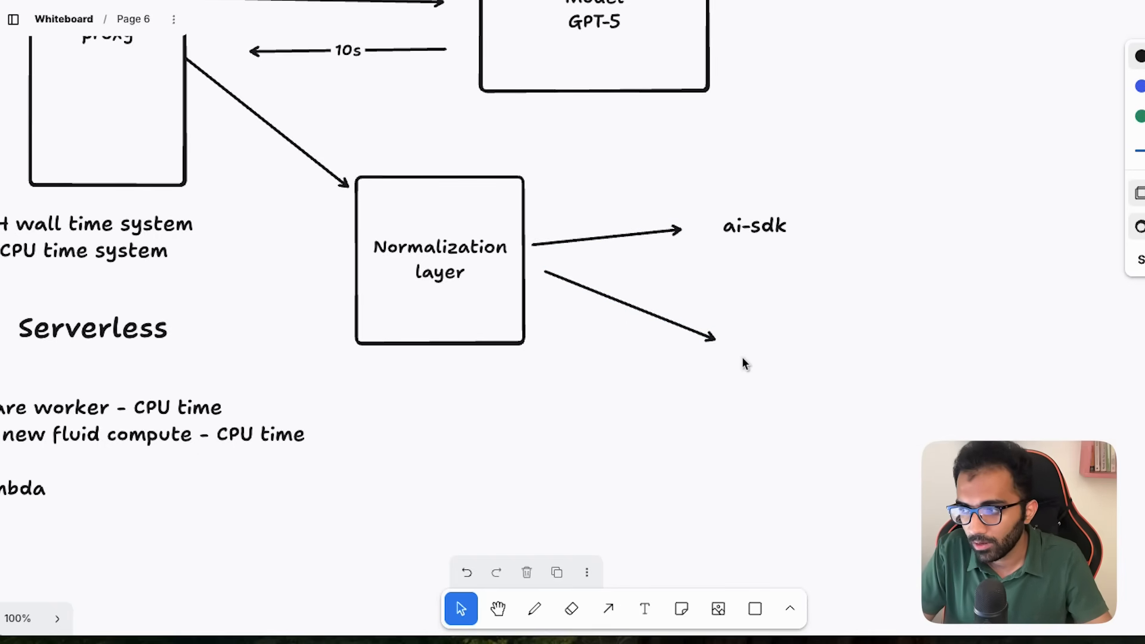
text(Manually)
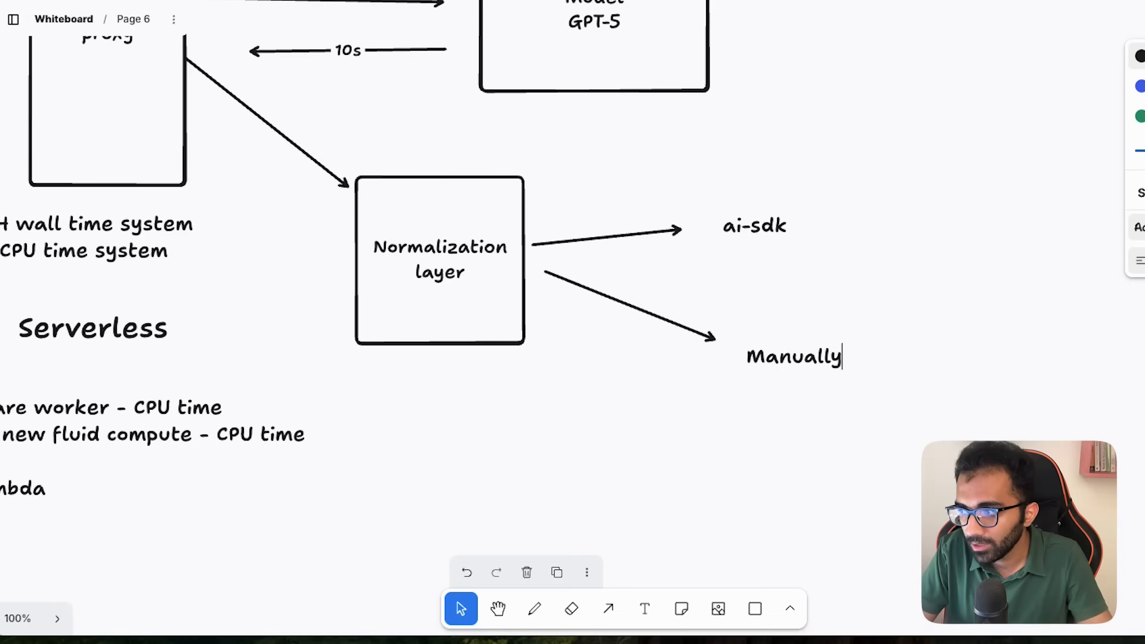
text(build it!)
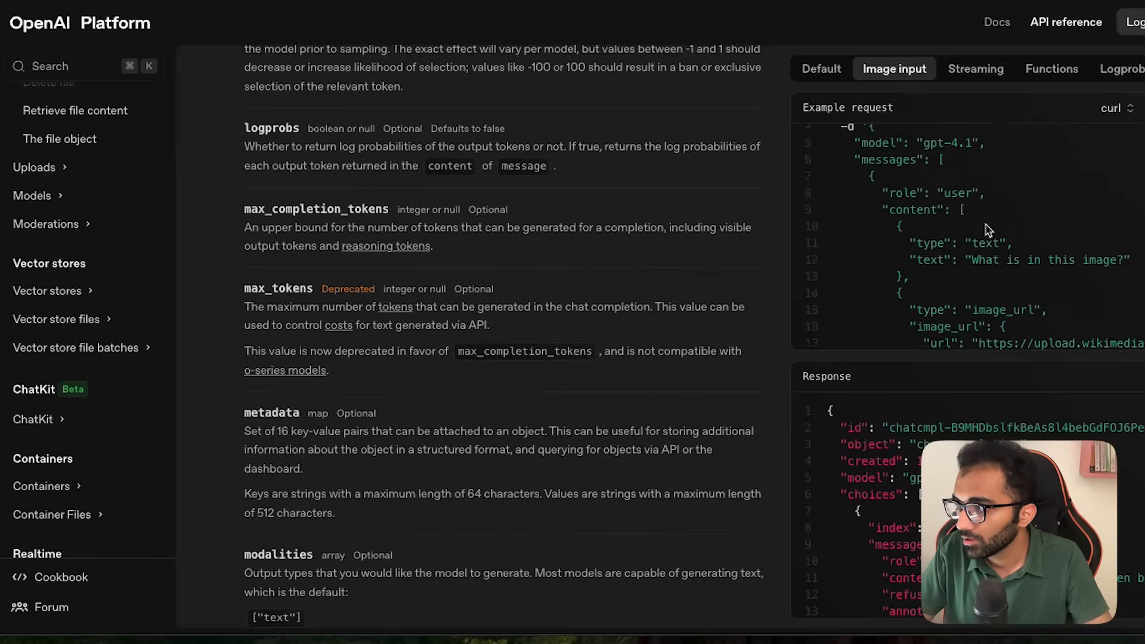
Switch the image-input example to node.js, back to curl, and select its JSON body
click(1113, 108)
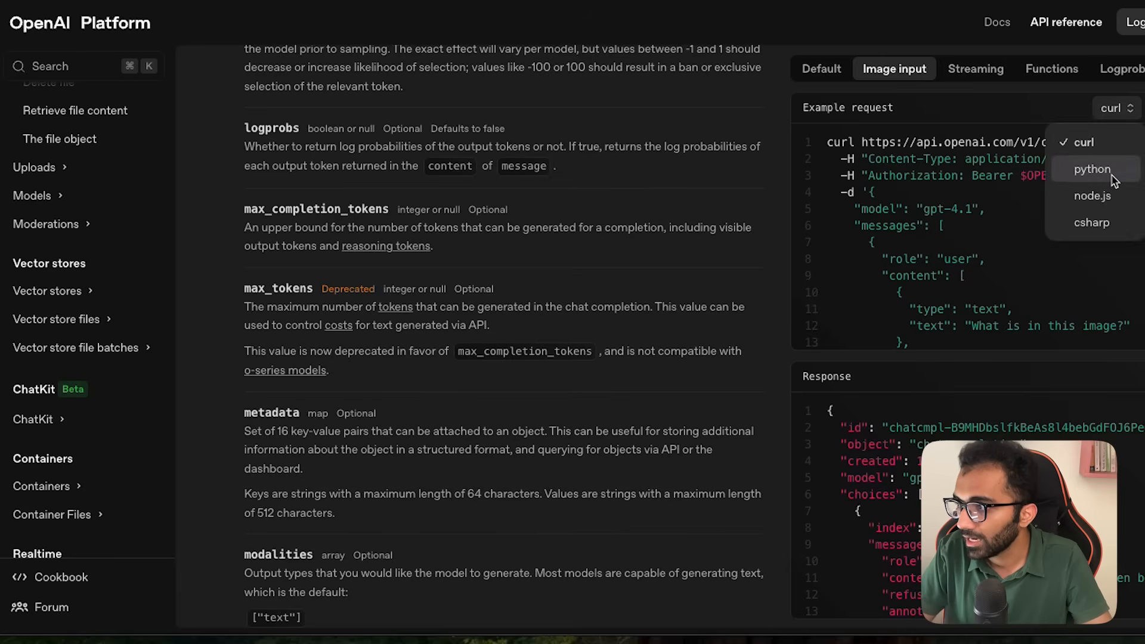
click(1091, 196)
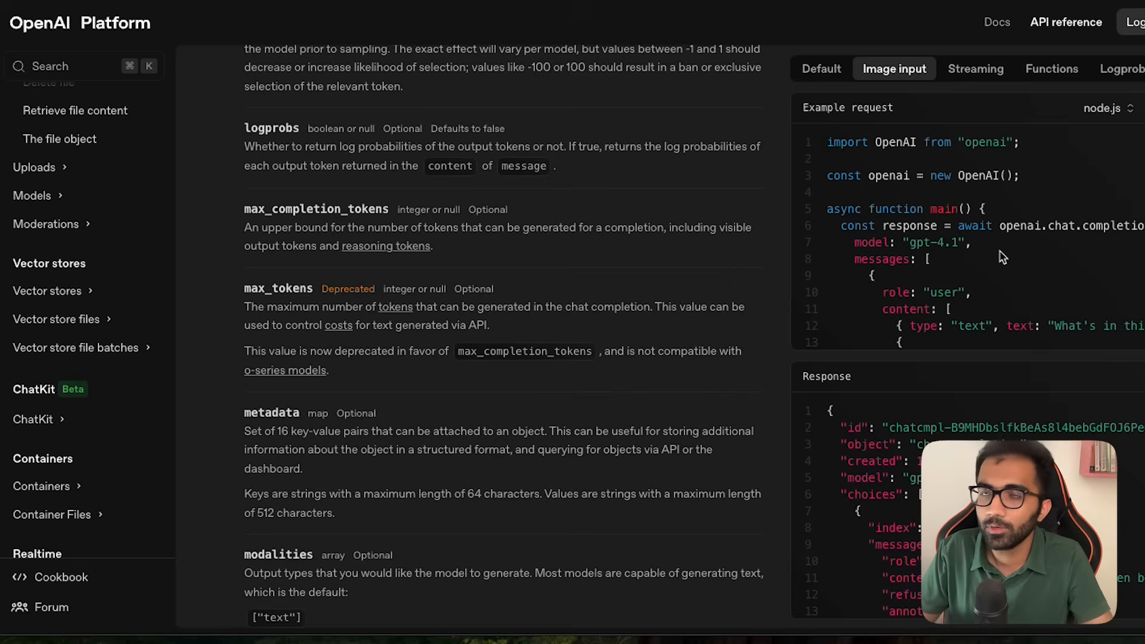
click(1105, 107)
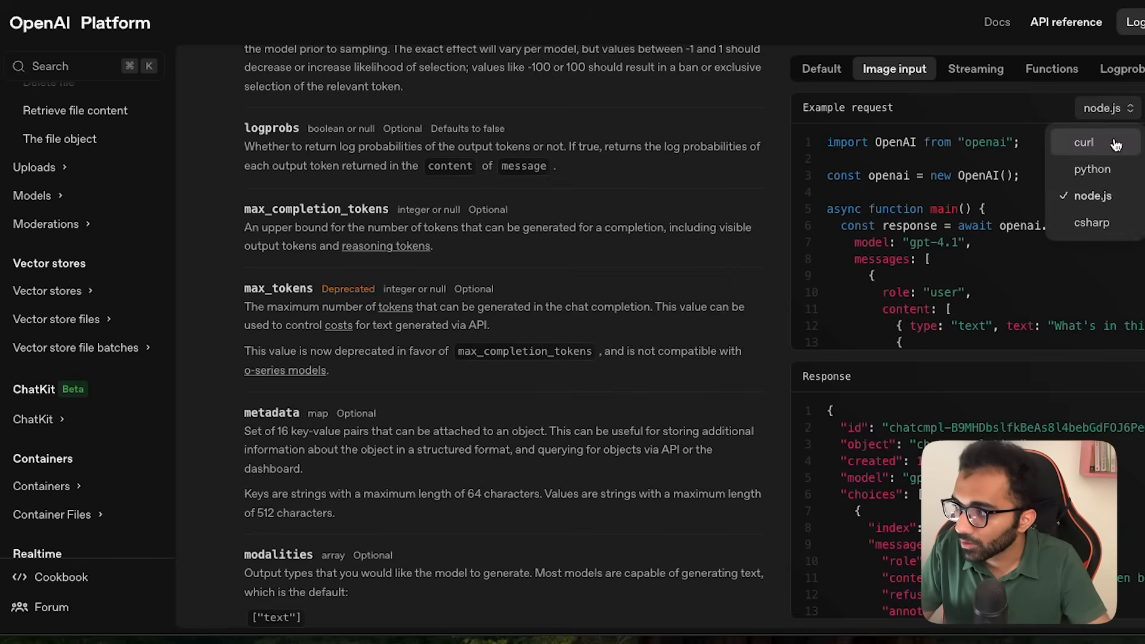
click(1087, 142)
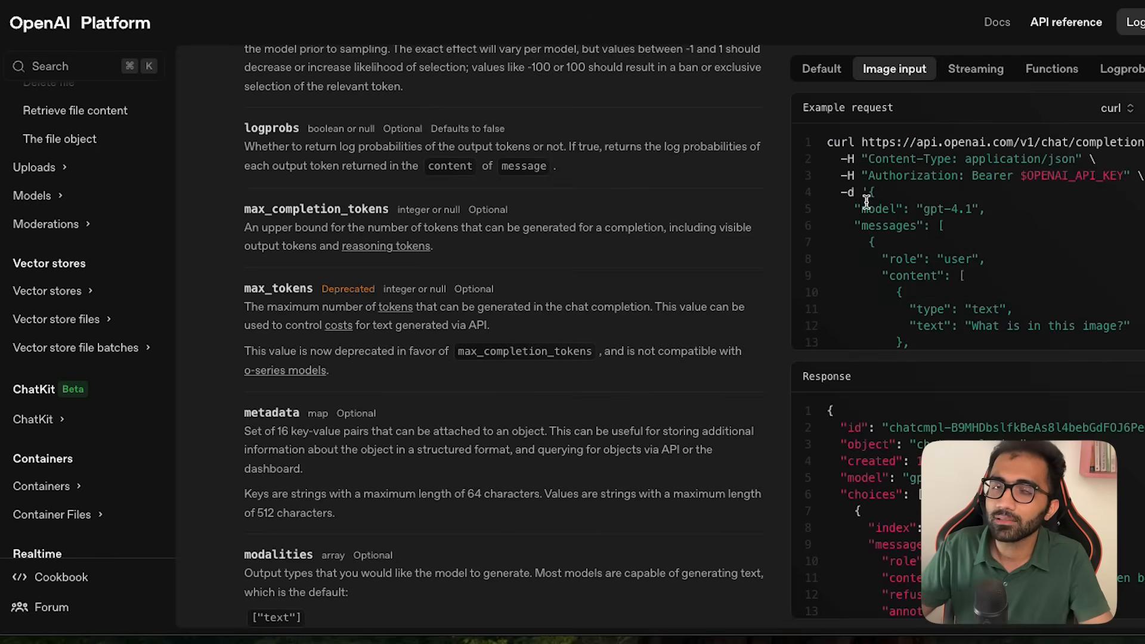
drag(869, 192, 869, 314)
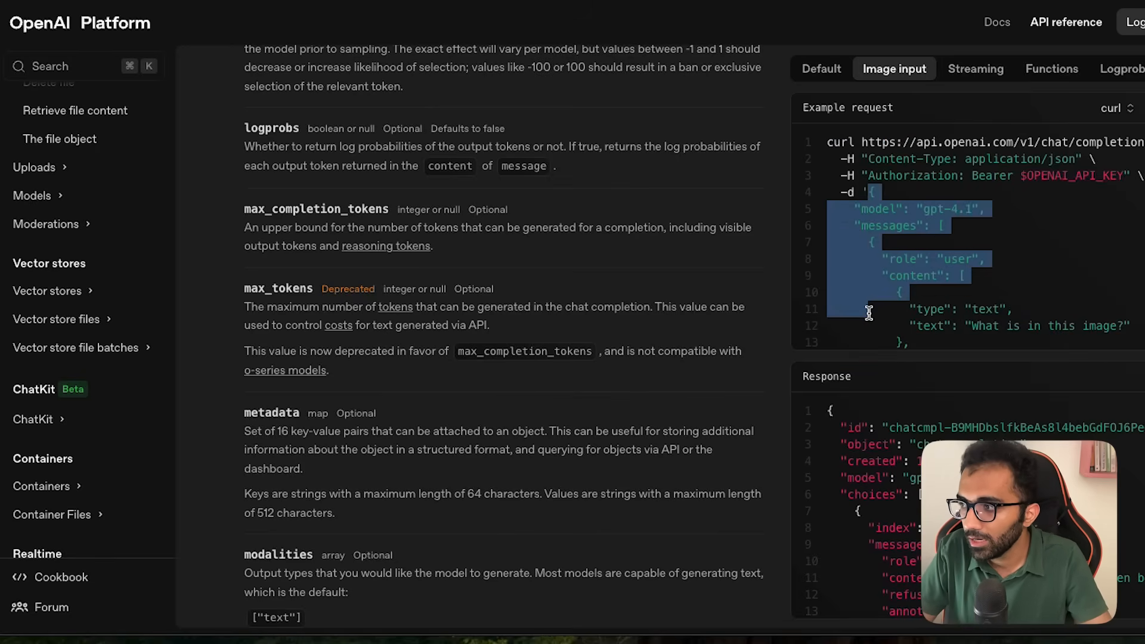
scroll(down, 3)
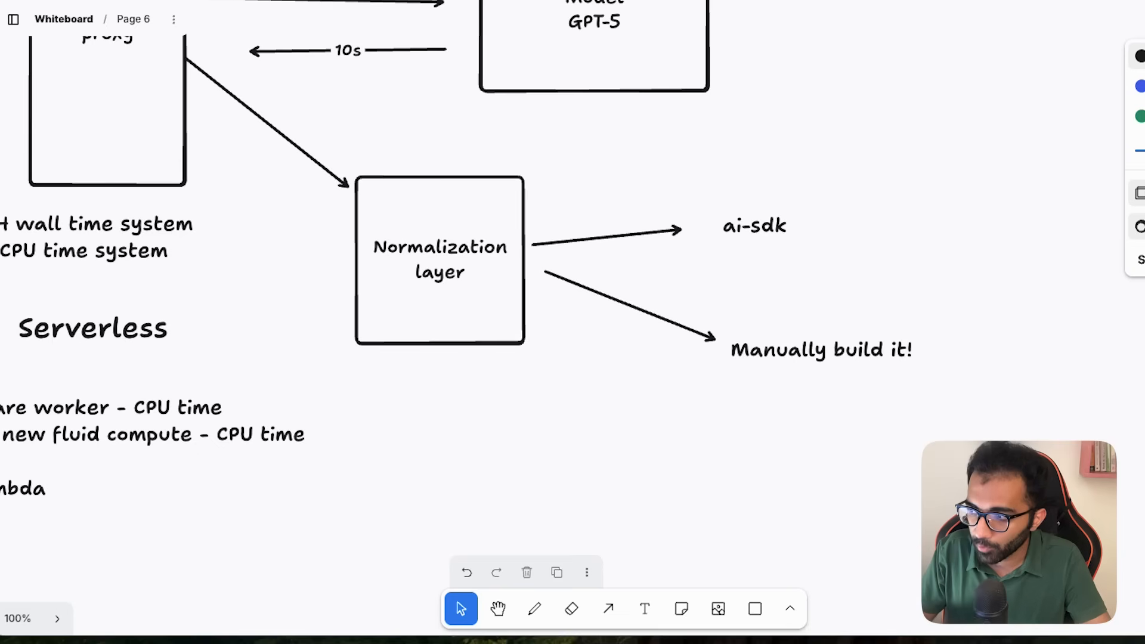
mouse_move(481, 315)
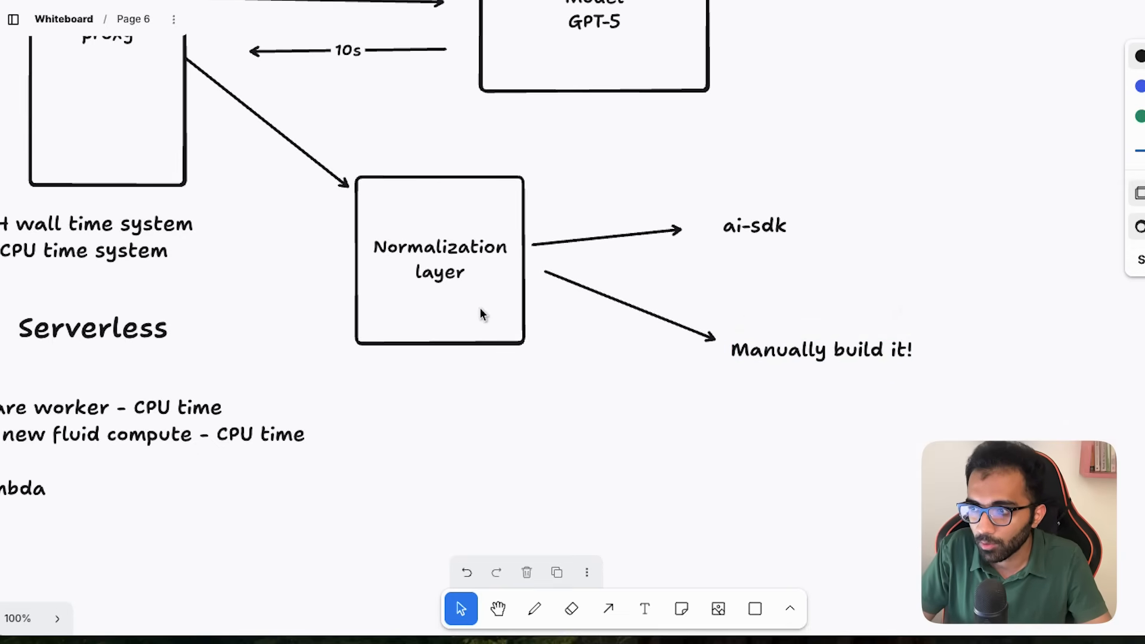
mouse_move(555, 402)
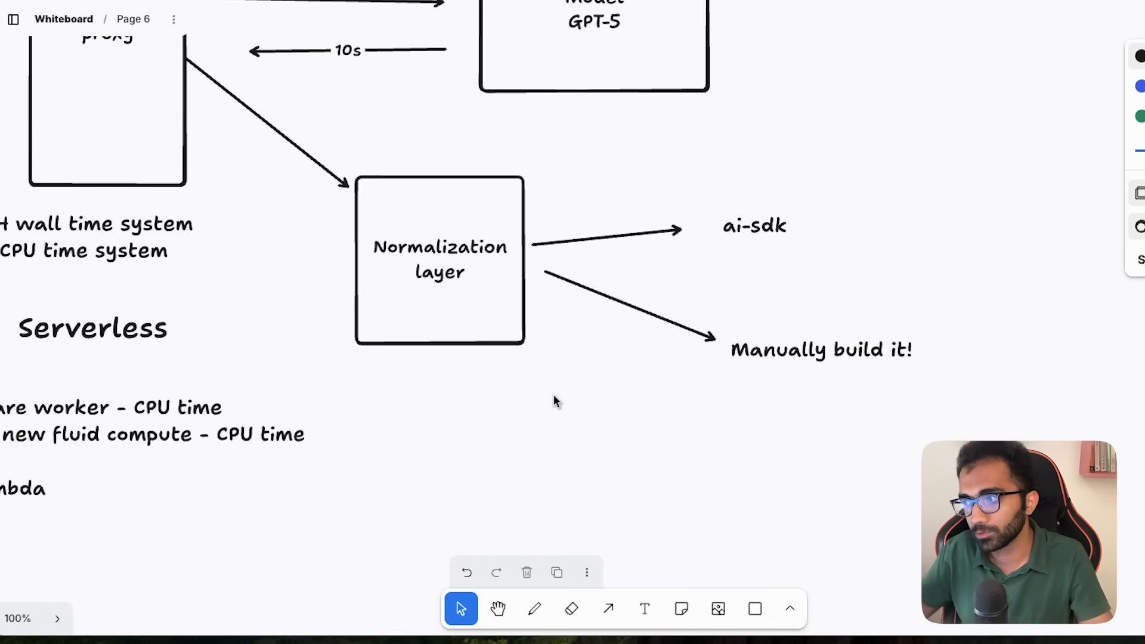
Type the provider list OpenAI, Google, Anthrophic below 'Manually build it!'
text(OpenAI)
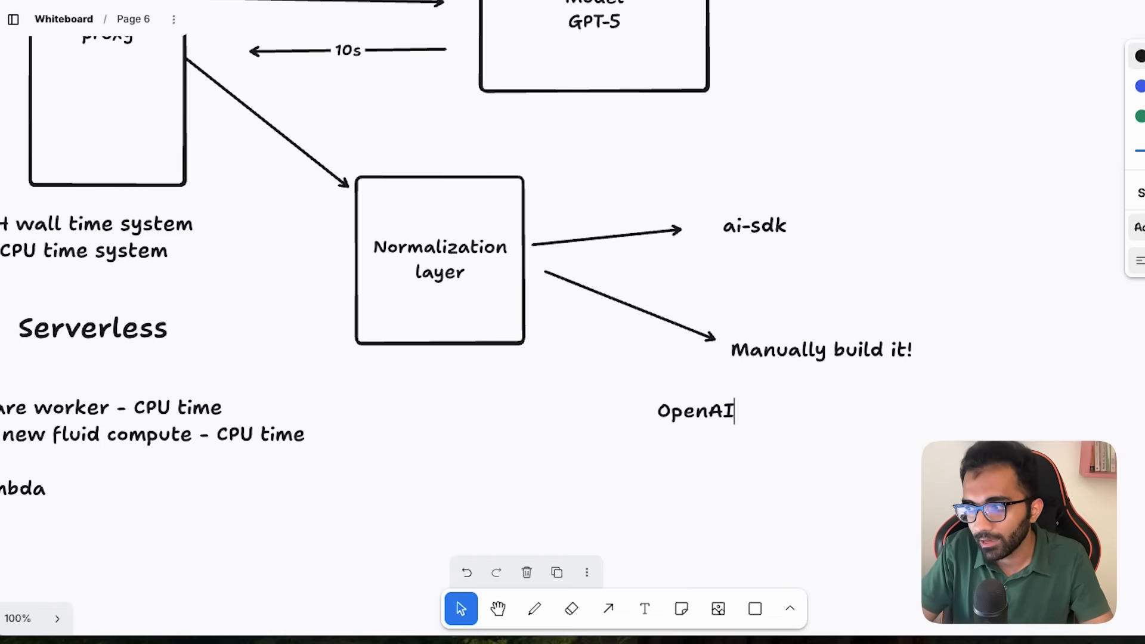
text(Google)
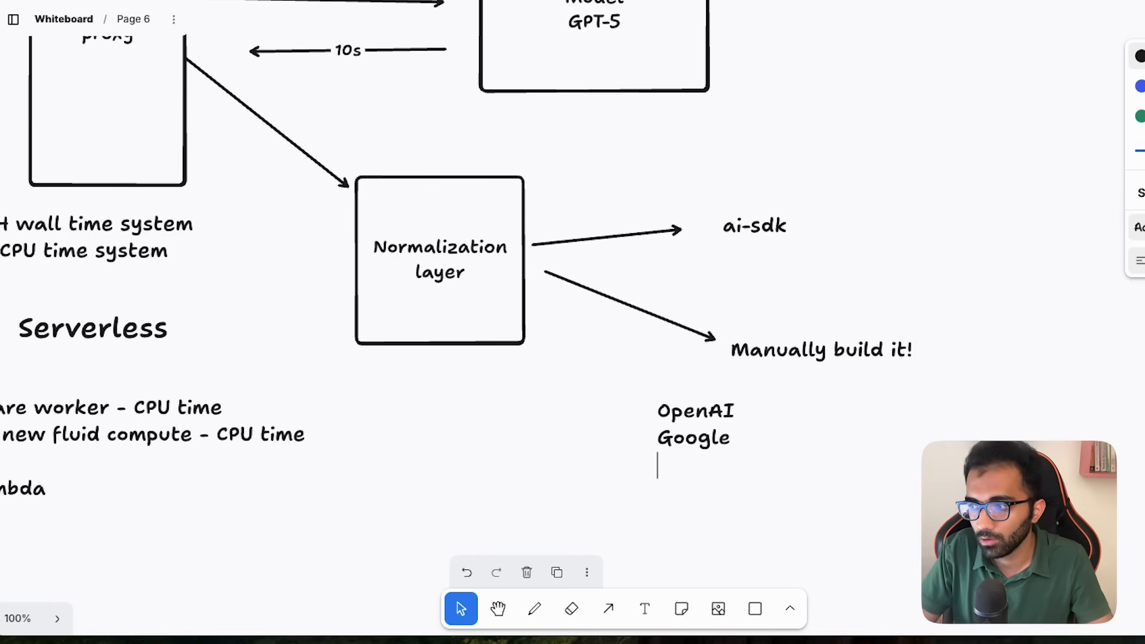
text(Anthrophic)
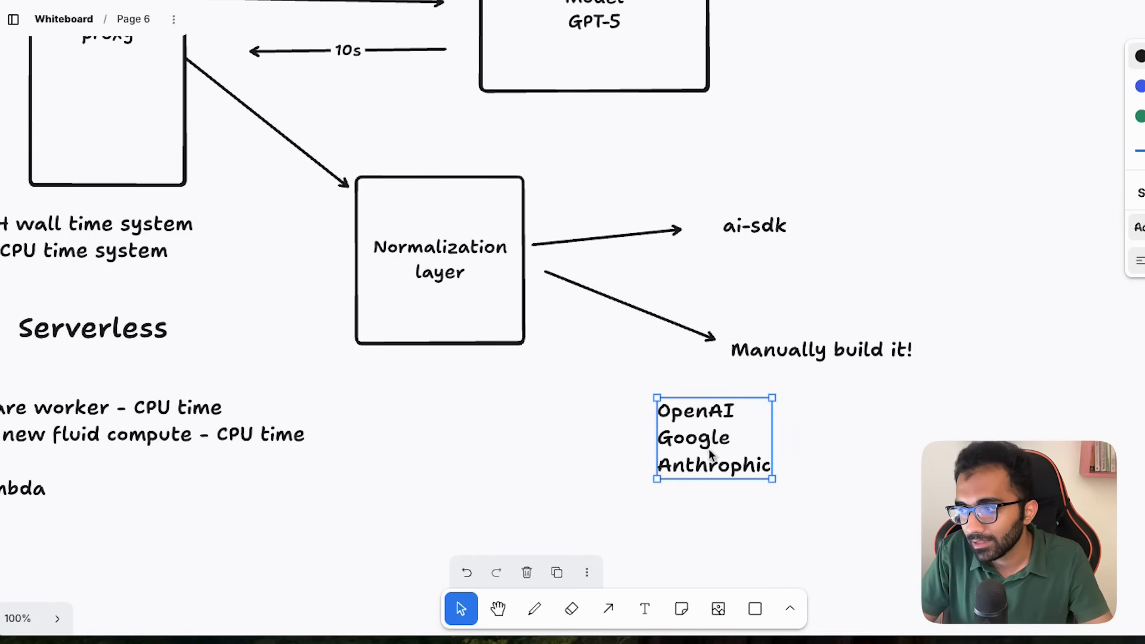
click(777, 523)
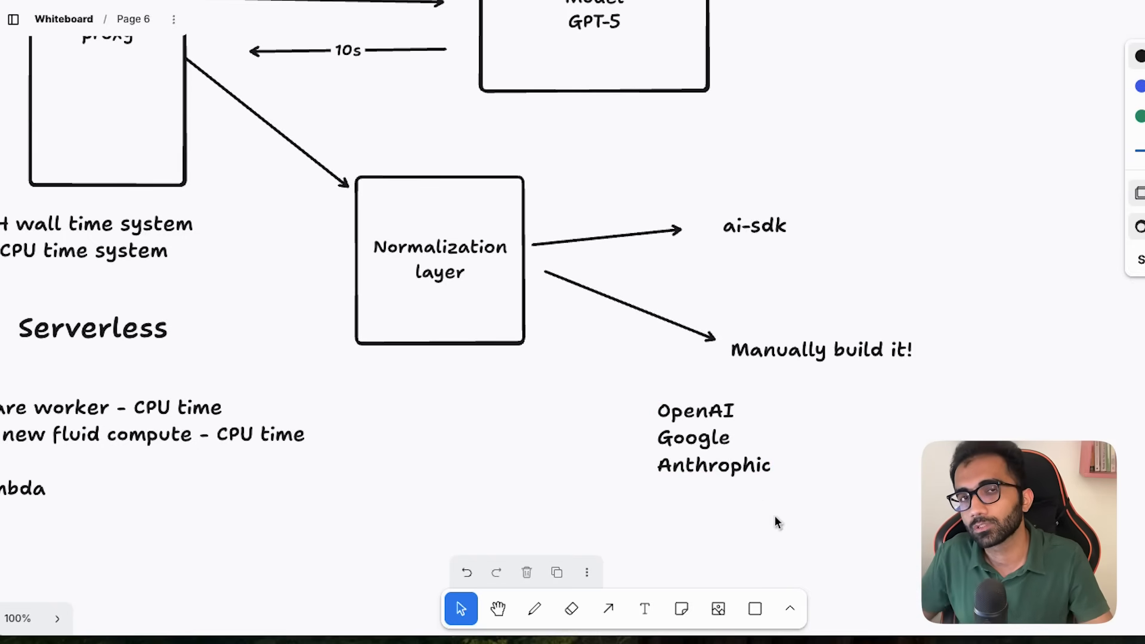
Clear the provider list and box the 'Manually build it!' label
double_click(693, 437)
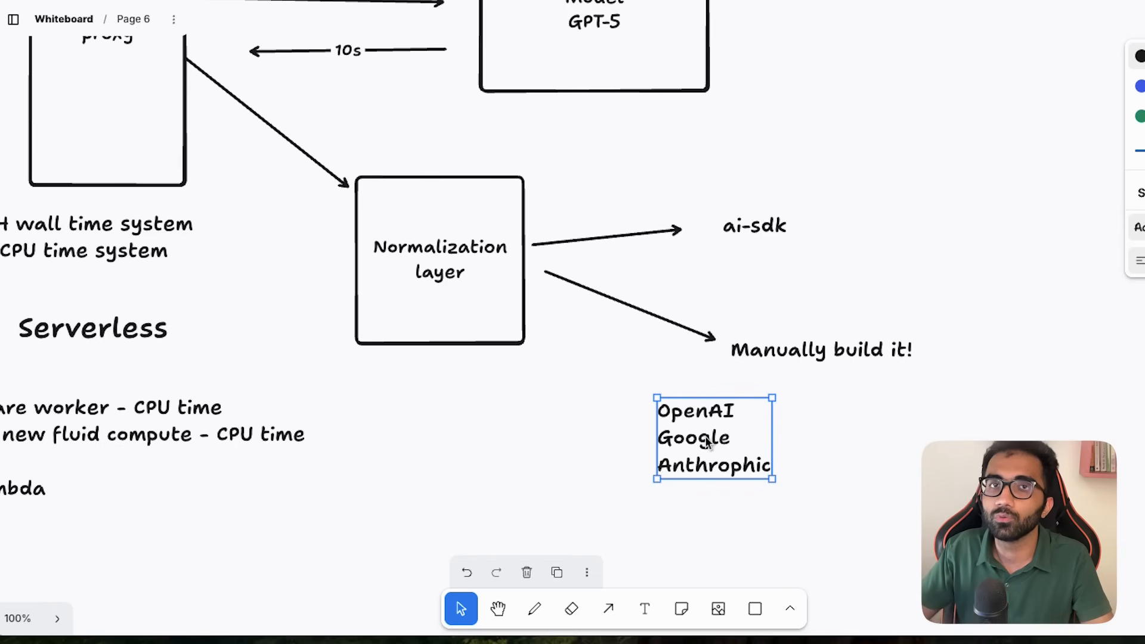
double_click(694, 410)
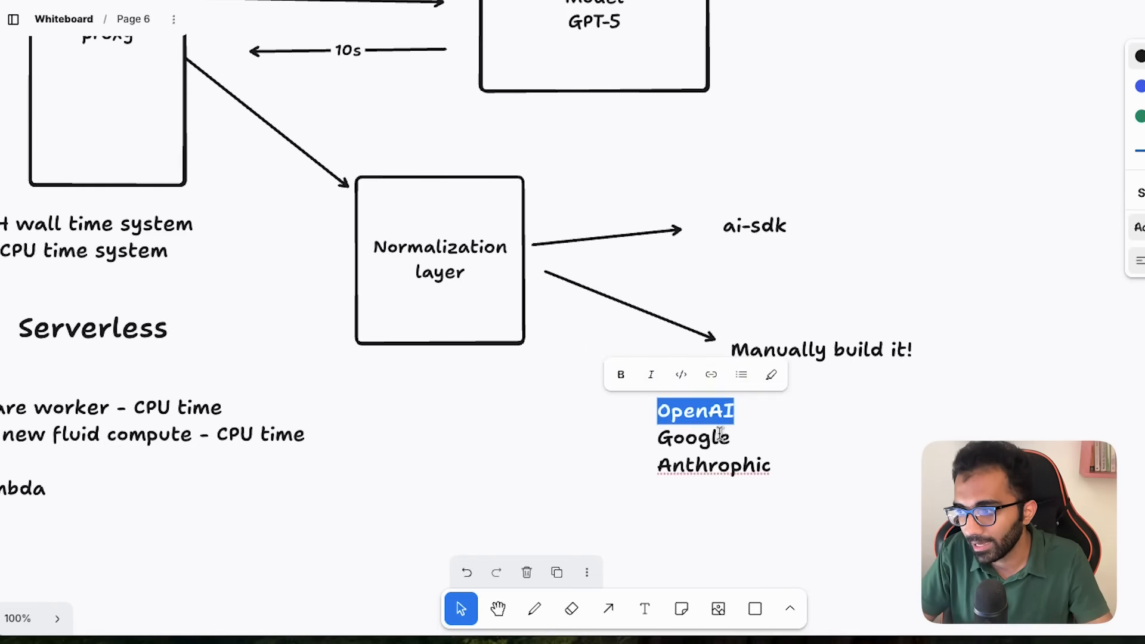
click(694, 437)
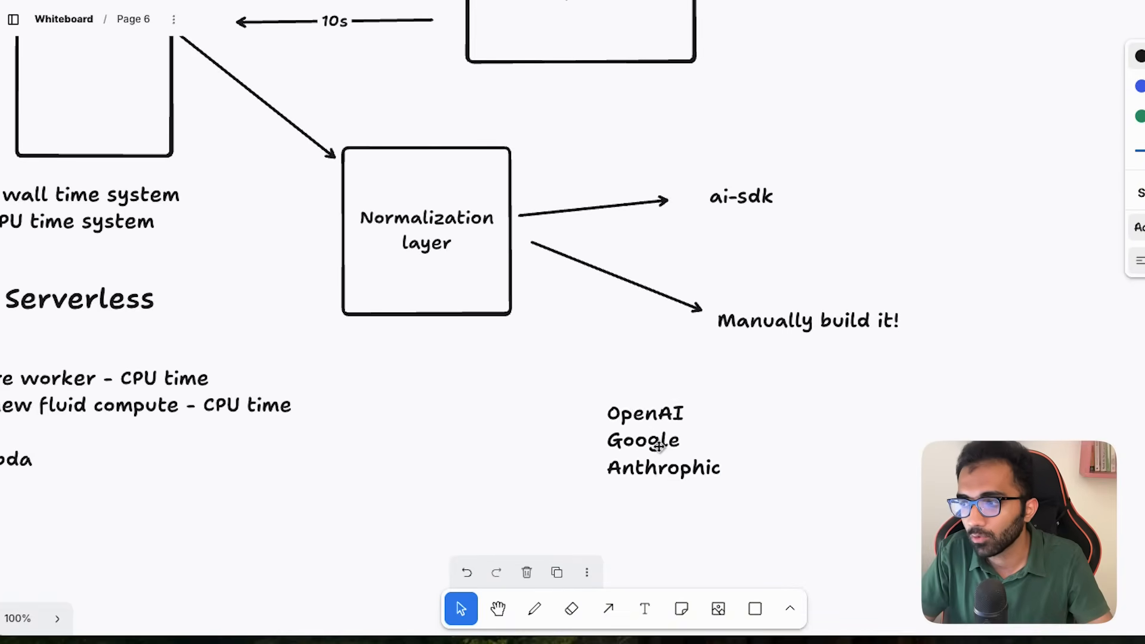
click(807, 320)
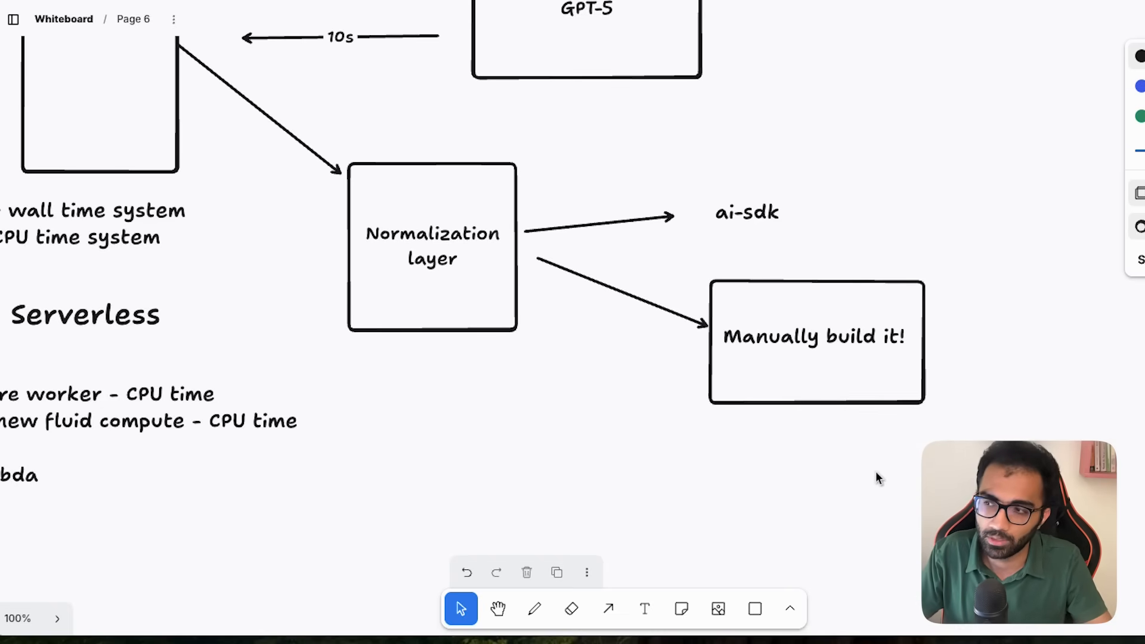
mouse_move(859, 442)
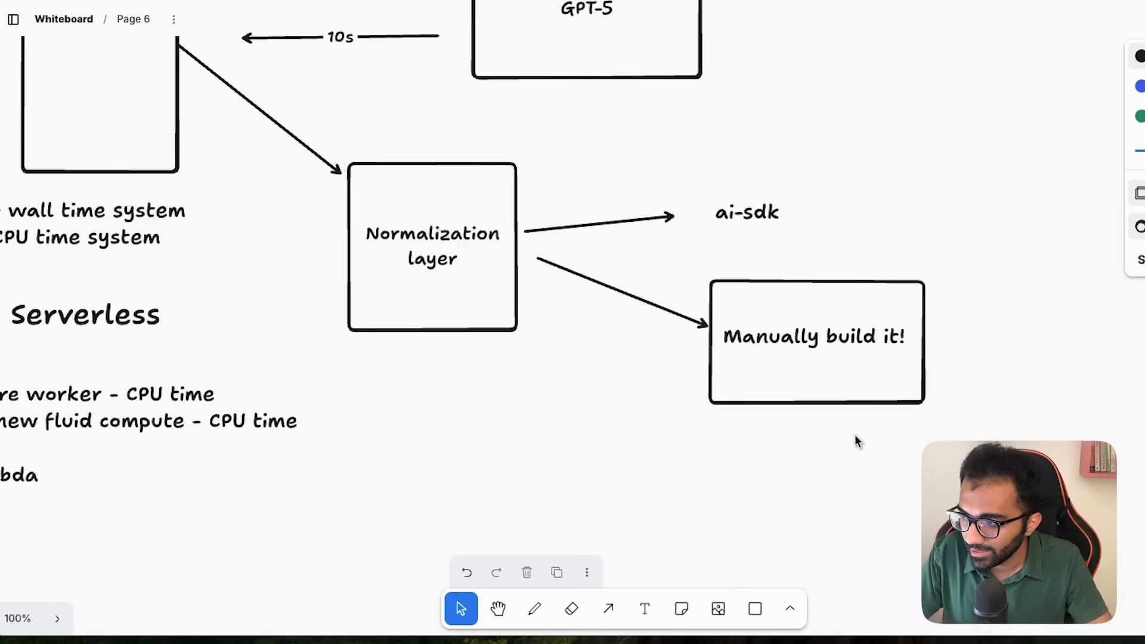
Select the AI Gateway-to-Model GPT-5 arrow and label it 'fetch / curl'
click(617, 288)
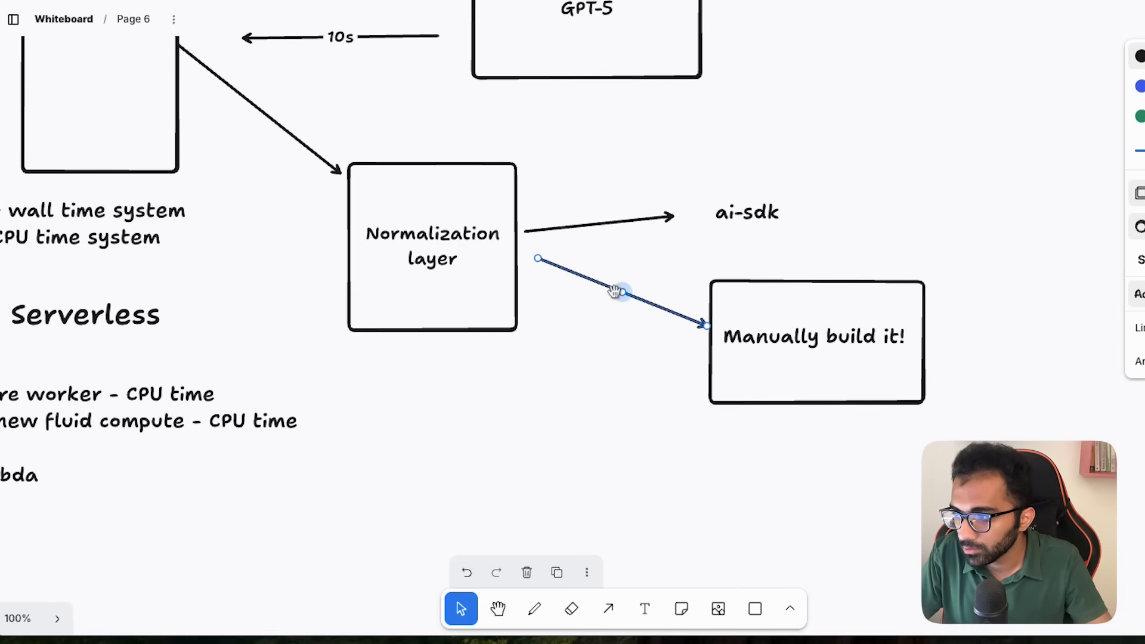
click(515, 356)
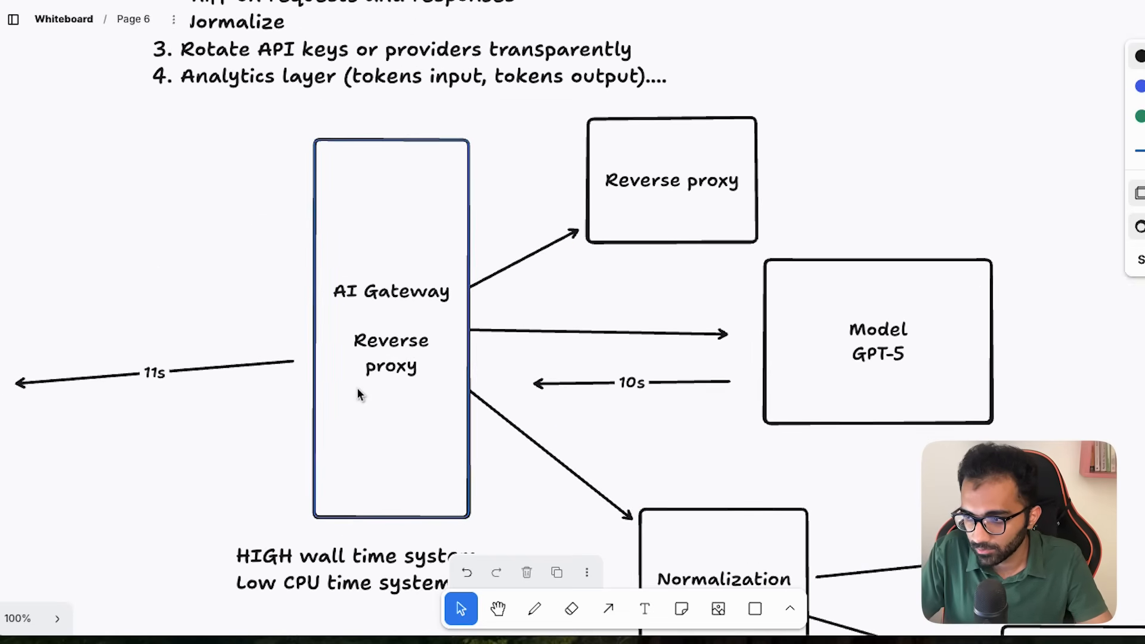
scroll(down, 3)
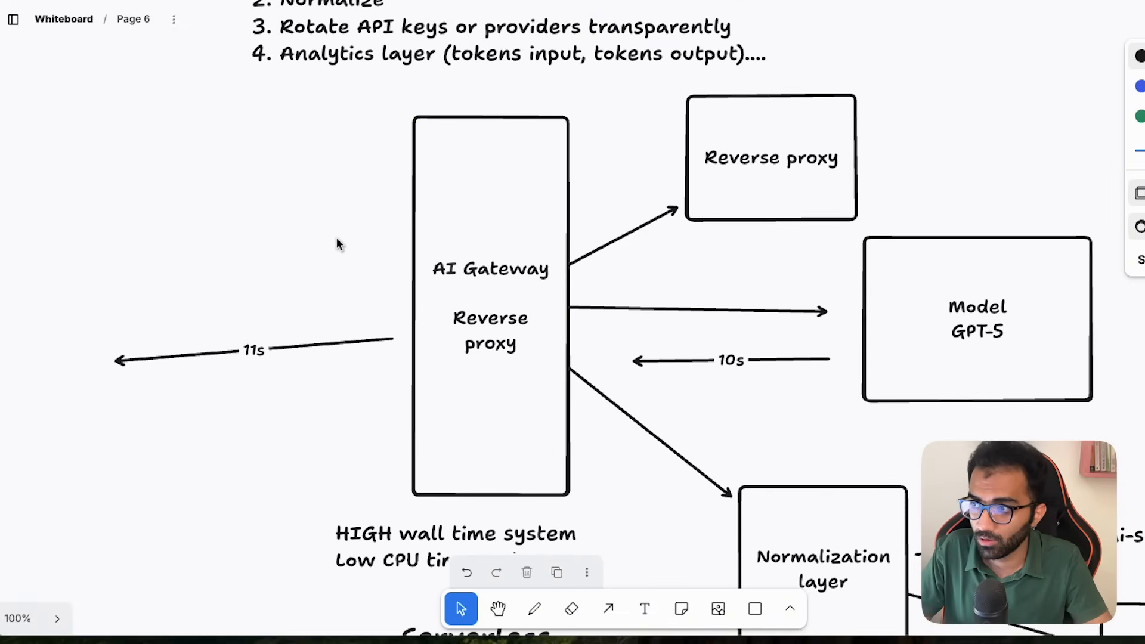
click(491, 307)
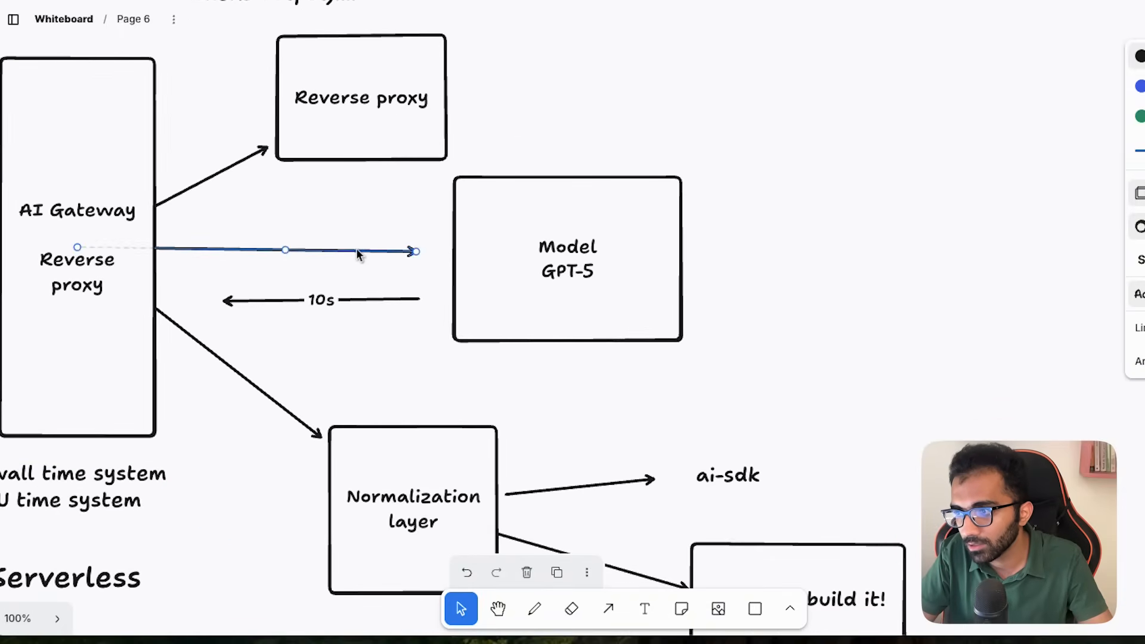
text(fetch / curl)
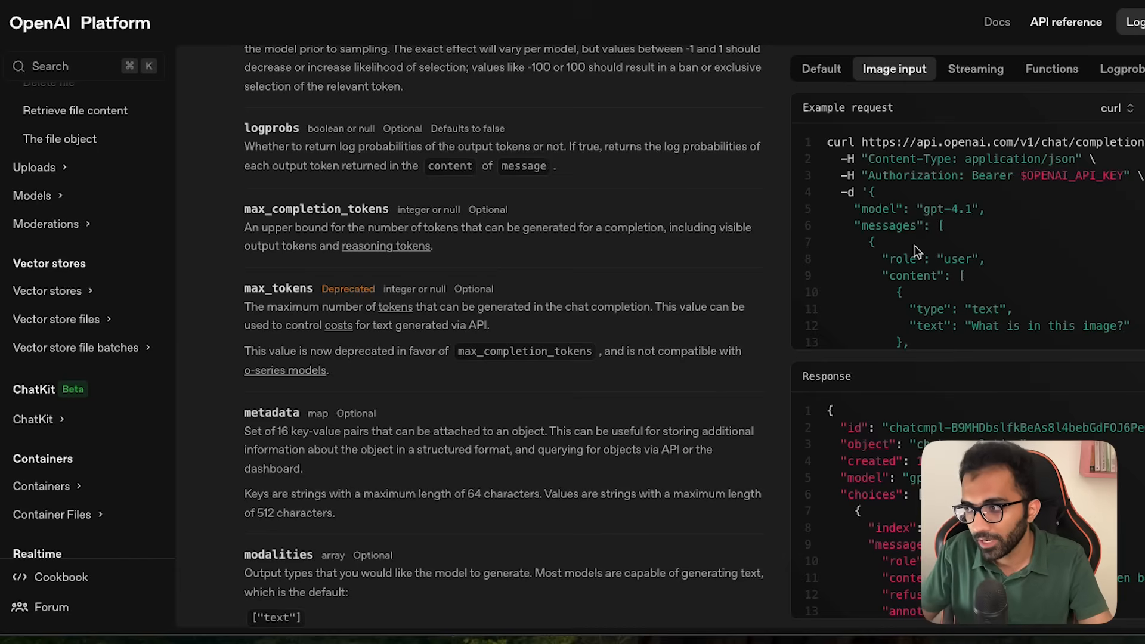
Open the chat completions API reference with its curl example request and response
double_click(919, 209)
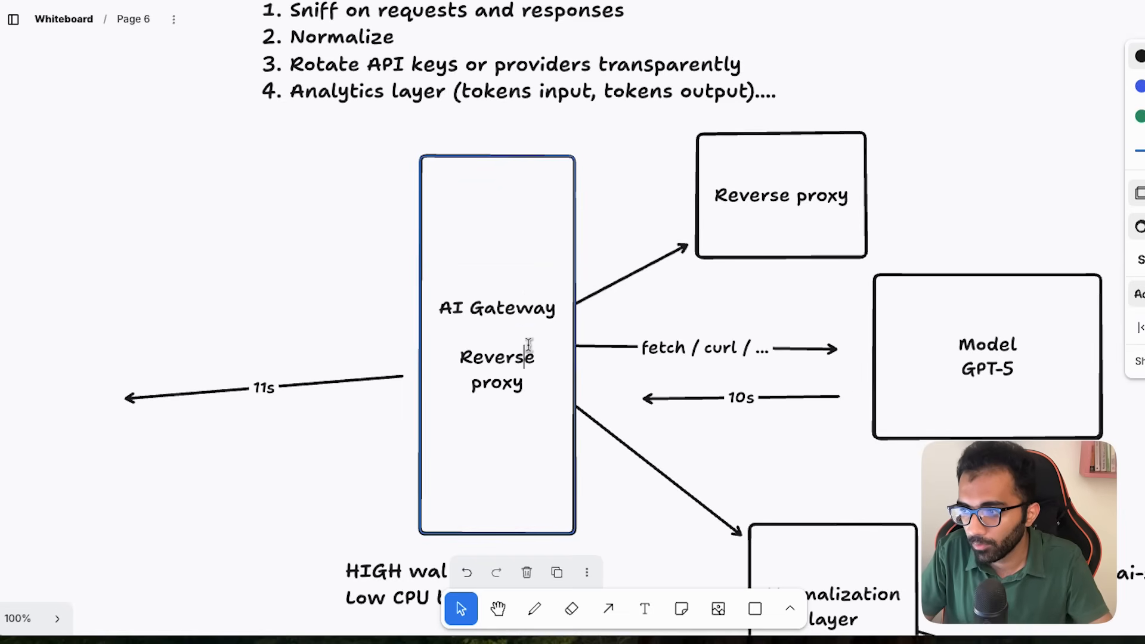
scroll(down, 3)
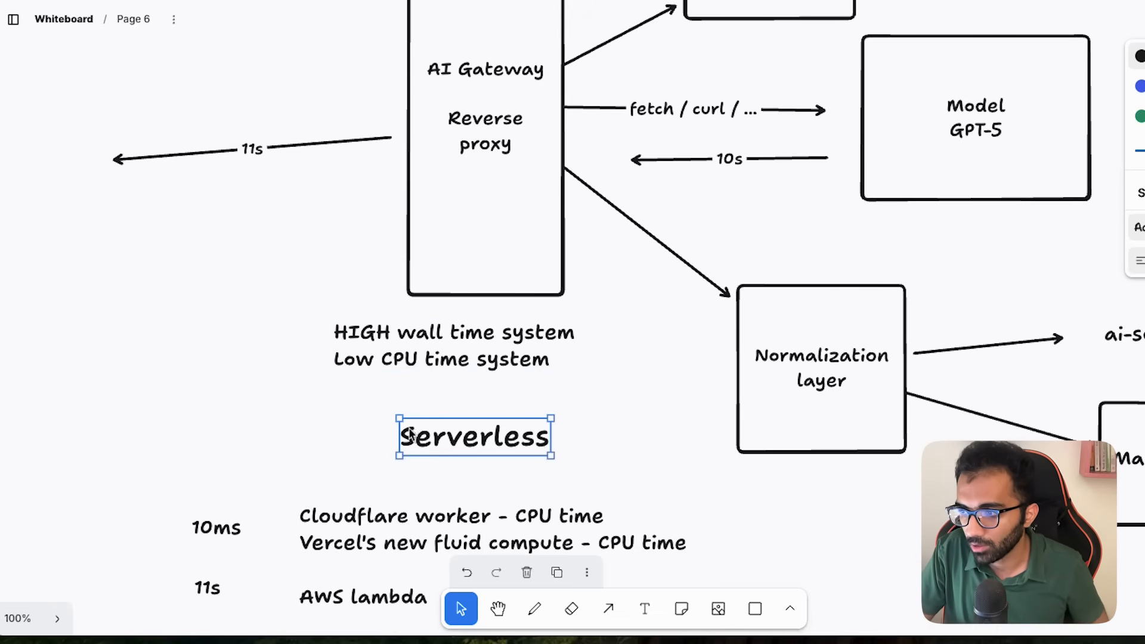
scroll(down, 3)
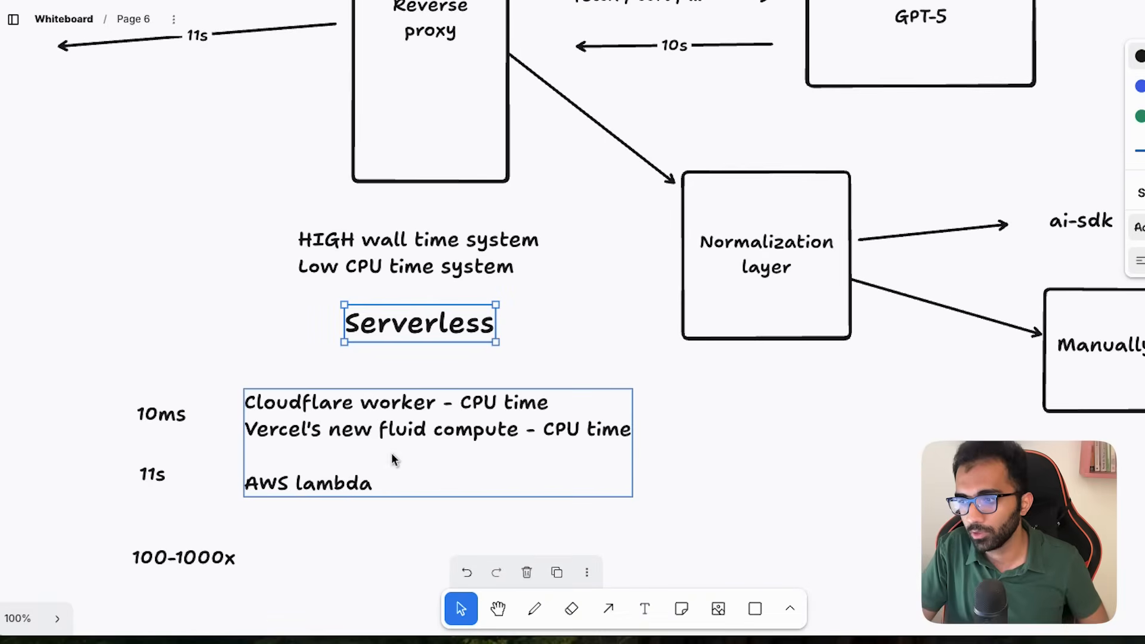
double_click(265, 483)
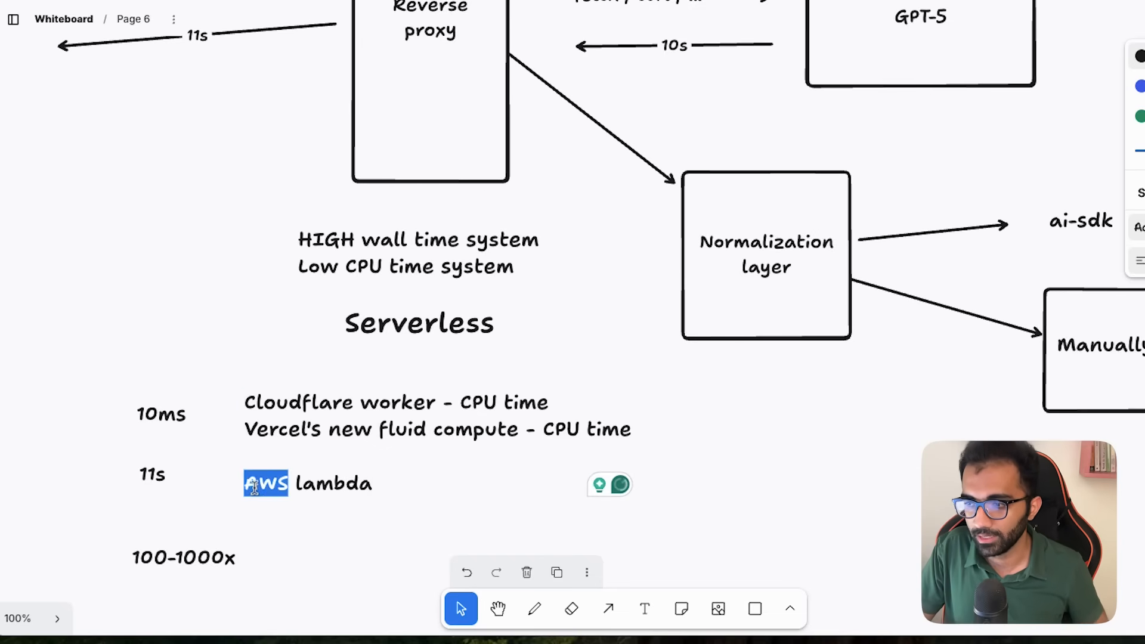
click(367, 569)
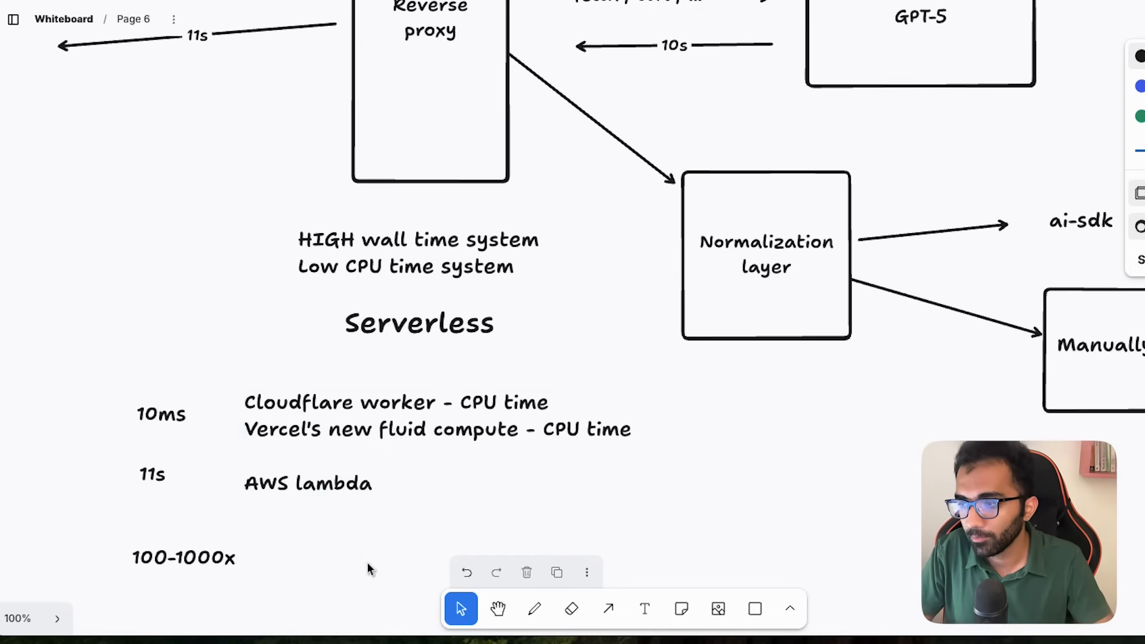
mouse_move(352, 306)
text(c)
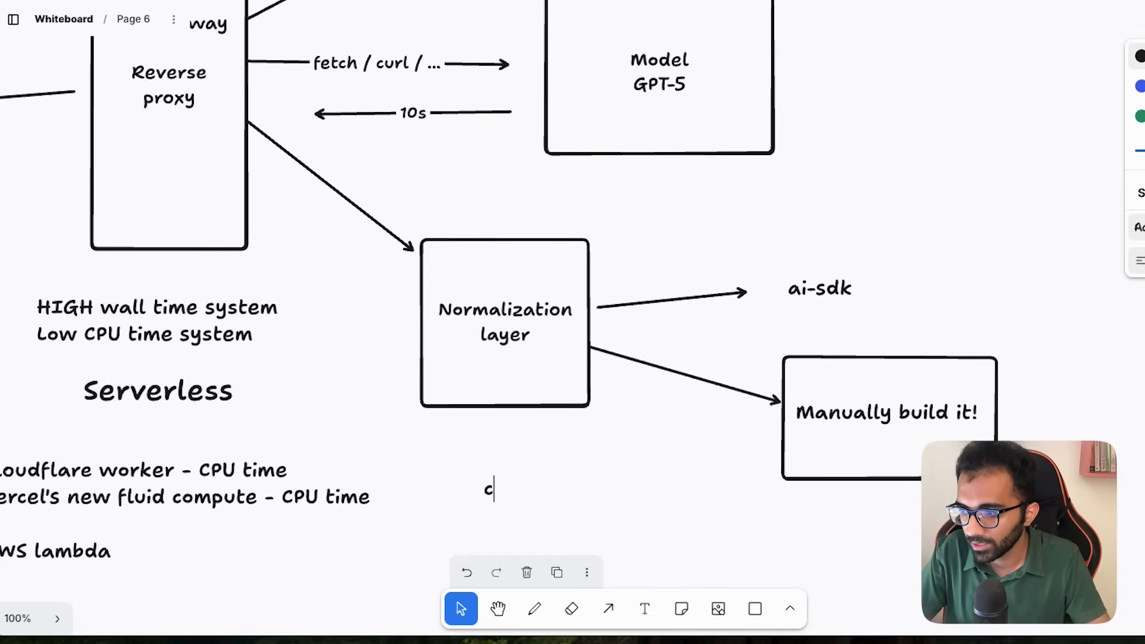
Write the note 'ctx.waitUntil - cloudflare' with a second line 'dsdsfdsfdsf - vercel' below the normalization layer
text(tx.waitUntil - cloudfl)
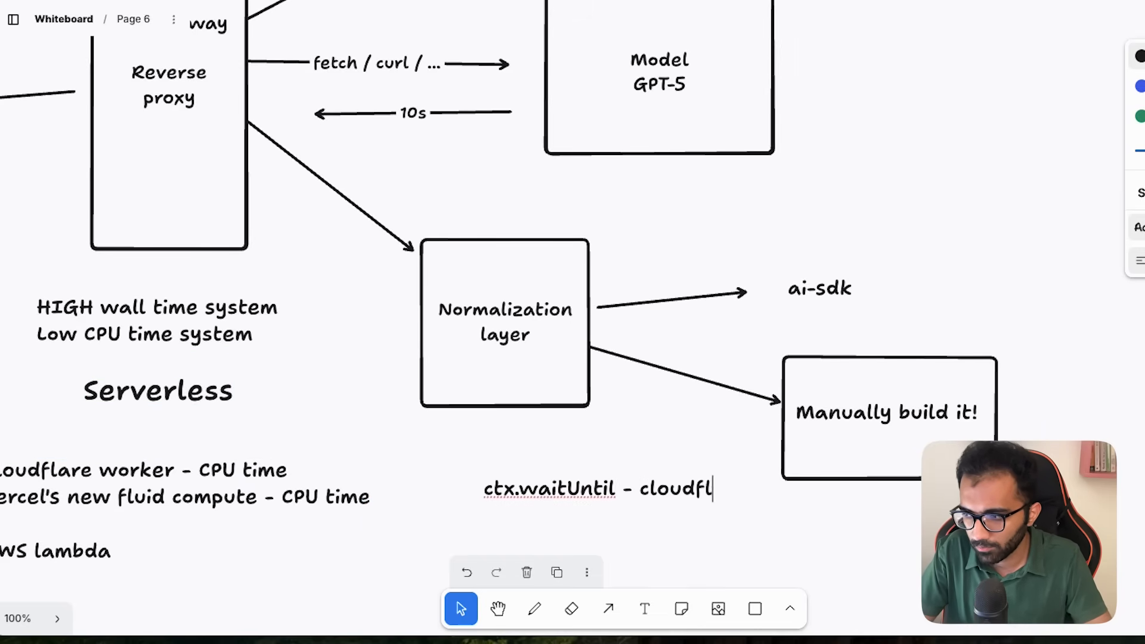
text(are)
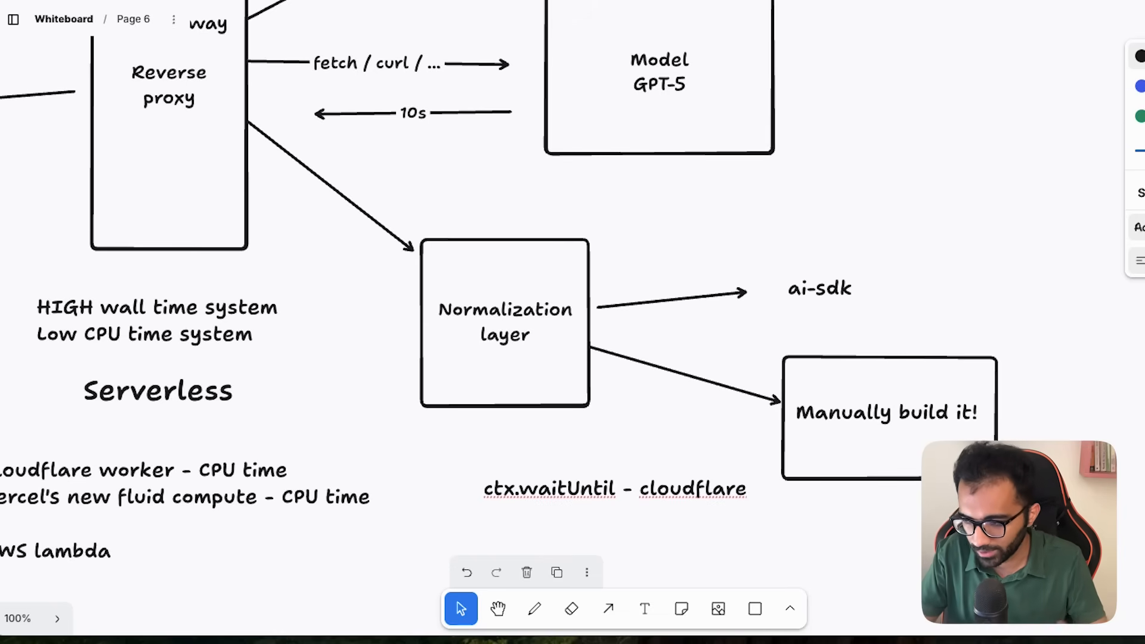
text(dsdsfdsfdsf - vec)
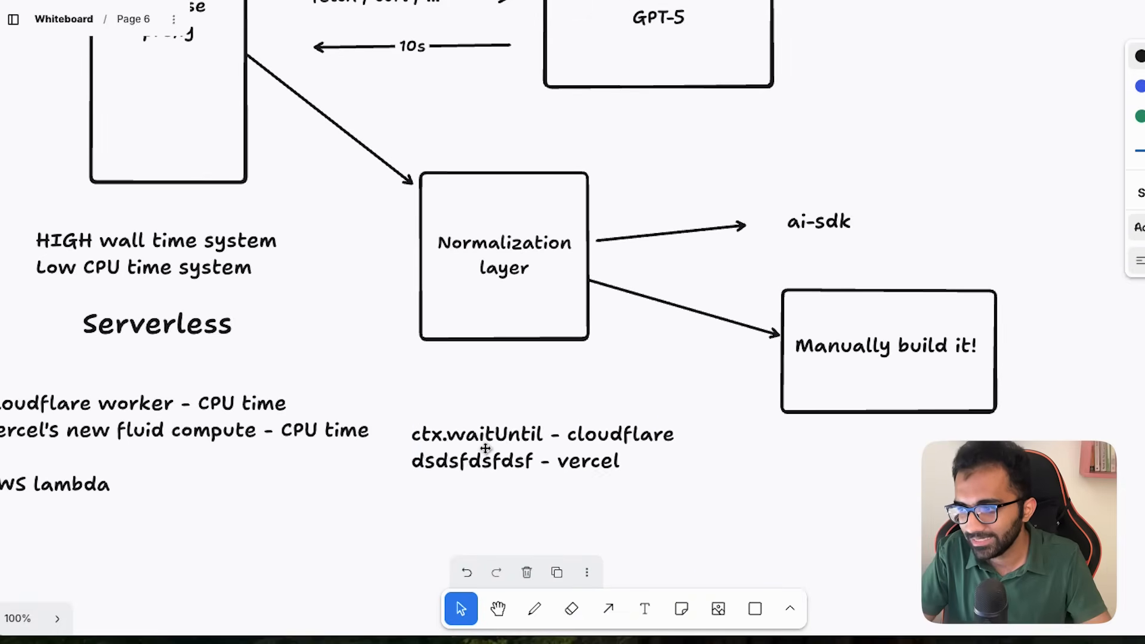
click(511, 449)
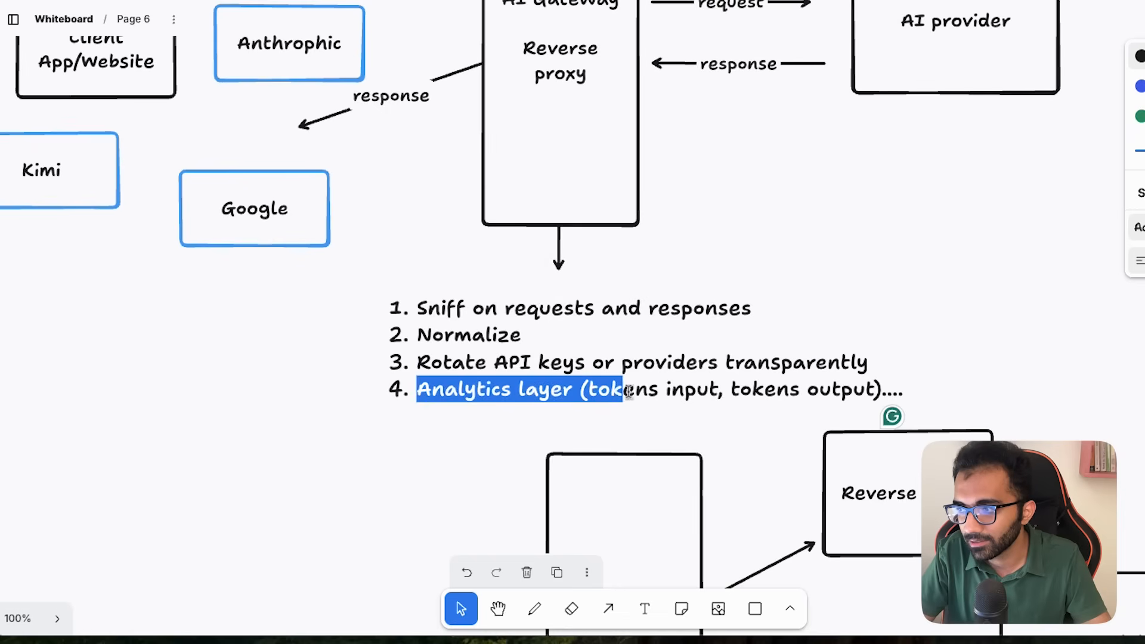
Drag the AI Gateway's response arrow endpoint so it points at the Google provider box
scroll(down, 3)
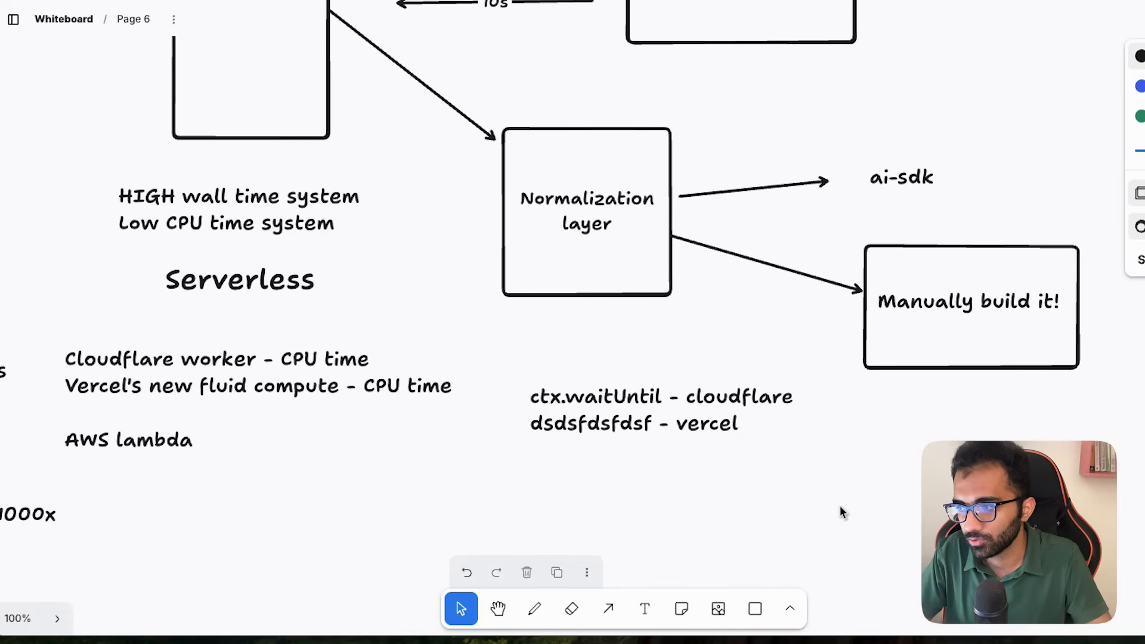
click(635, 409)
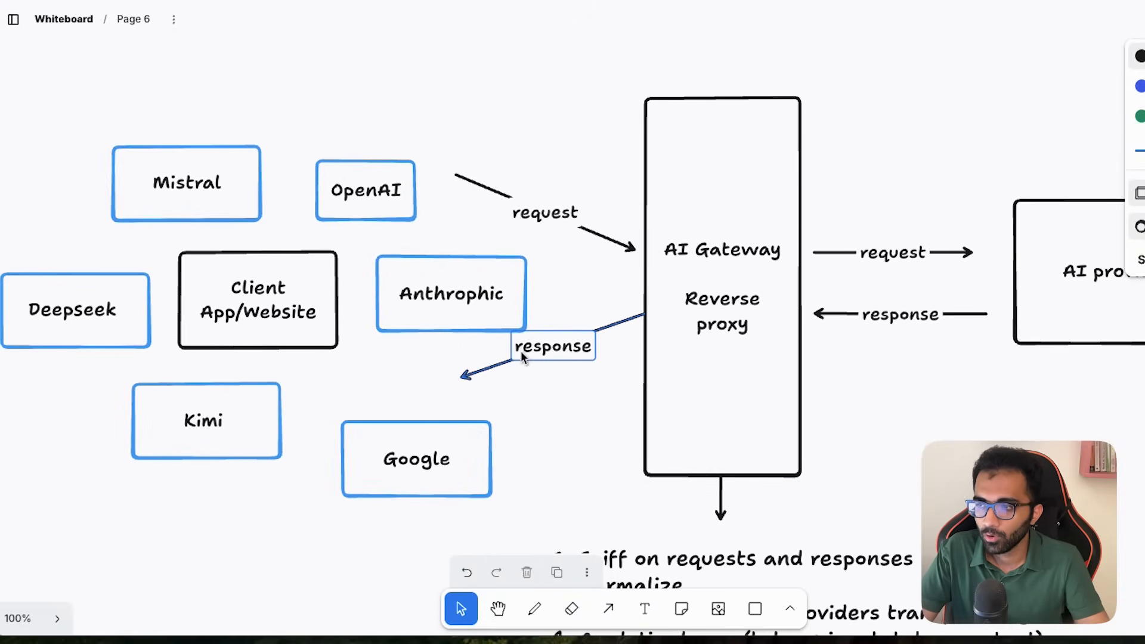
drag(553, 345, 553, 360)
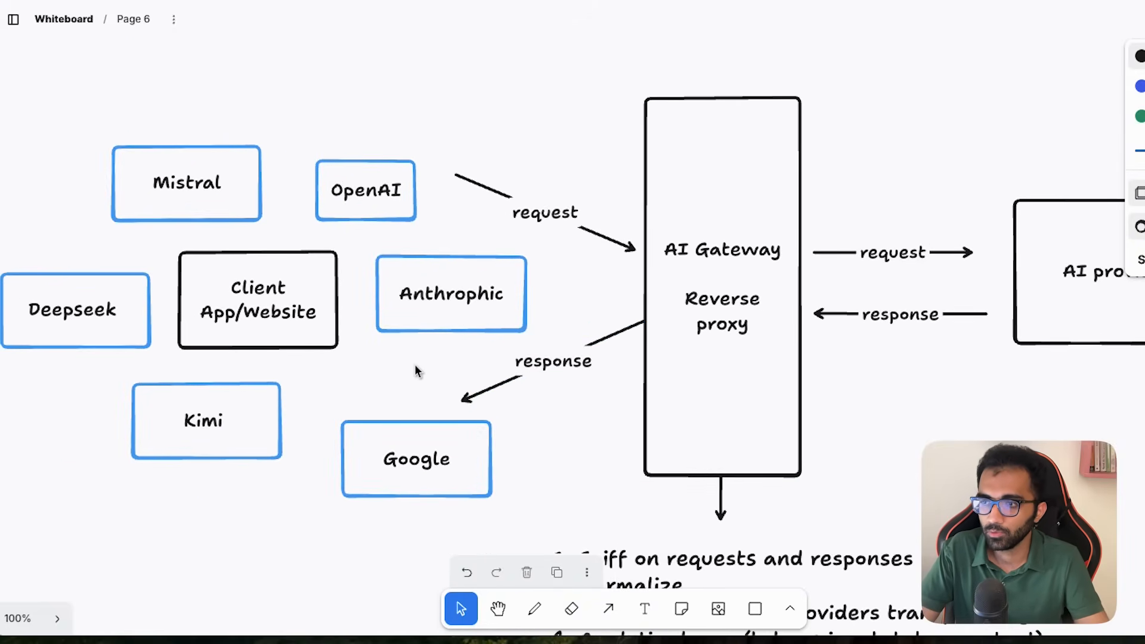